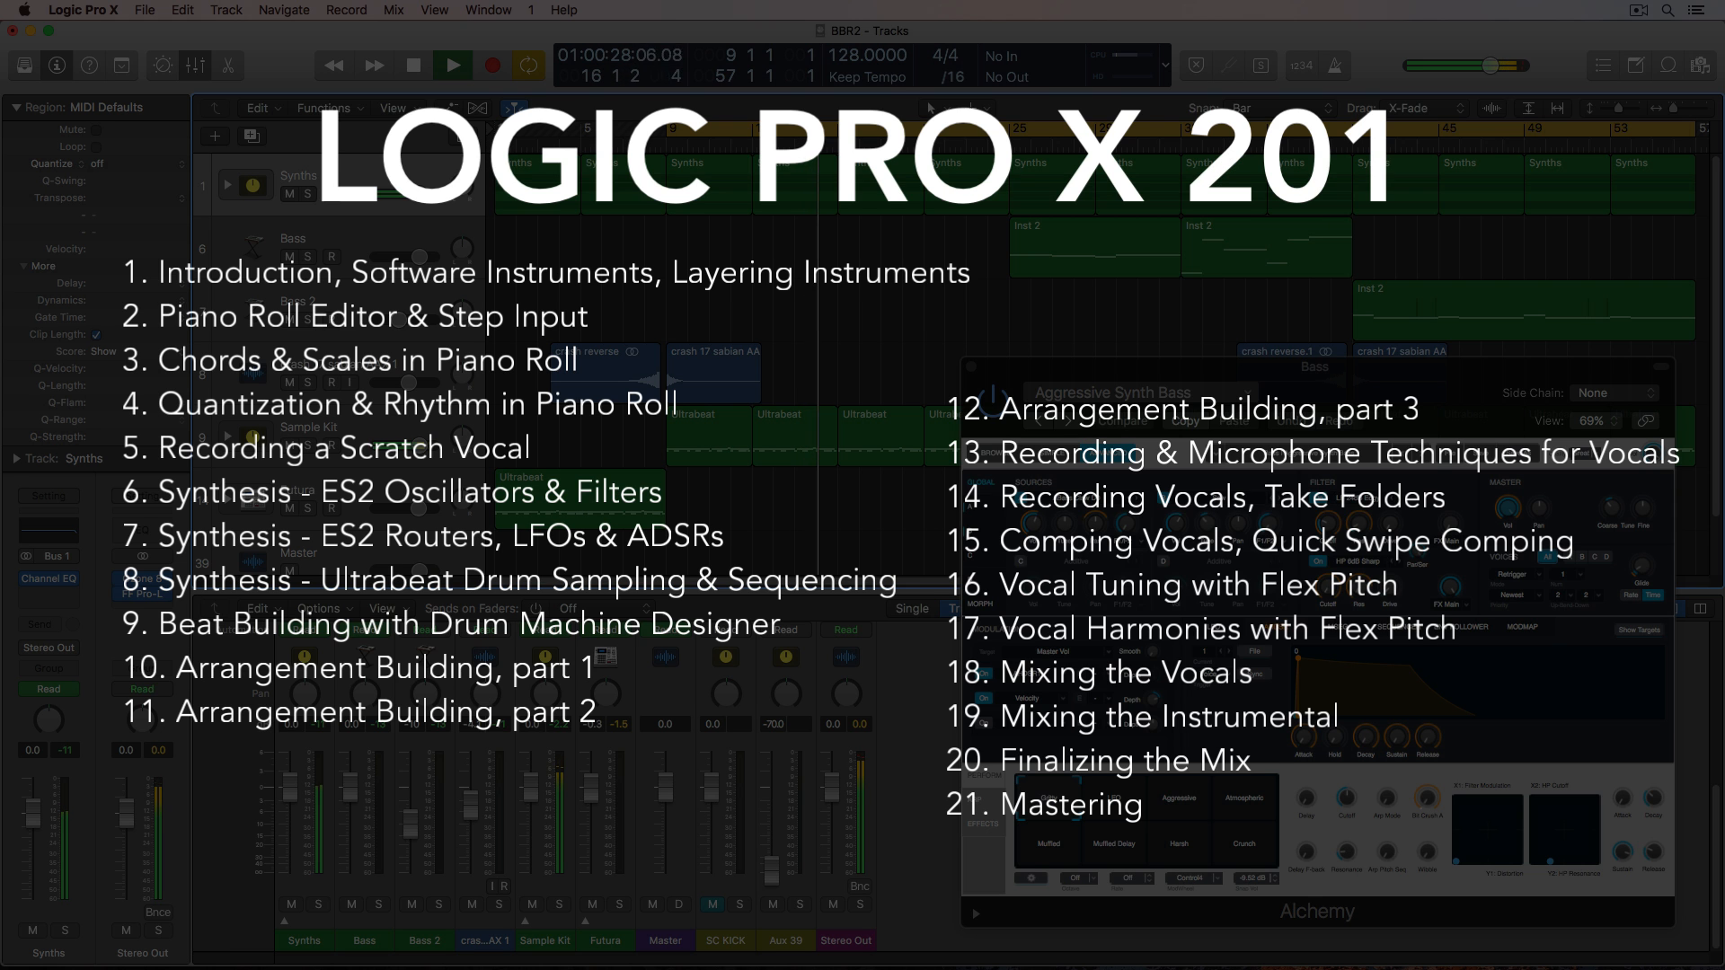
- Create Inst 2, a software instrument track with an empty channel strip
left_click(82, 10)
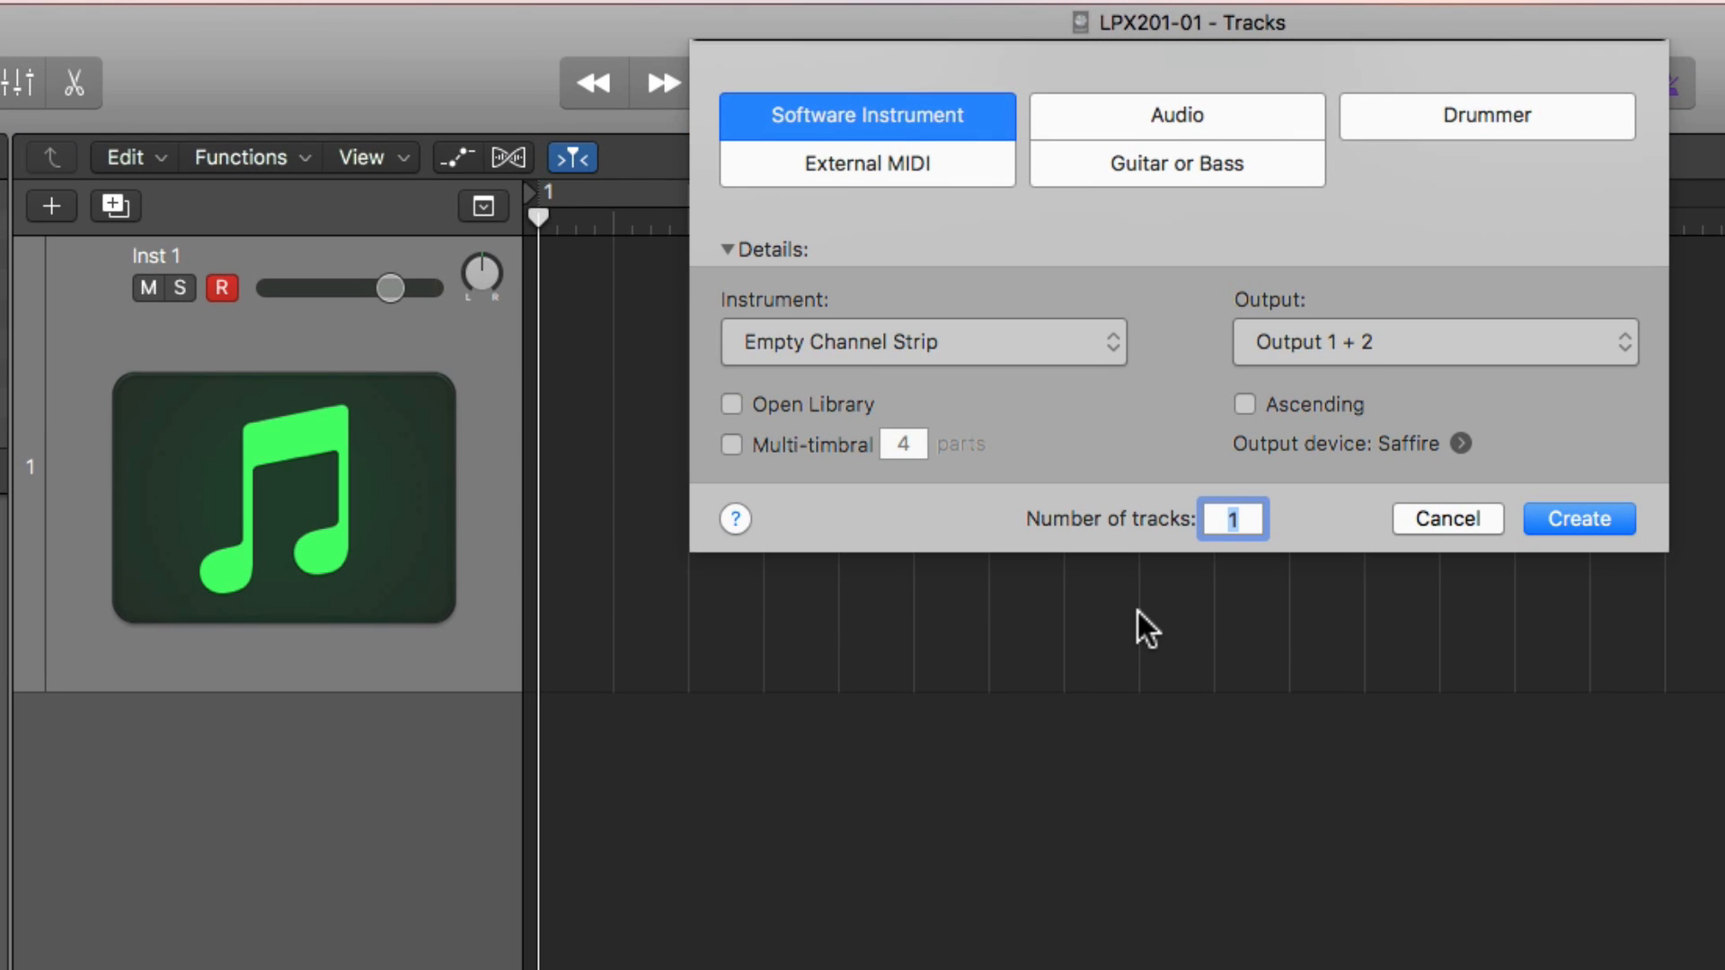
mouse_move(999, 129)
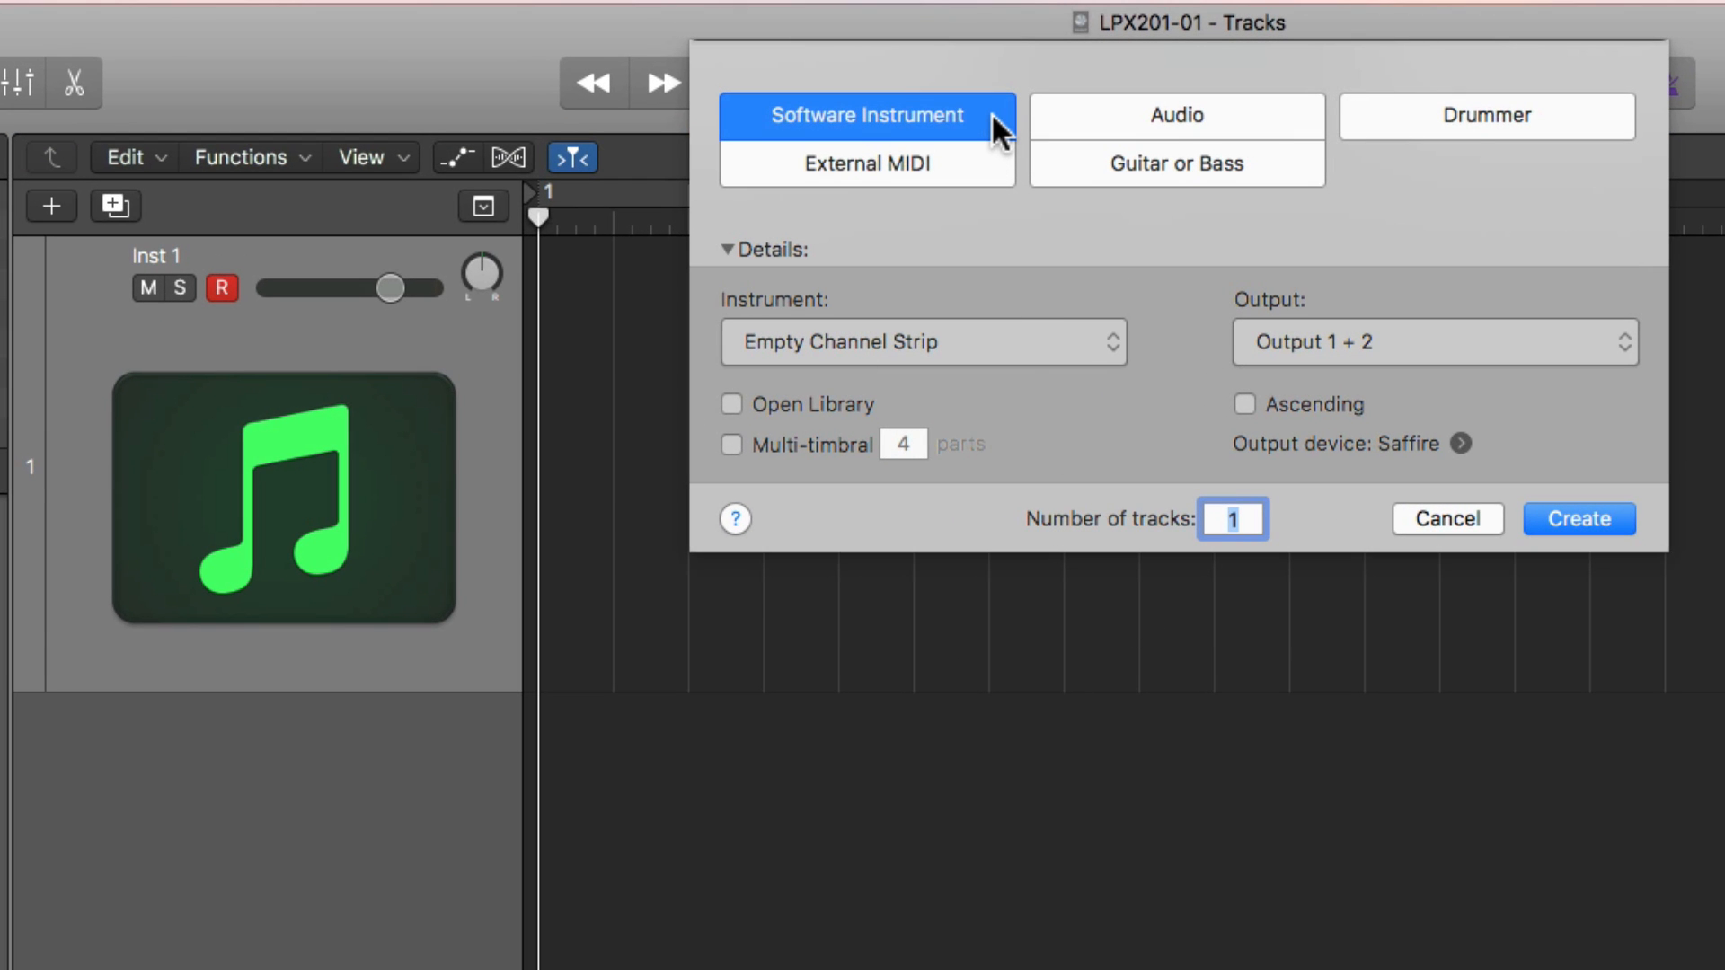
left_click(922, 342)
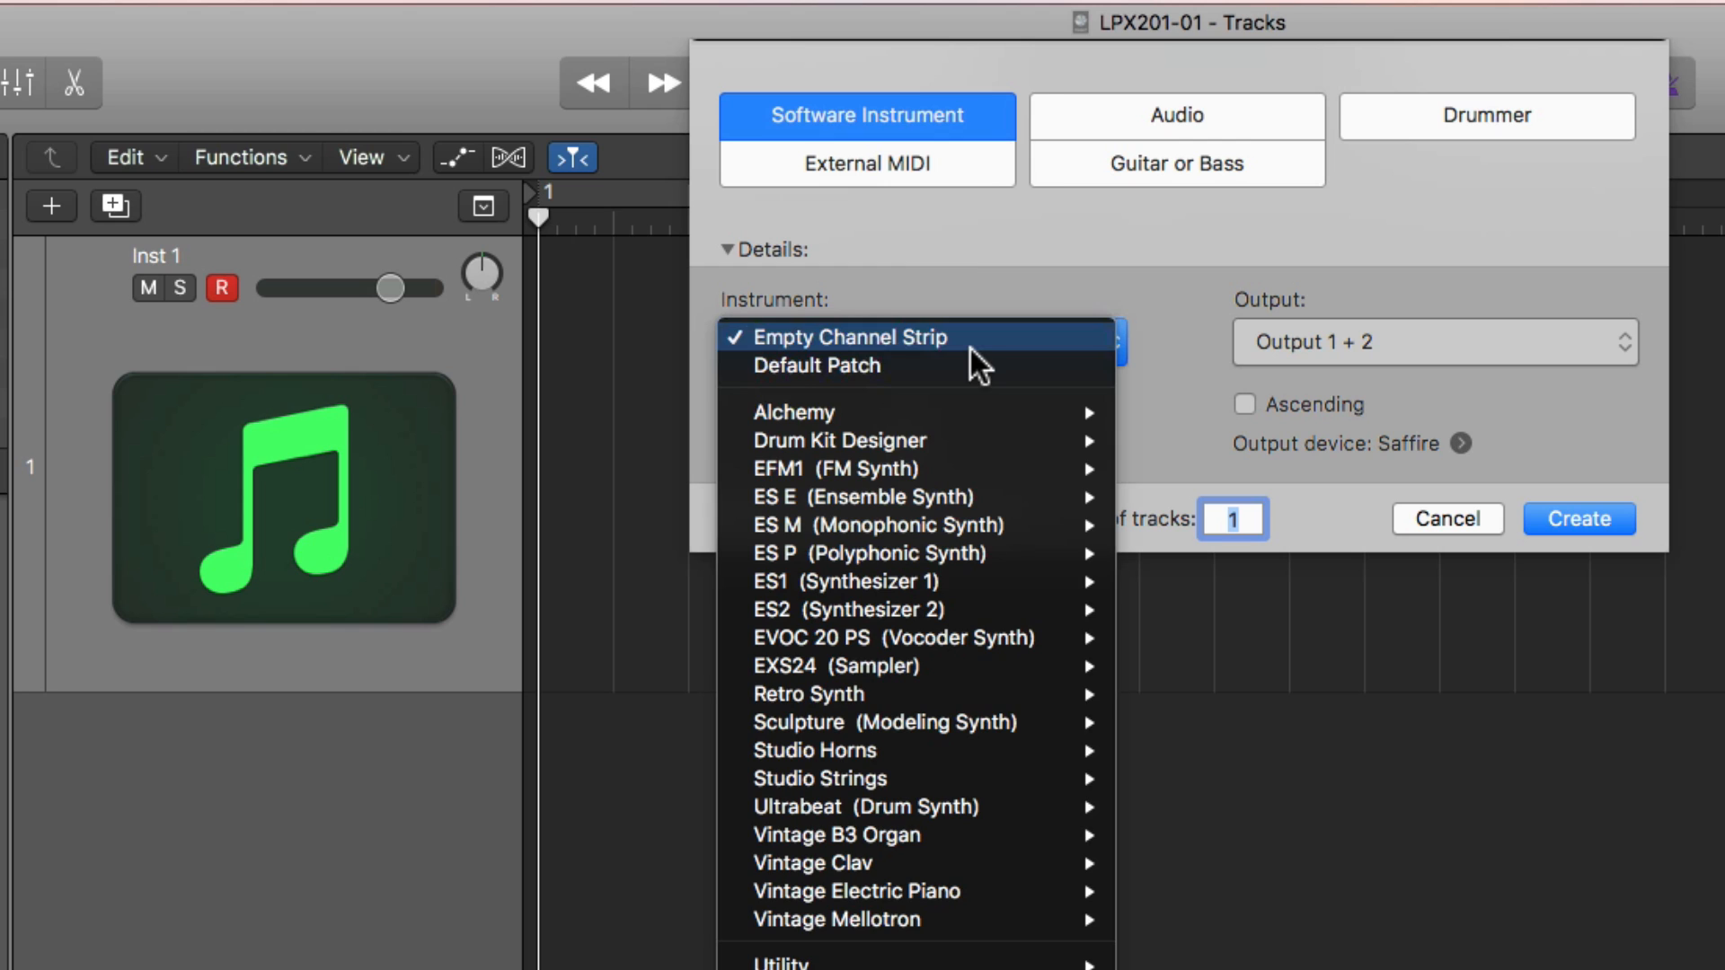
left_click(817, 366)
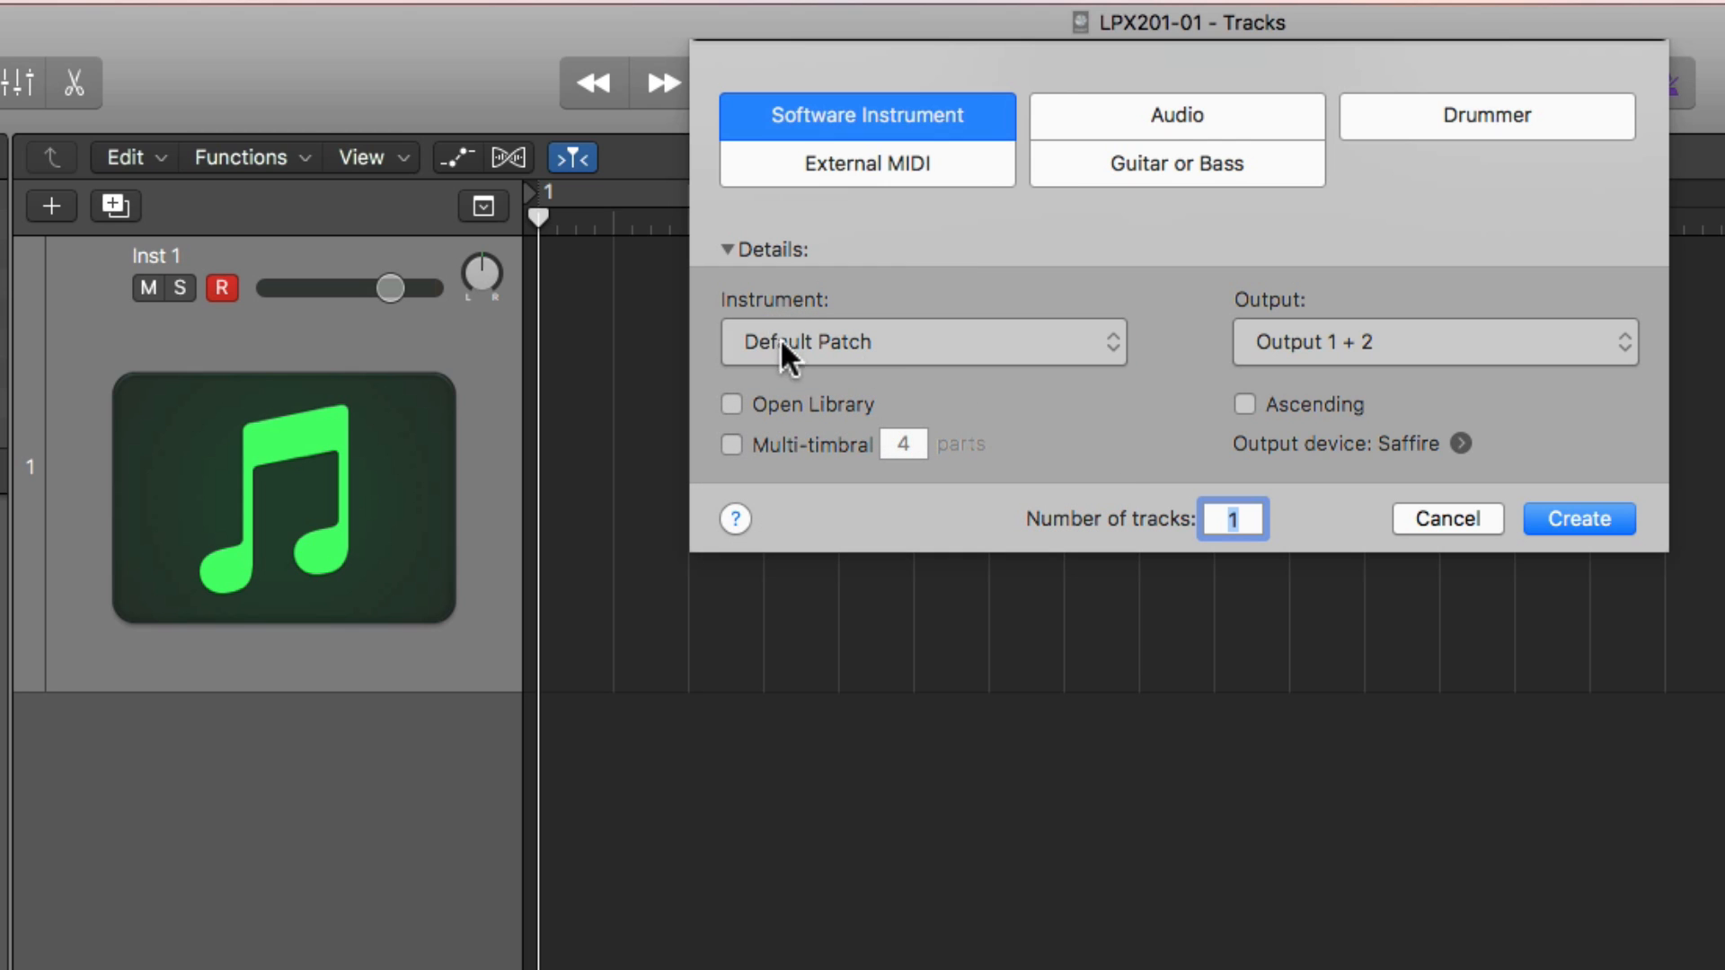
mouse_move(902, 357)
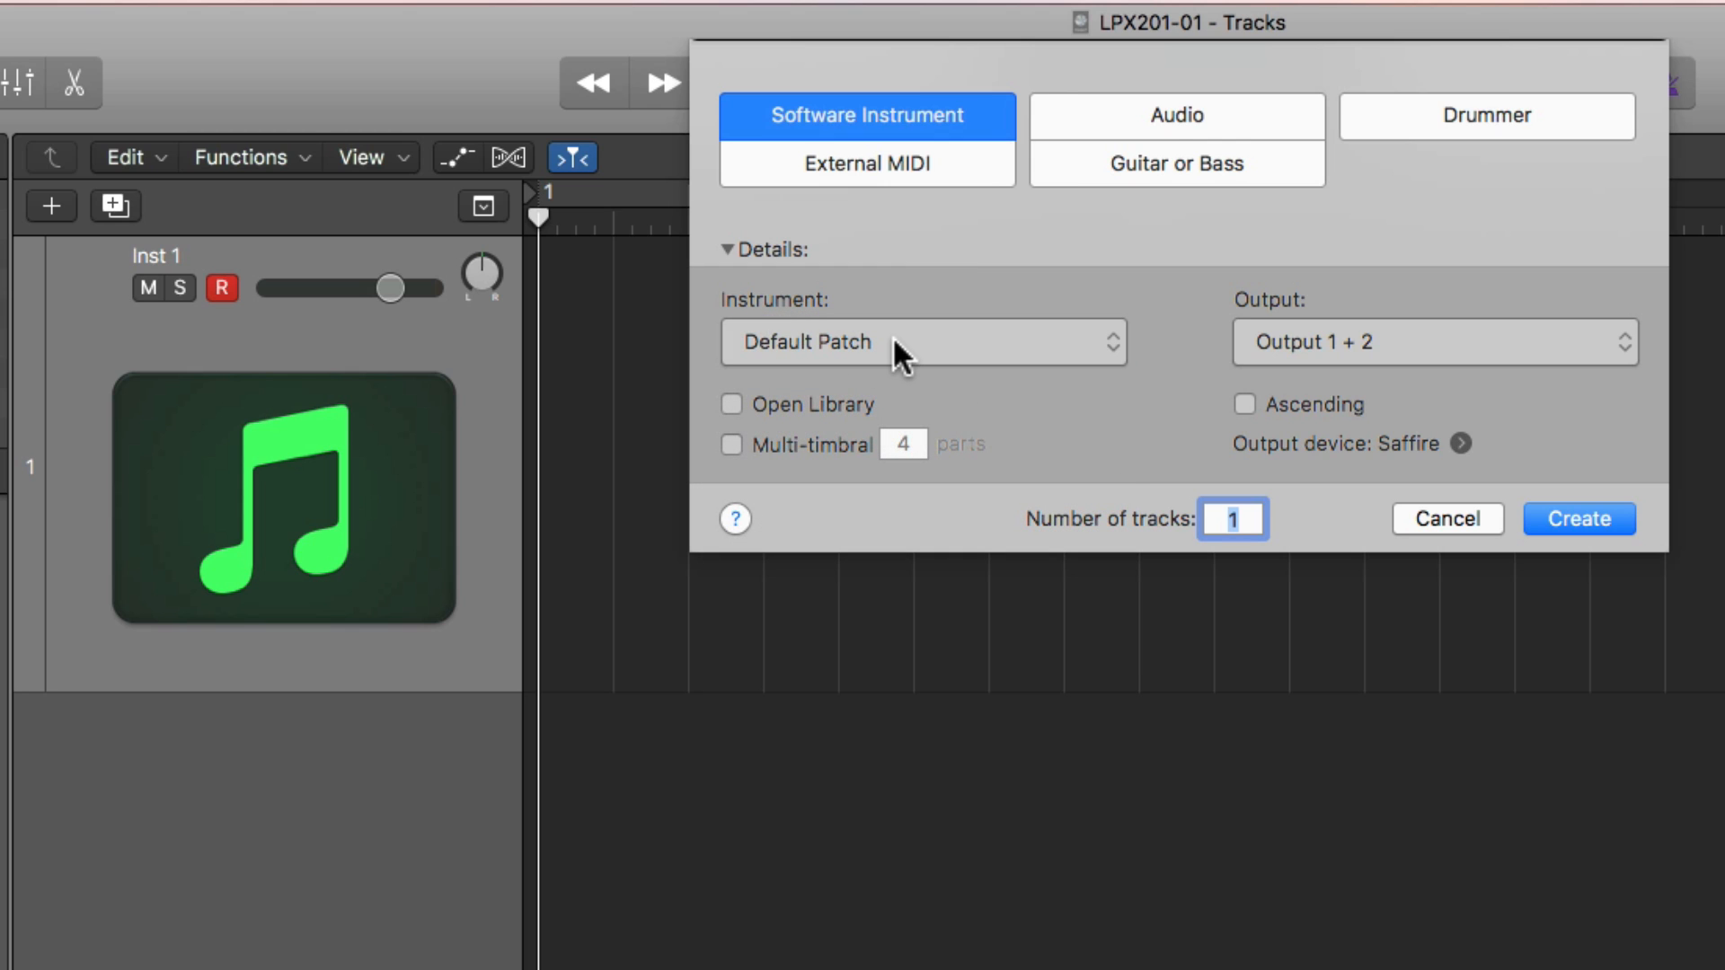
mouse_move(557, 433)
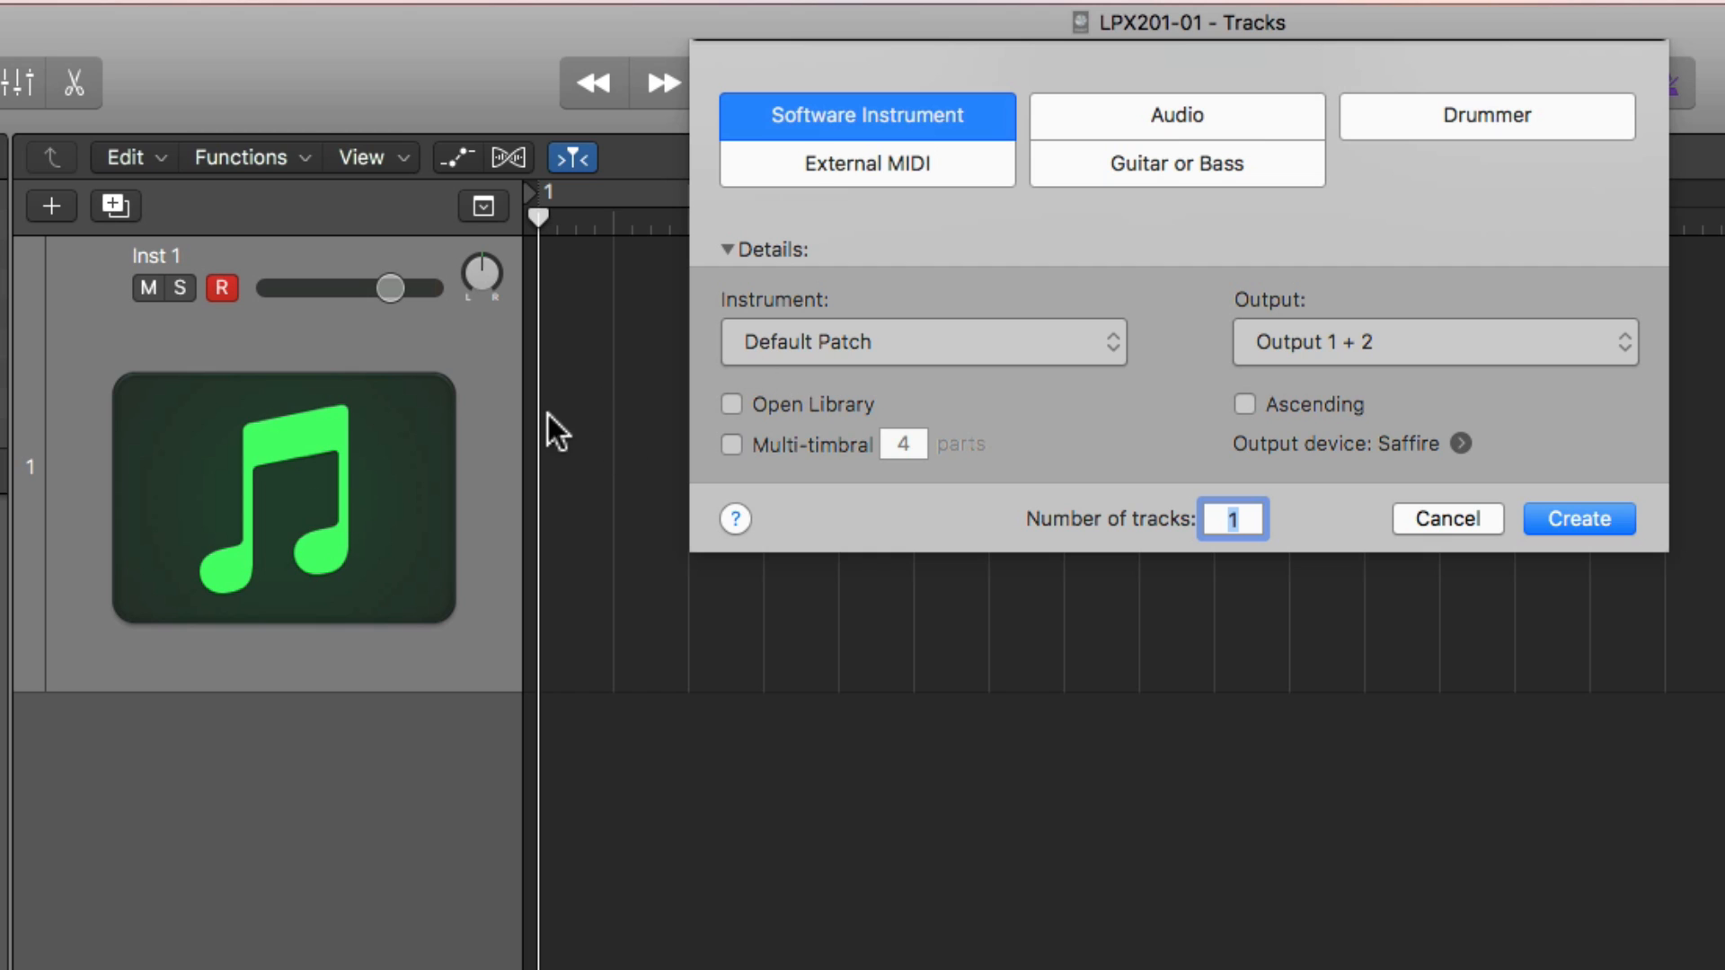
mouse_move(977, 357)
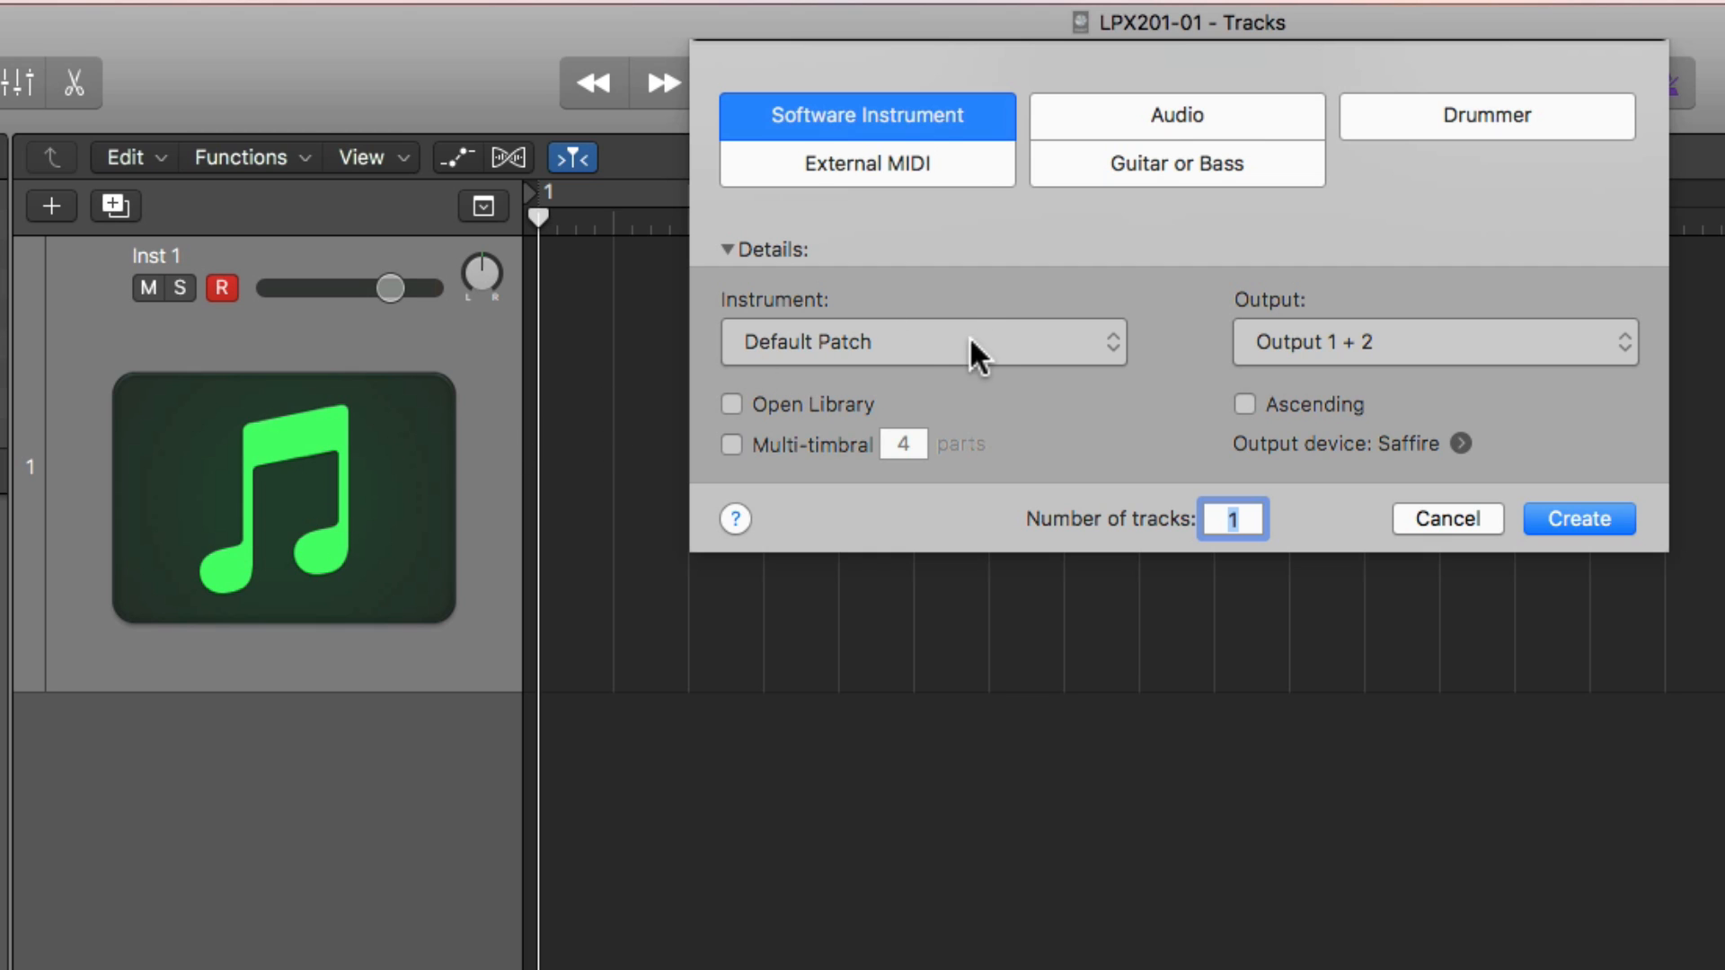
left_click(922, 341)
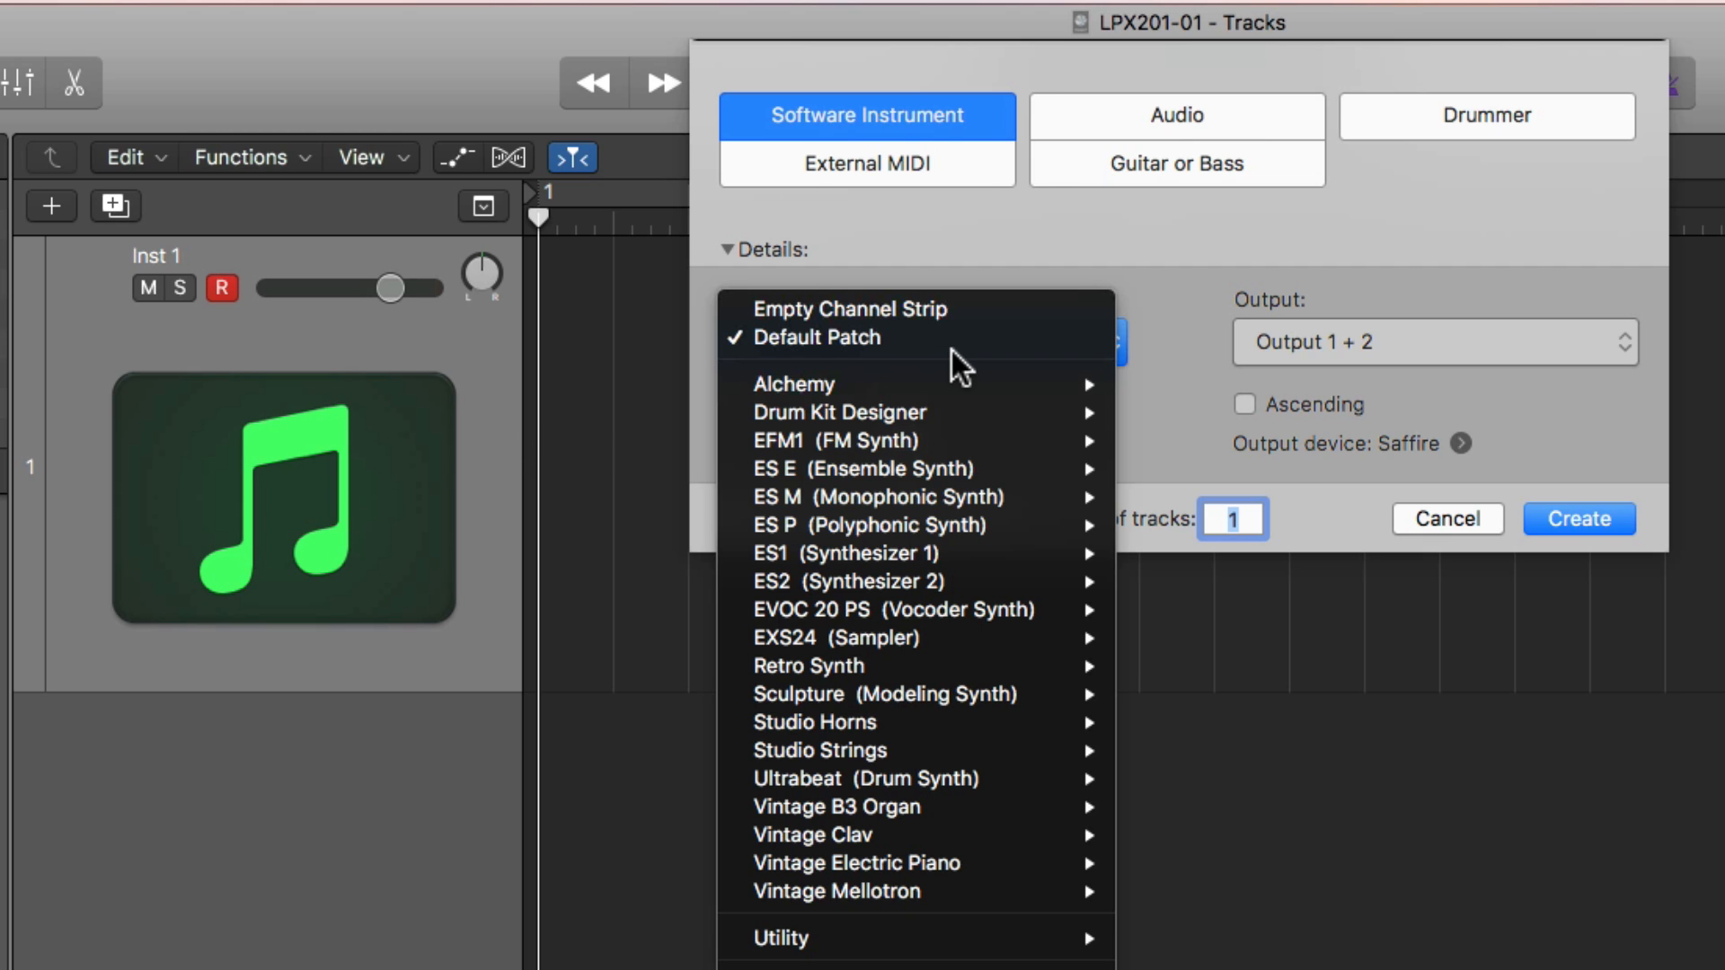
left_click(847, 309)
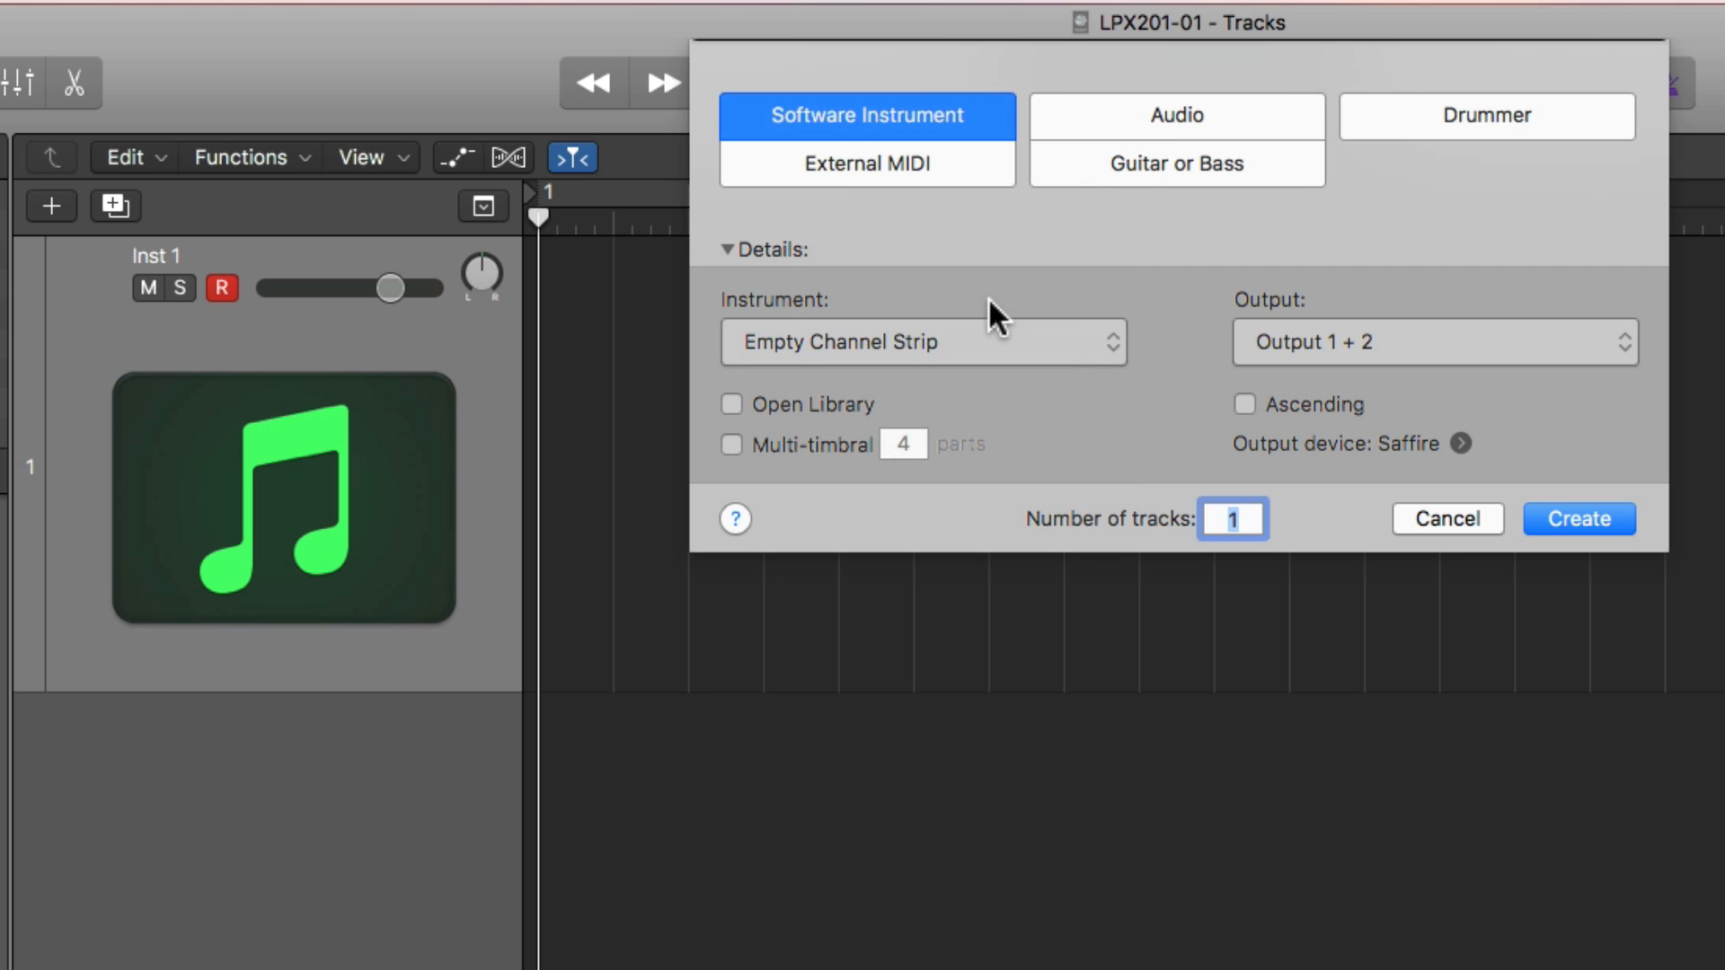
left_click(1576, 519)
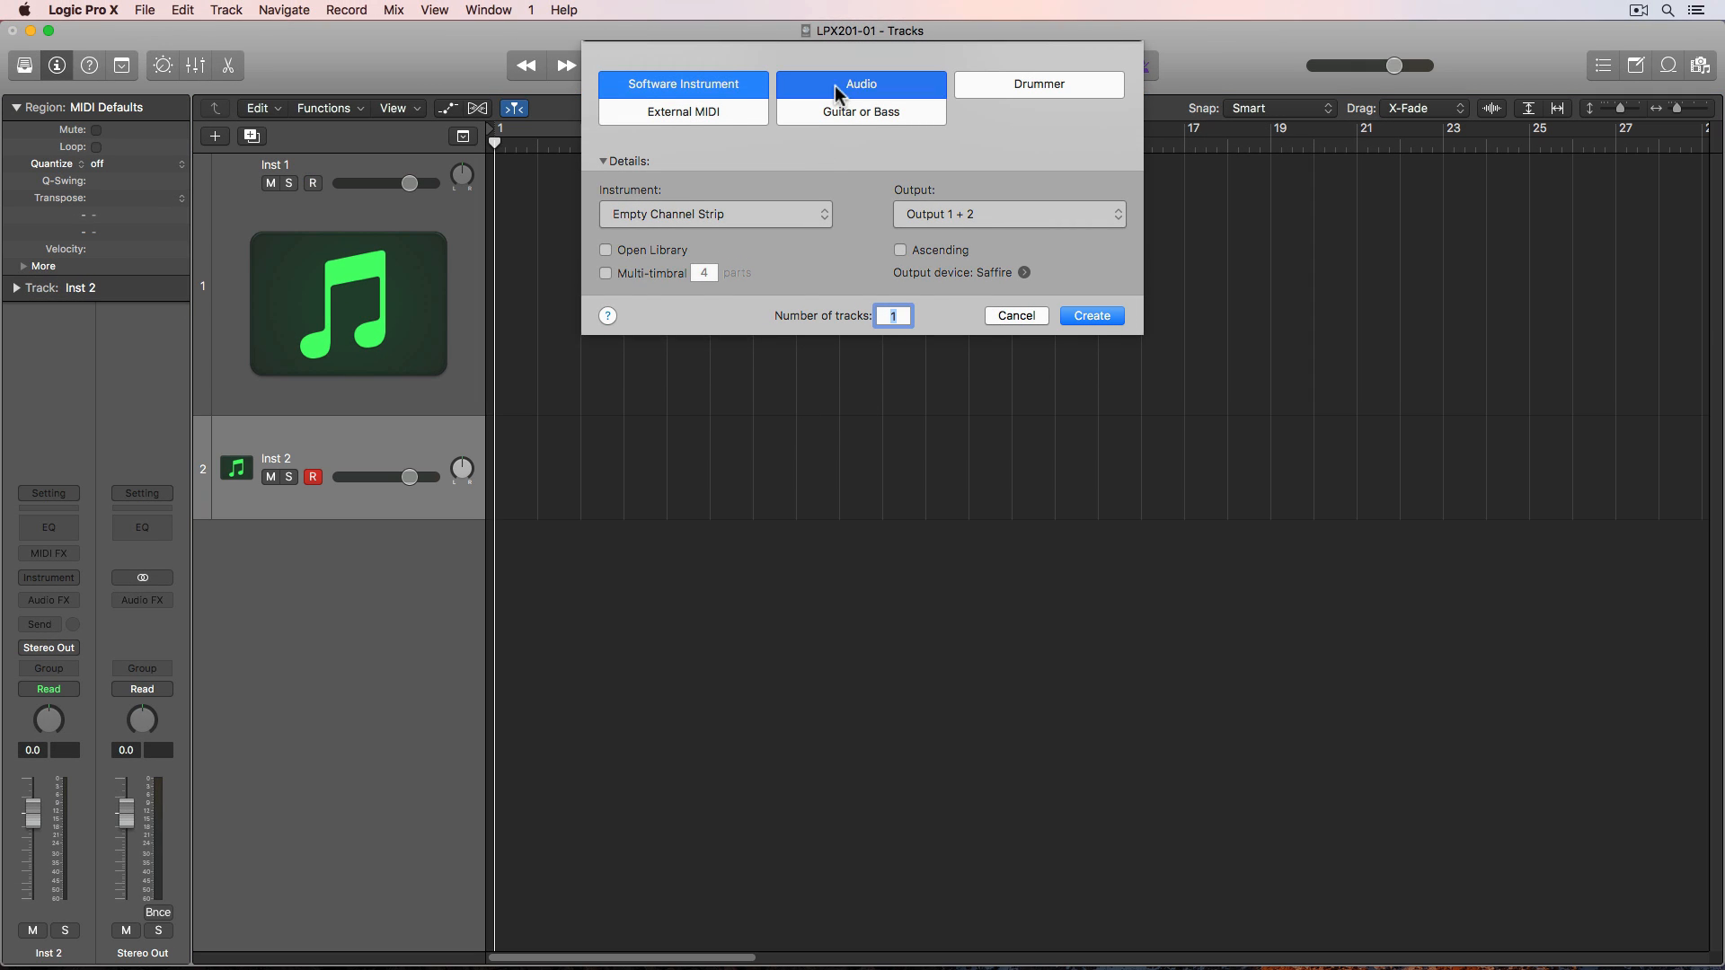
- Create the new audio track from the New Tracks dialog
left_click(1089, 316)
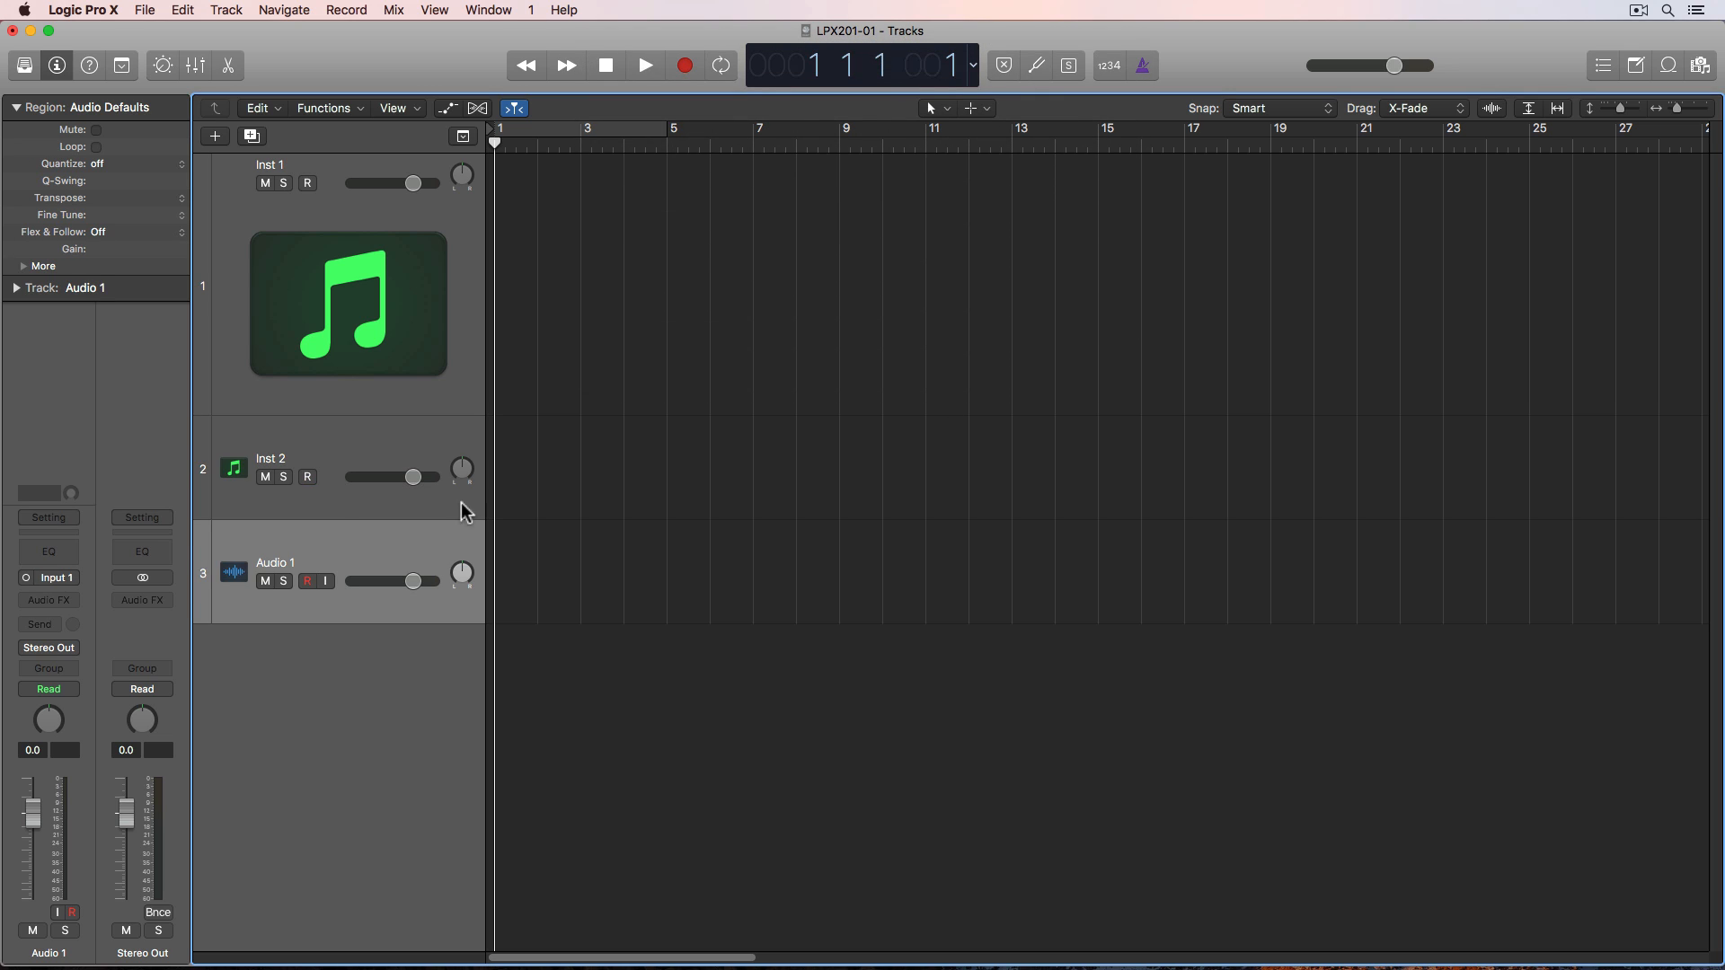
mouse_move(347, 768)
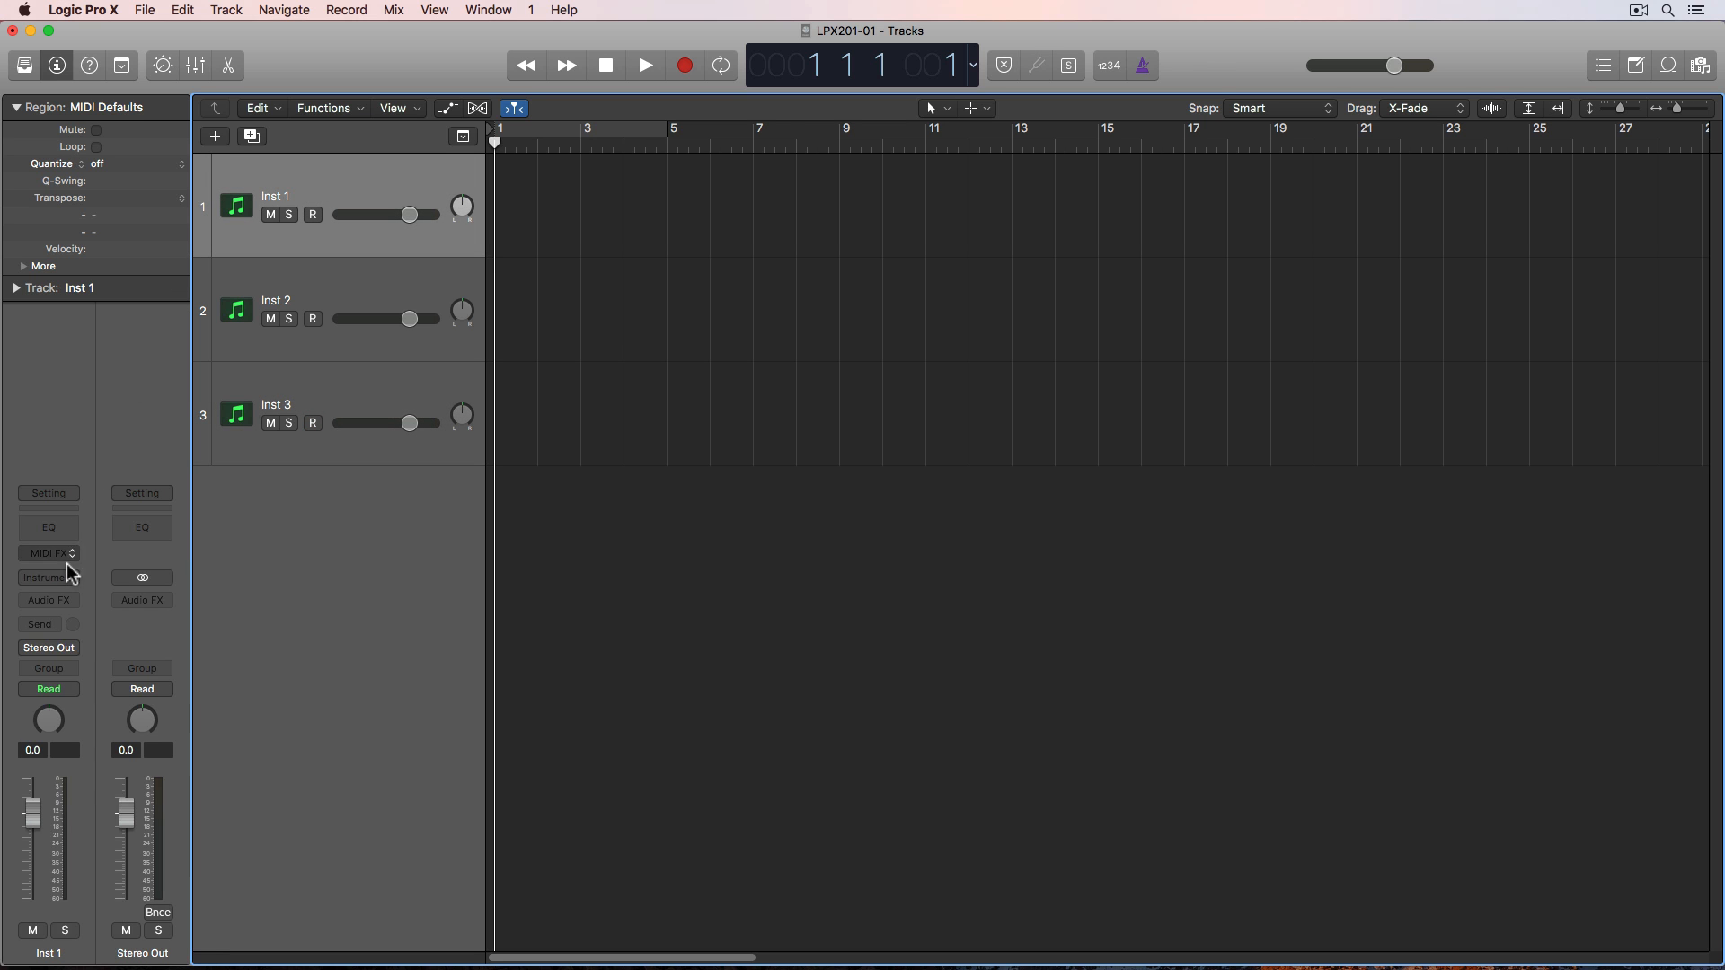
- Insert a stereo EXS24 on Inst 1 and load the Factory Grand Piano instrument
left_click(44, 577)
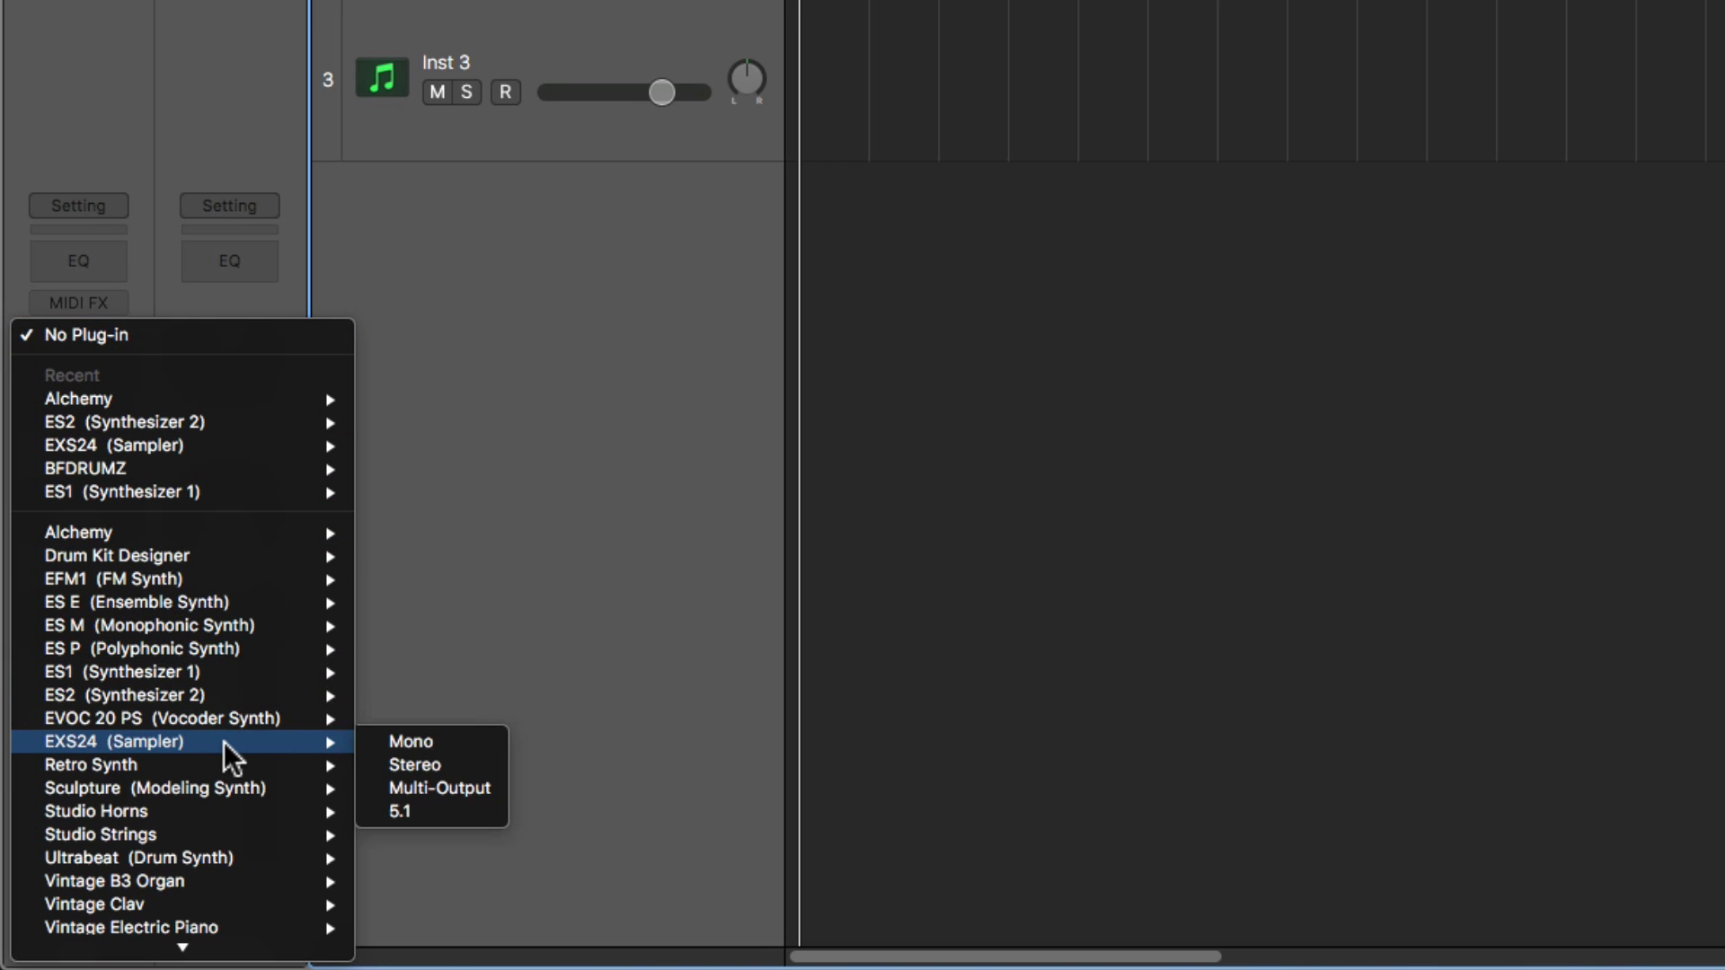
mouse_move(474, 765)
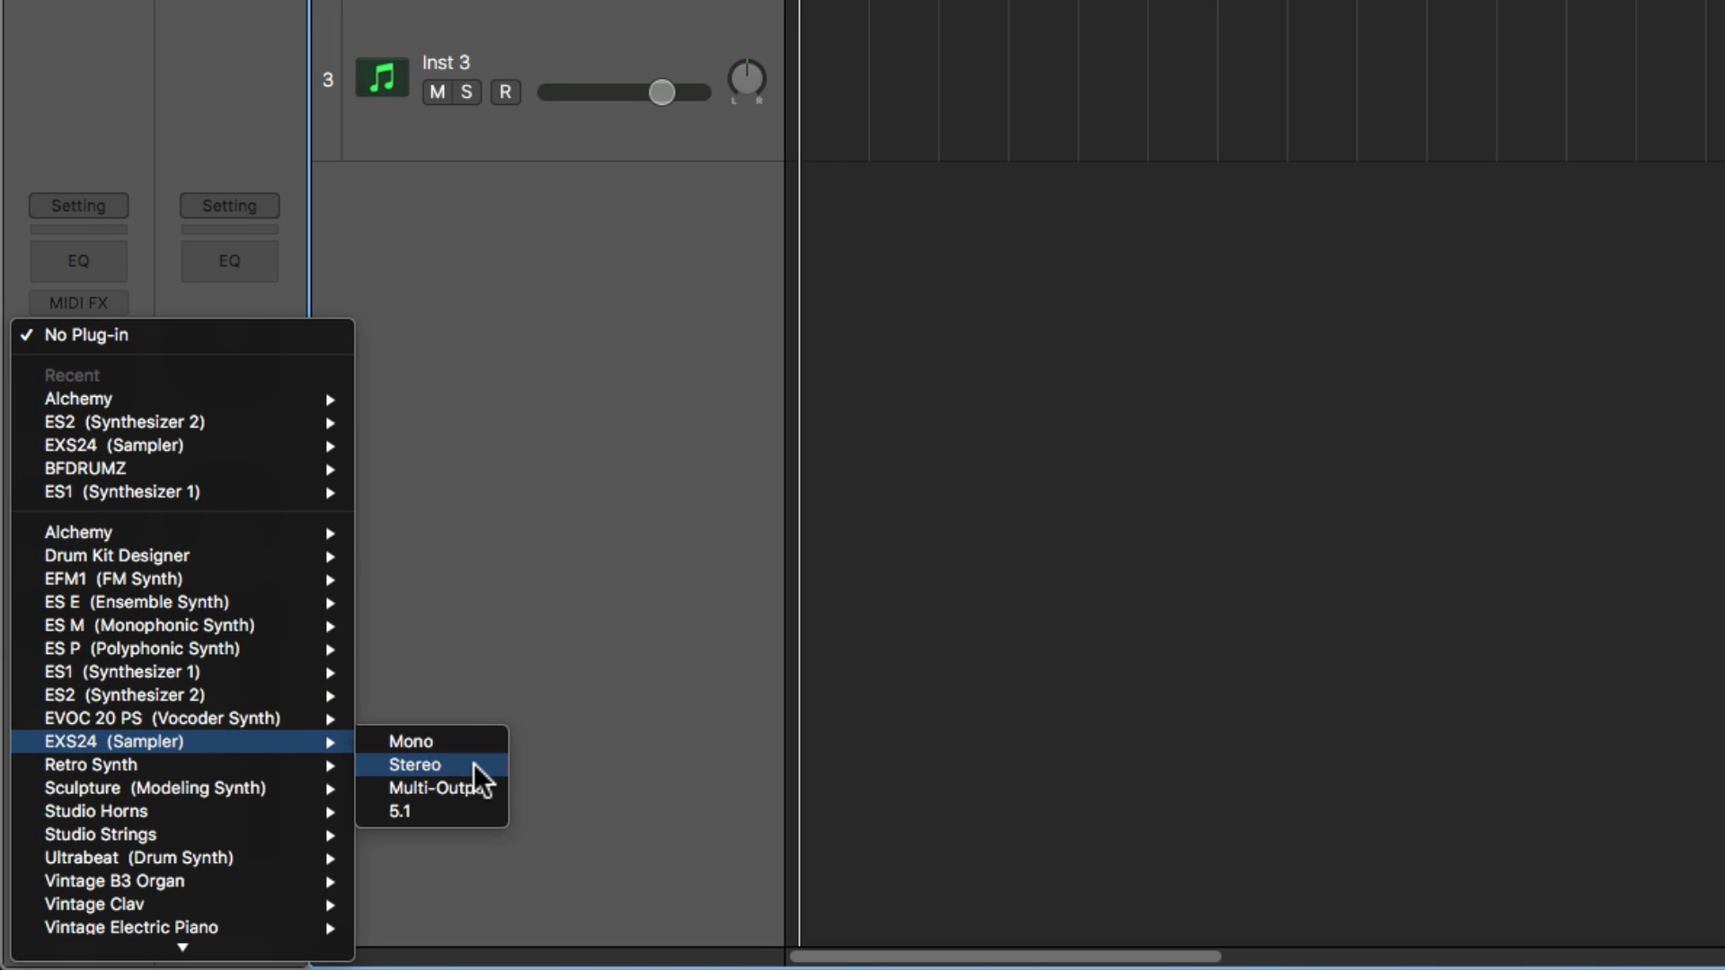
left_click(415, 764)
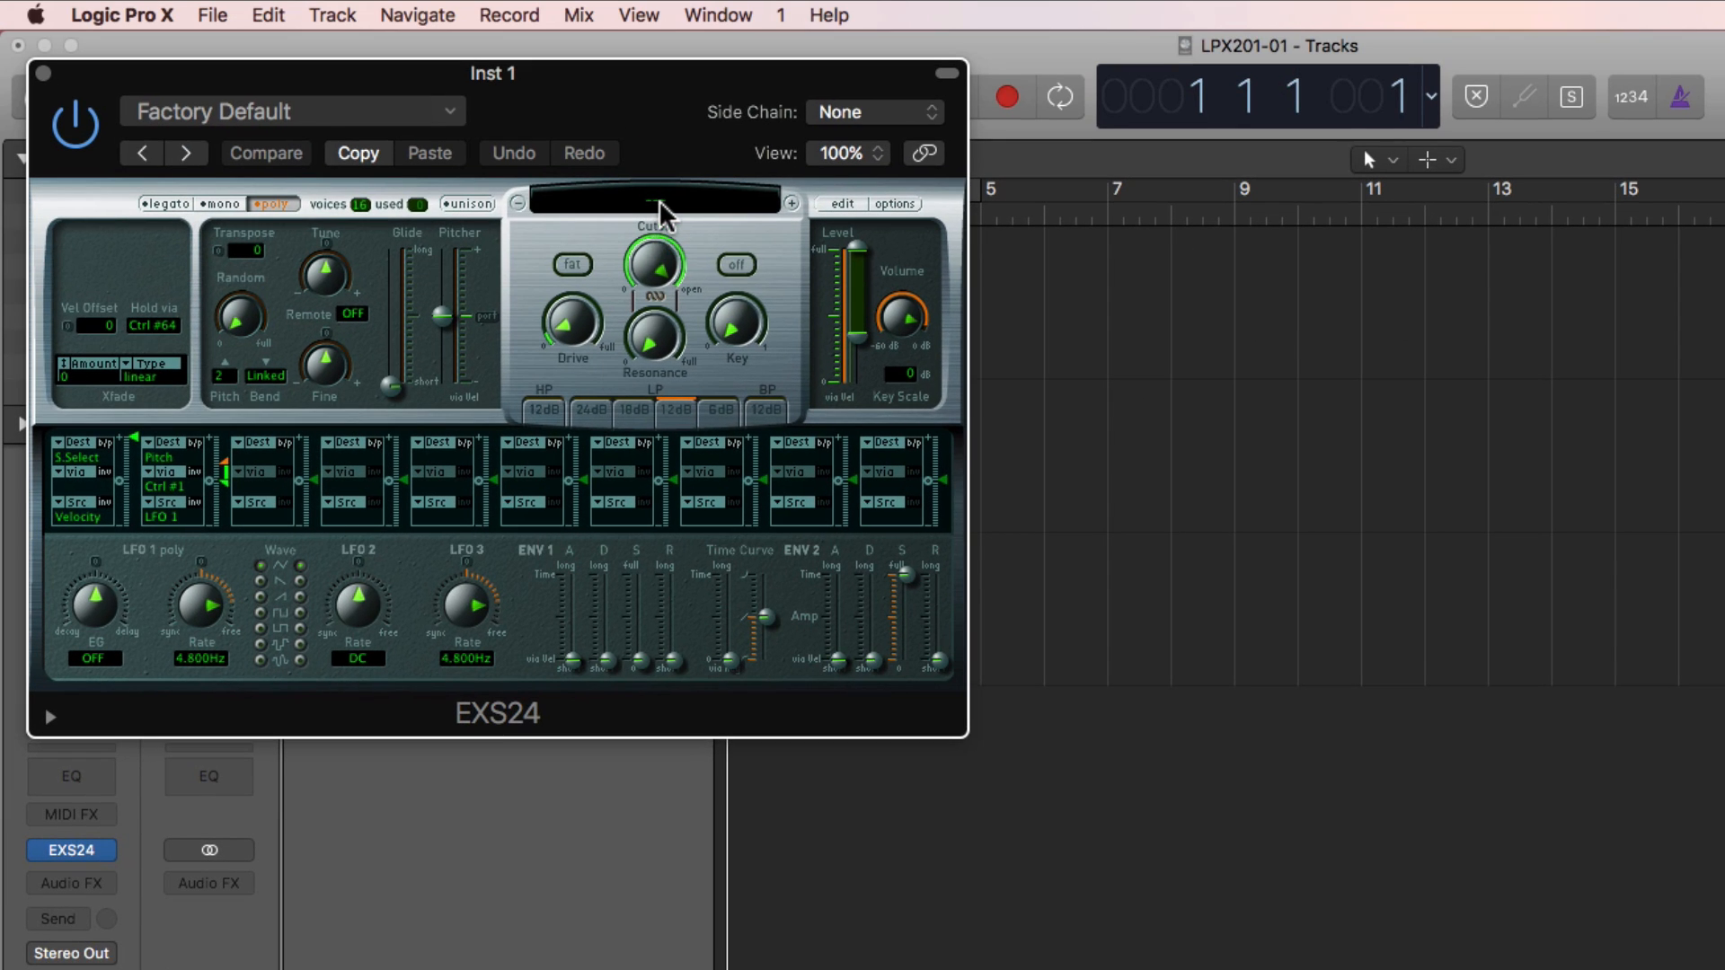
left_click(655, 202)
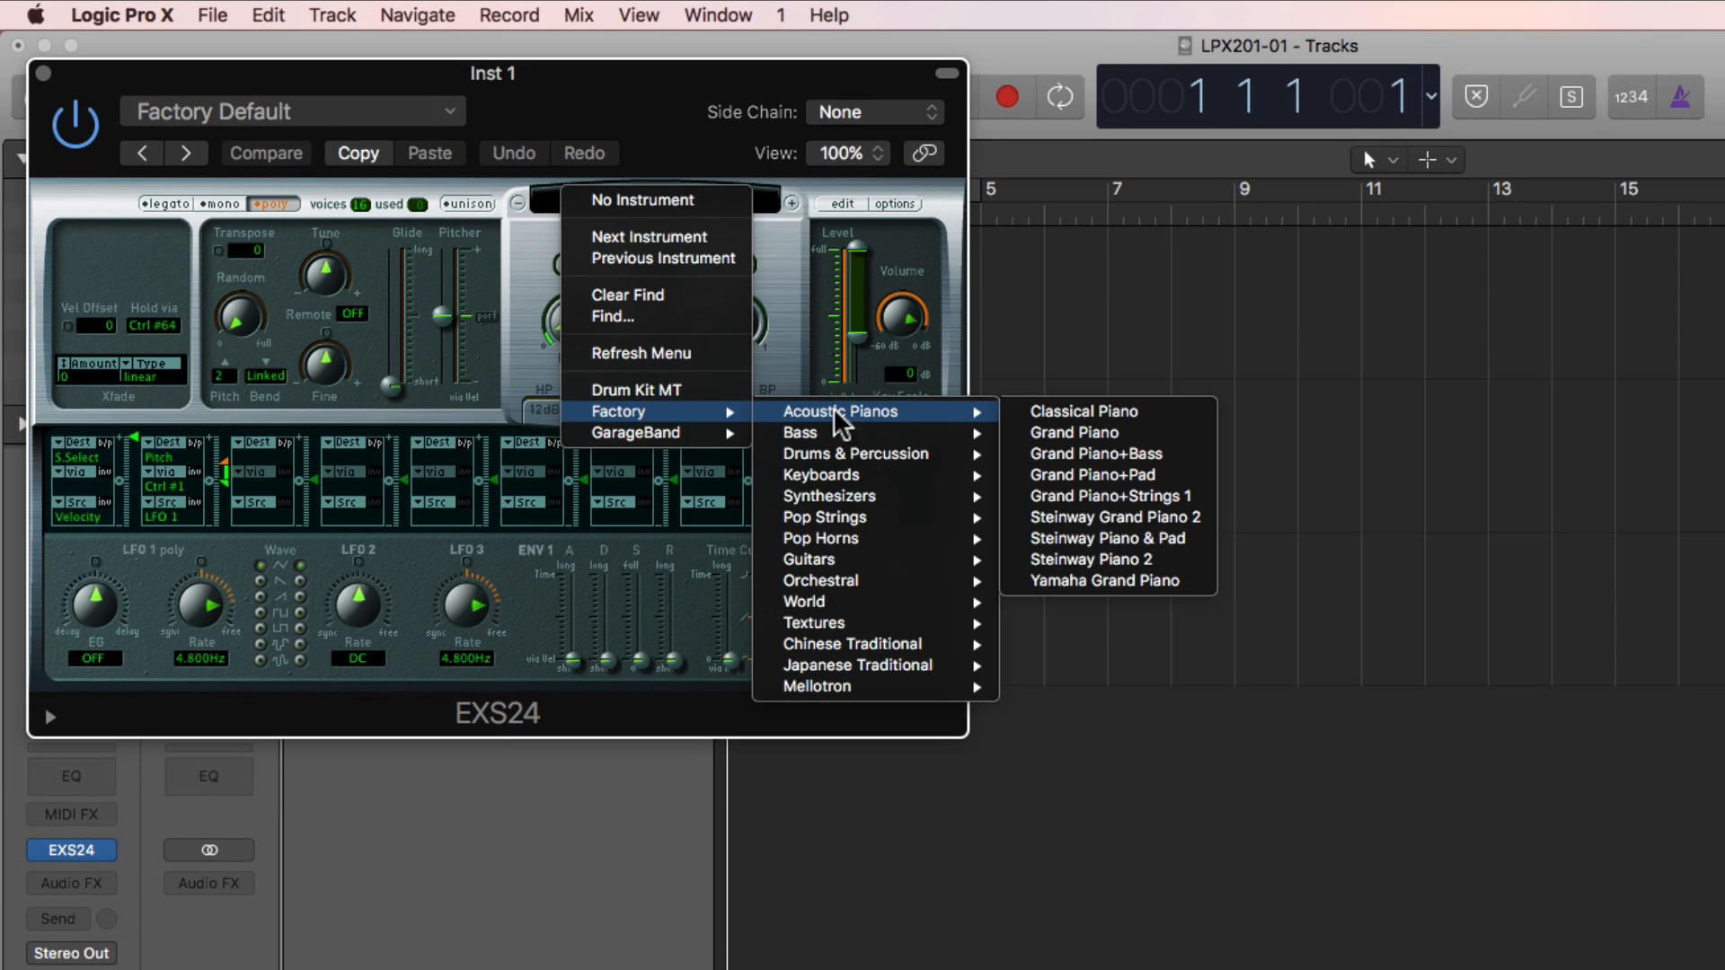
mouse_move(940, 423)
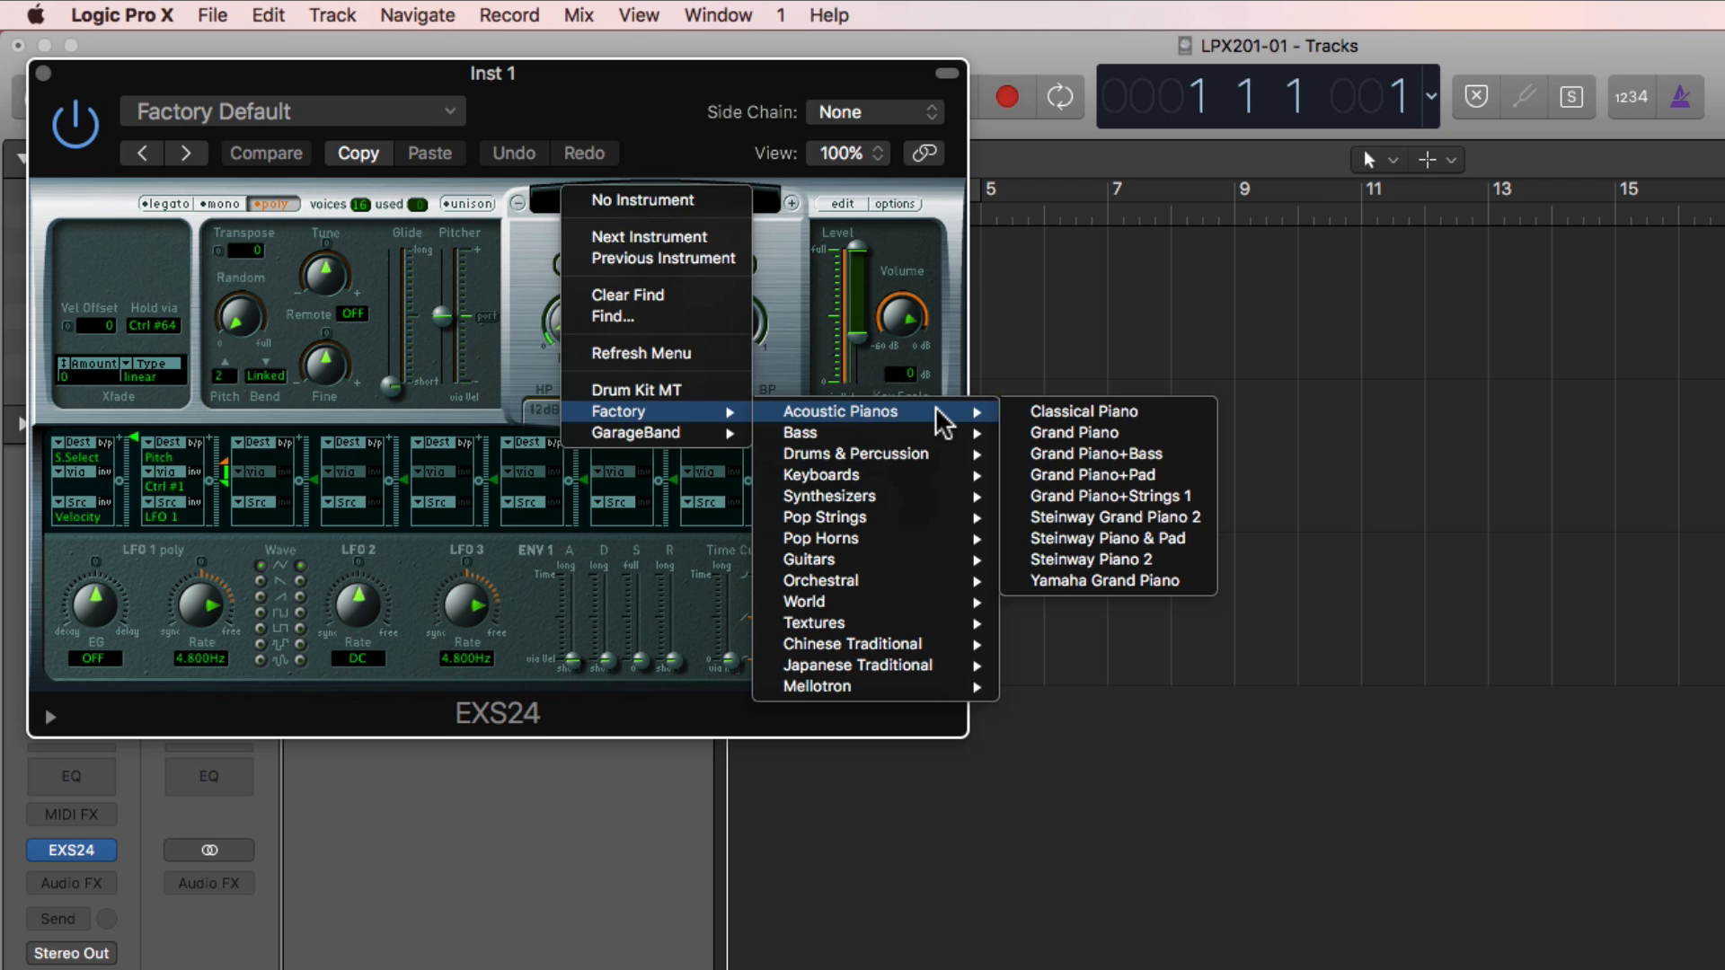
left_click(1072, 431)
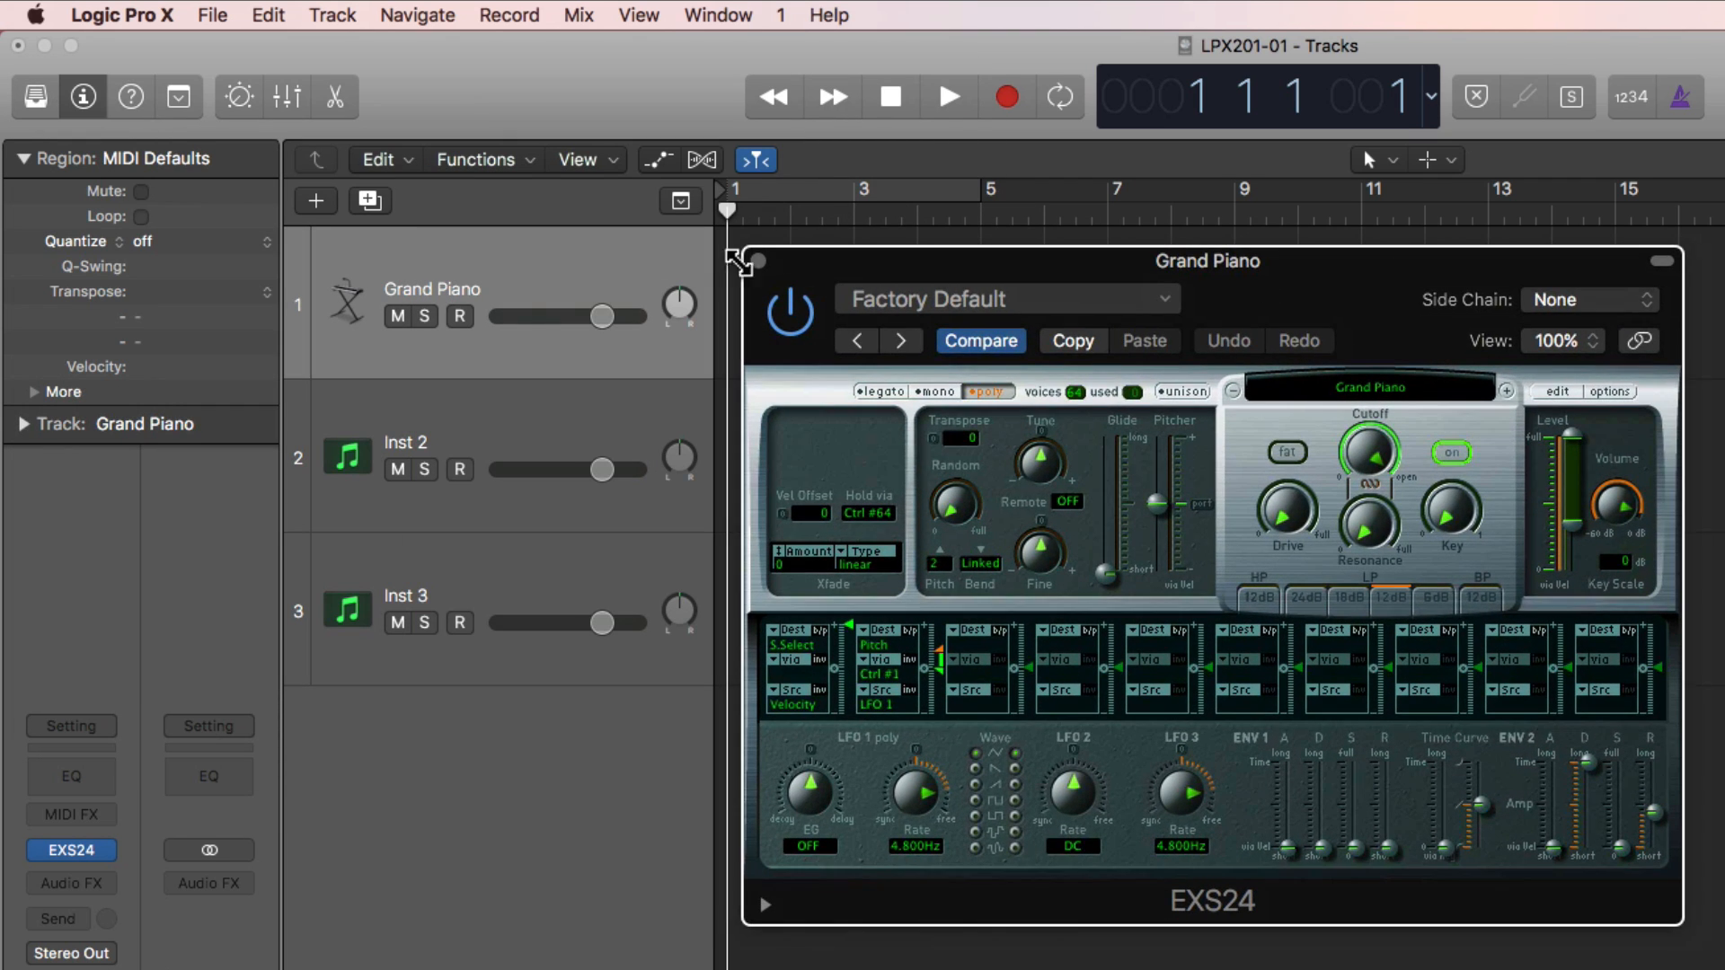
- Close the EXS24 Grand Piano plug-in window
left_click(460, 315)
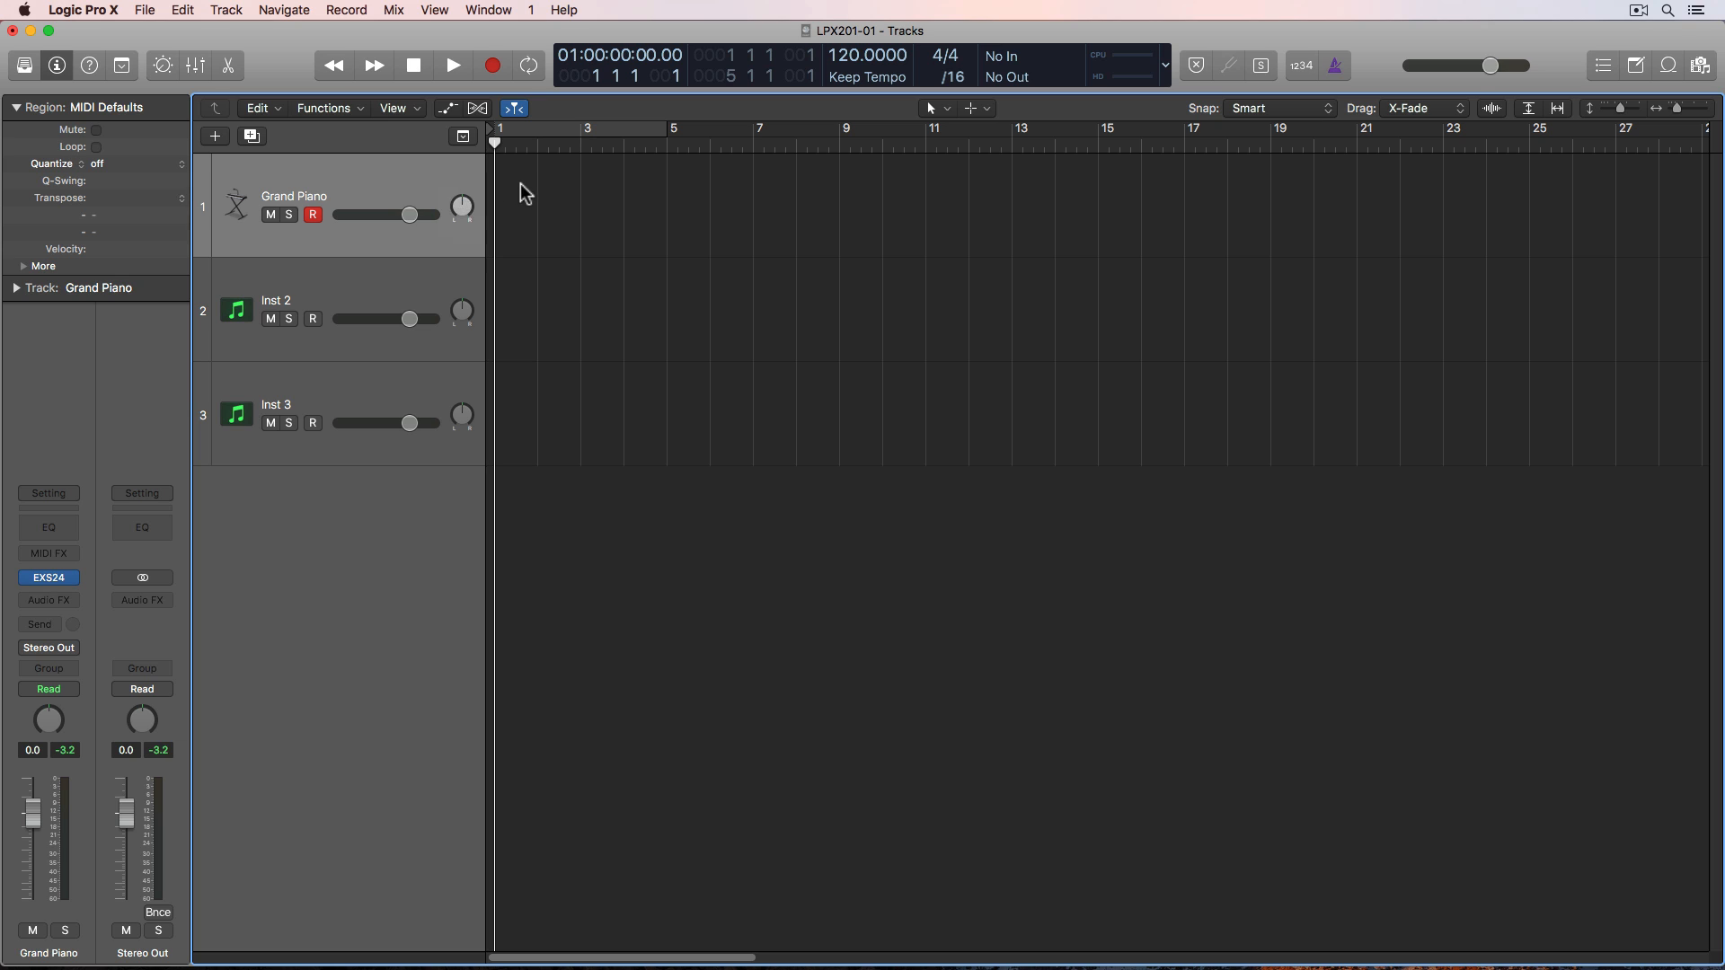
mouse_move(531, 193)
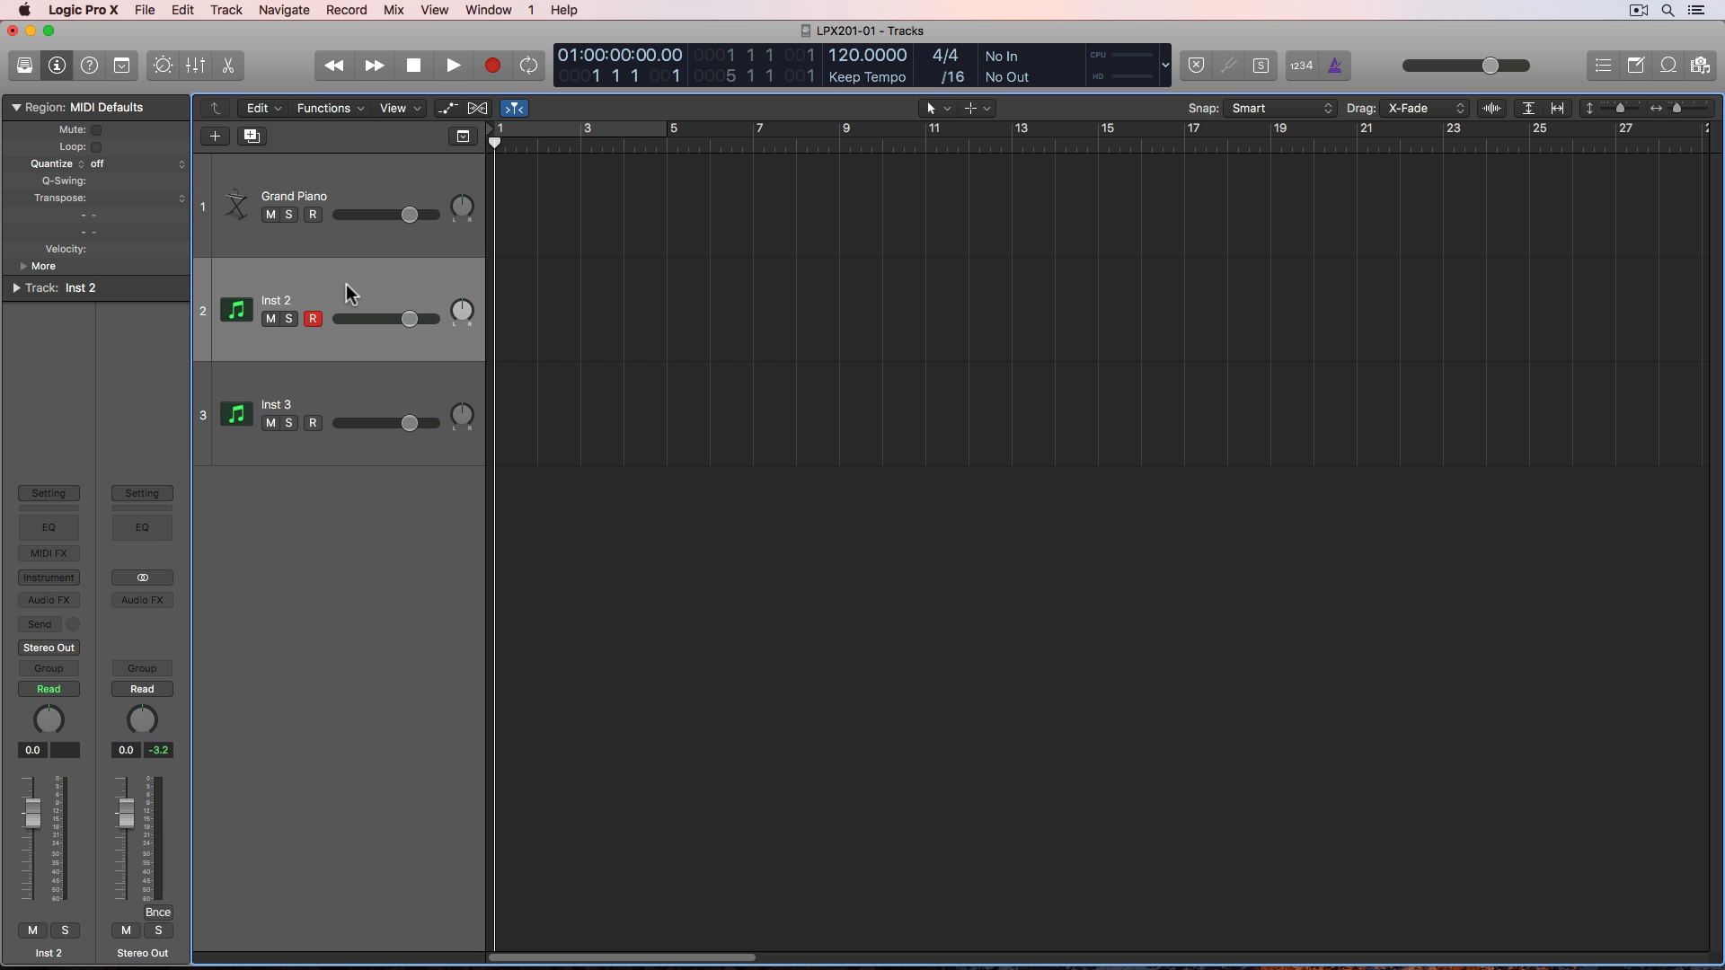
- Insert ES2 on Inst 2 and load the Cosmic Strings Bright patch
left_click(48, 577)
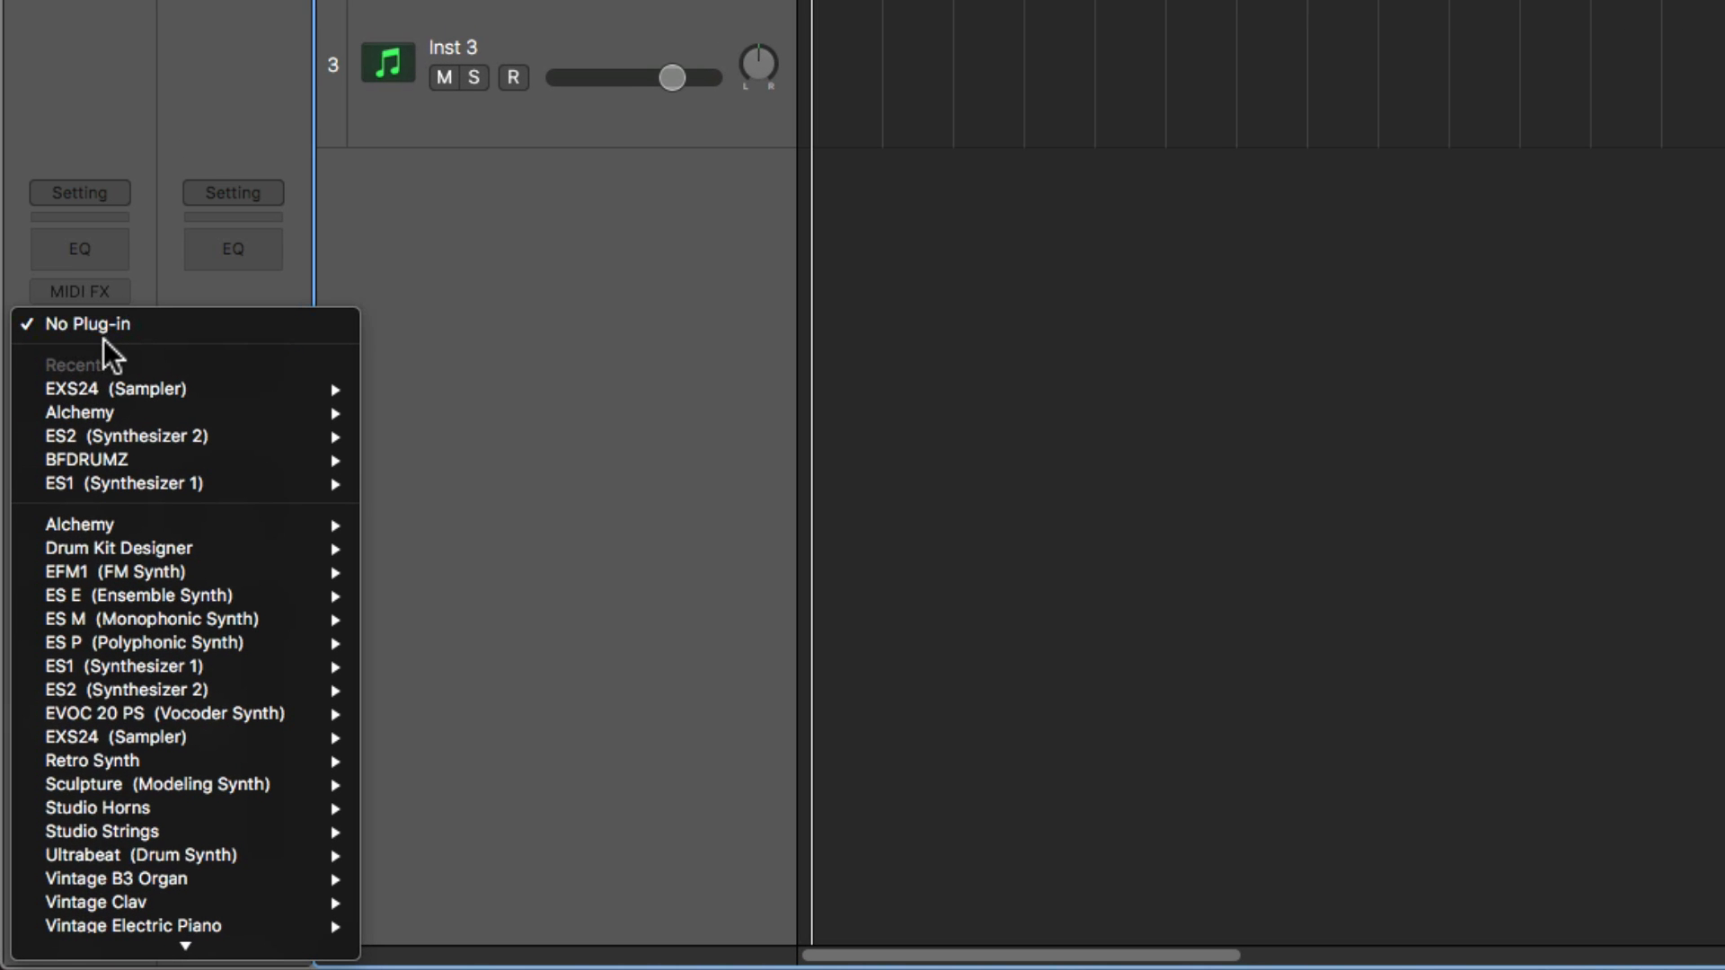
mouse_move(248, 690)
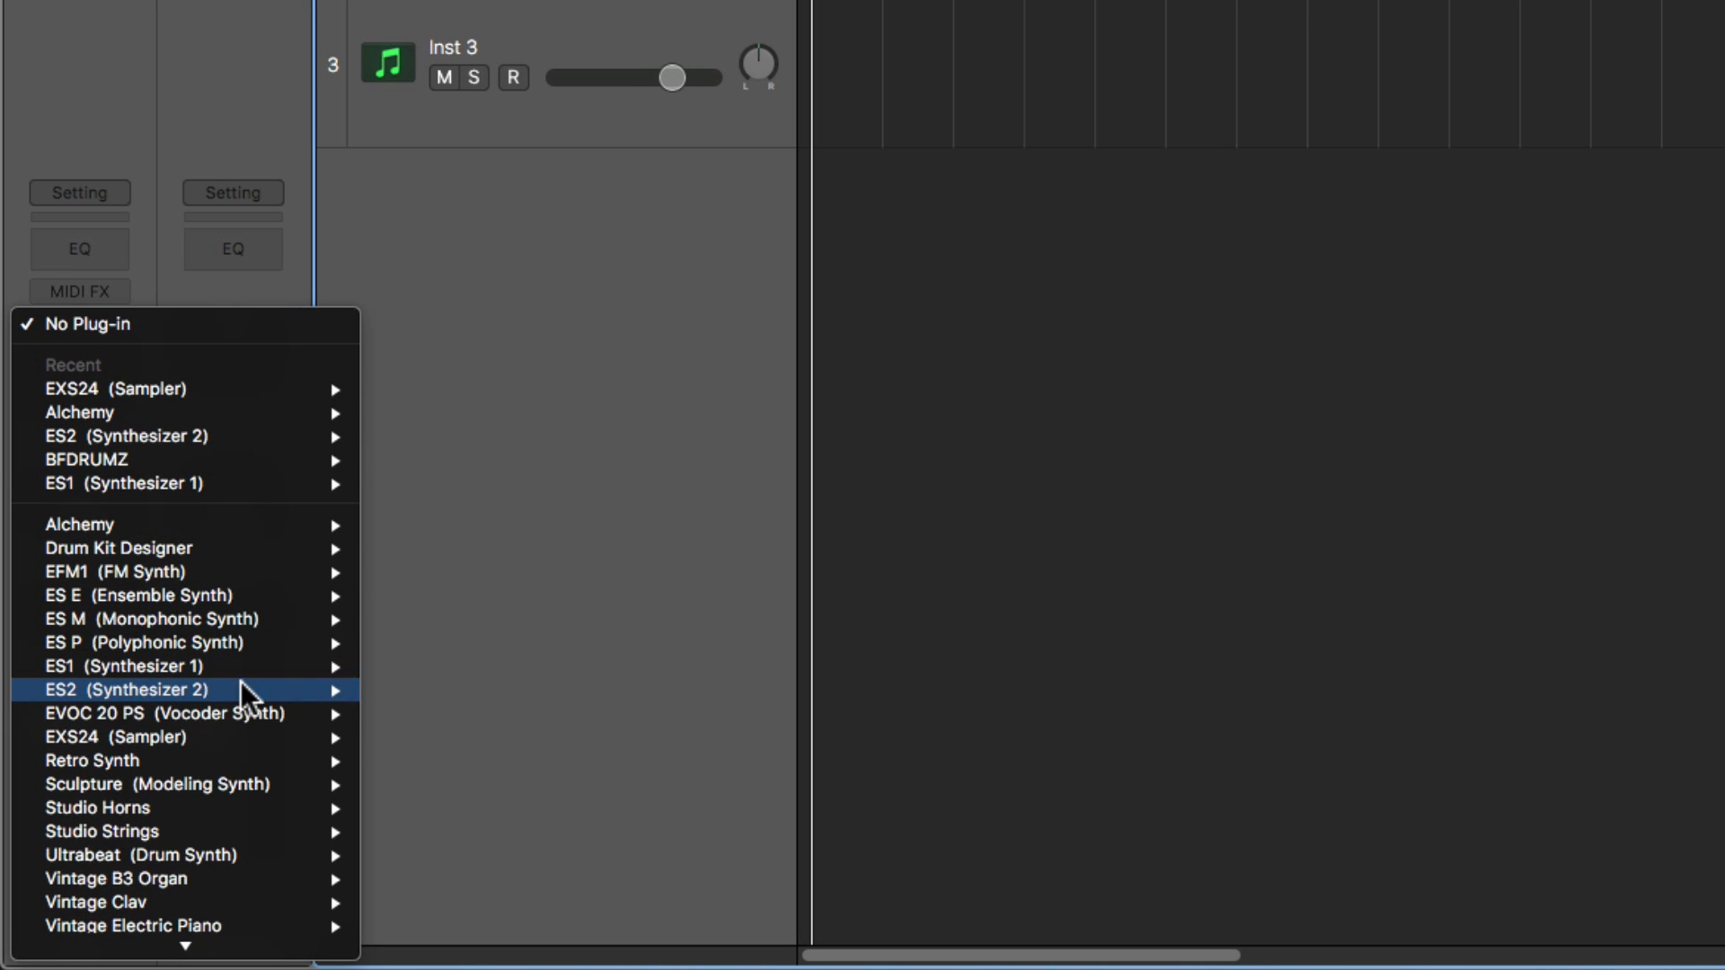
left_click(124, 689)
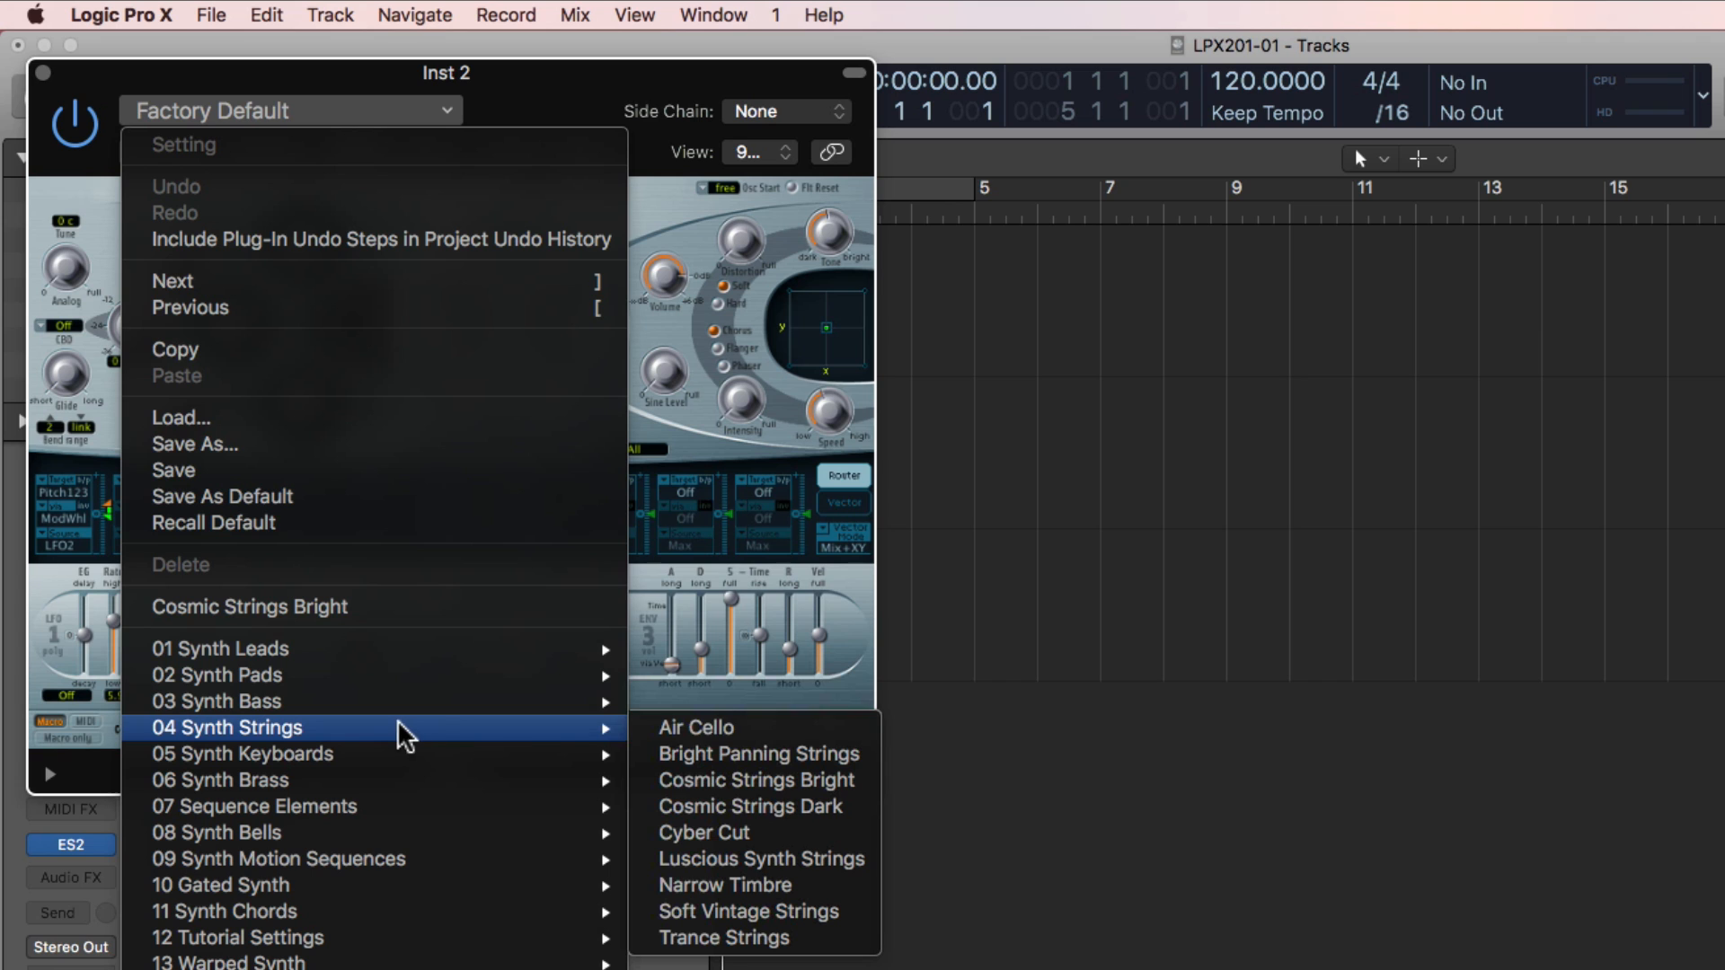
mouse_move(755, 779)
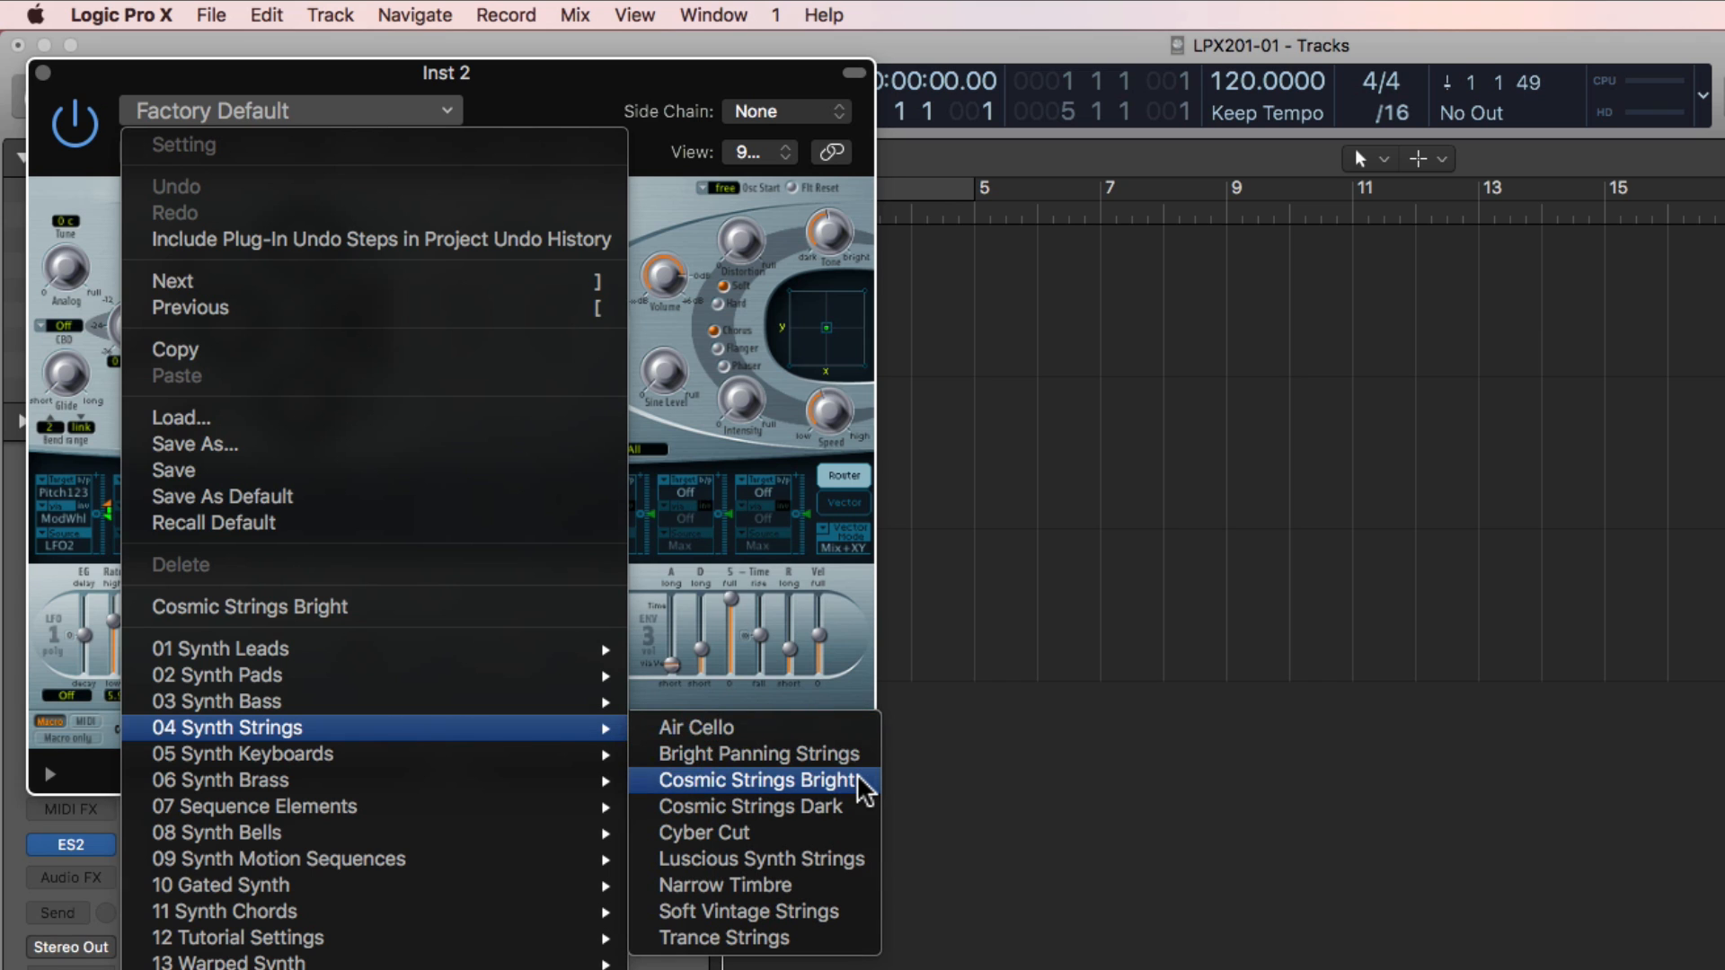
left_click(753, 780)
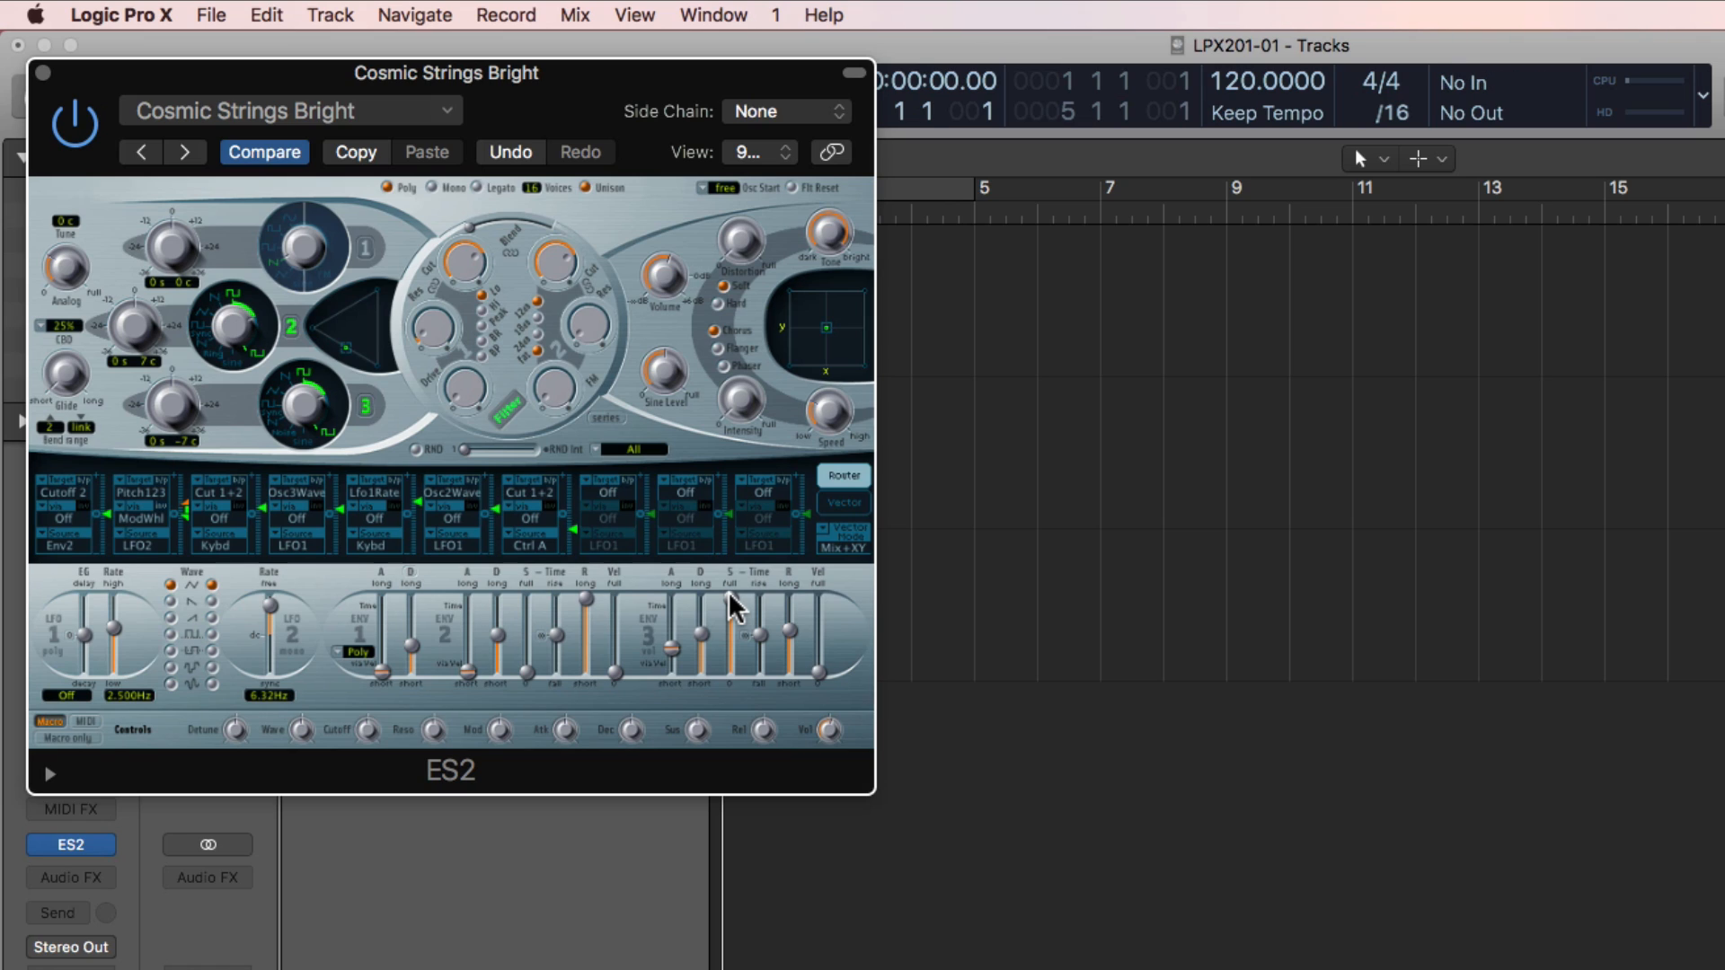
mouse_move(748, 627)
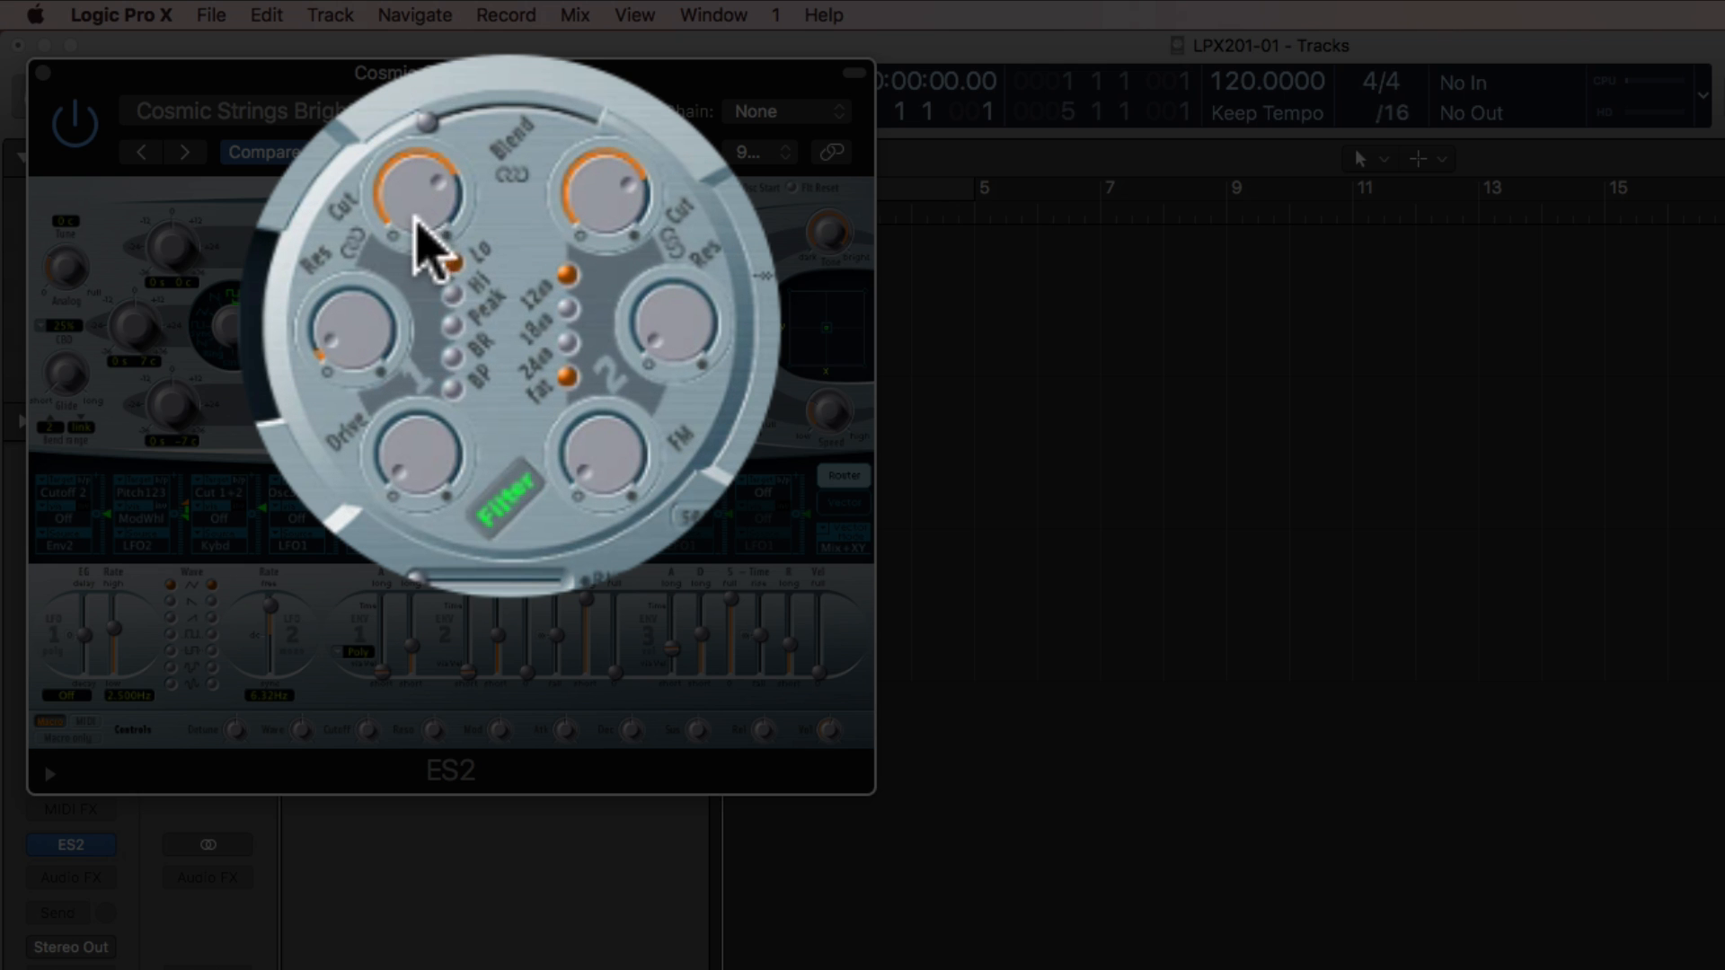
mouse_move(430, 209)
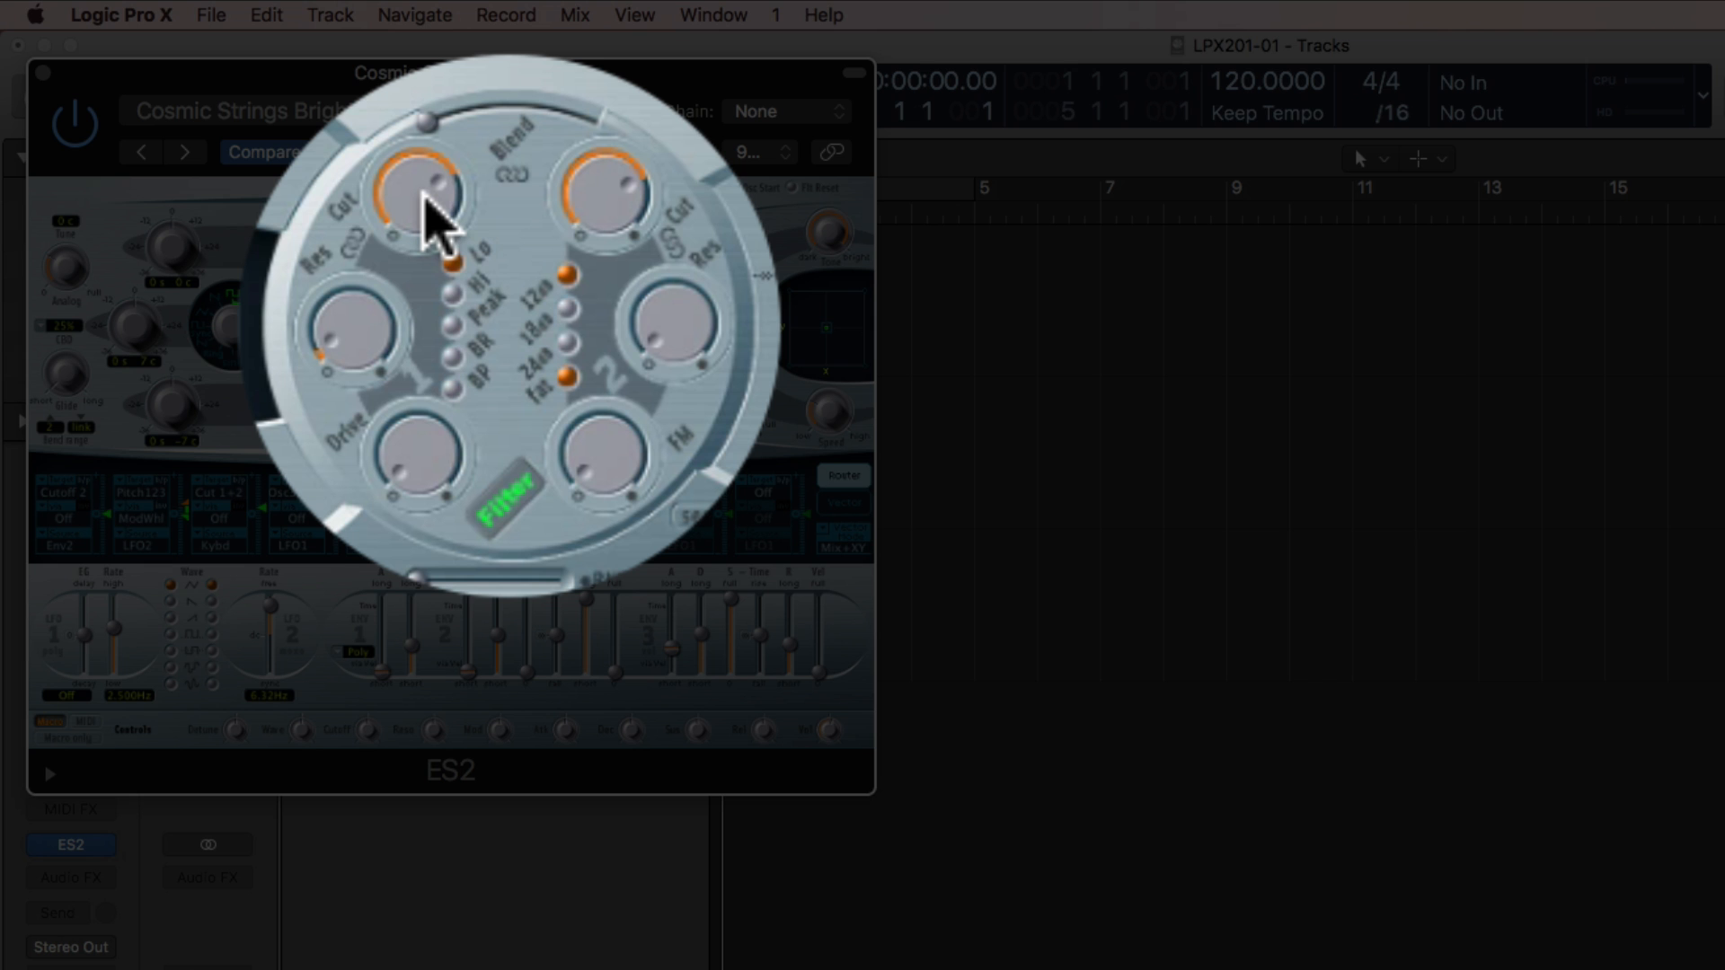
- Drag within the ES2 window, then close the Cosmic Strings Bright editor
left_click_drag(424, 198, 429, 379)
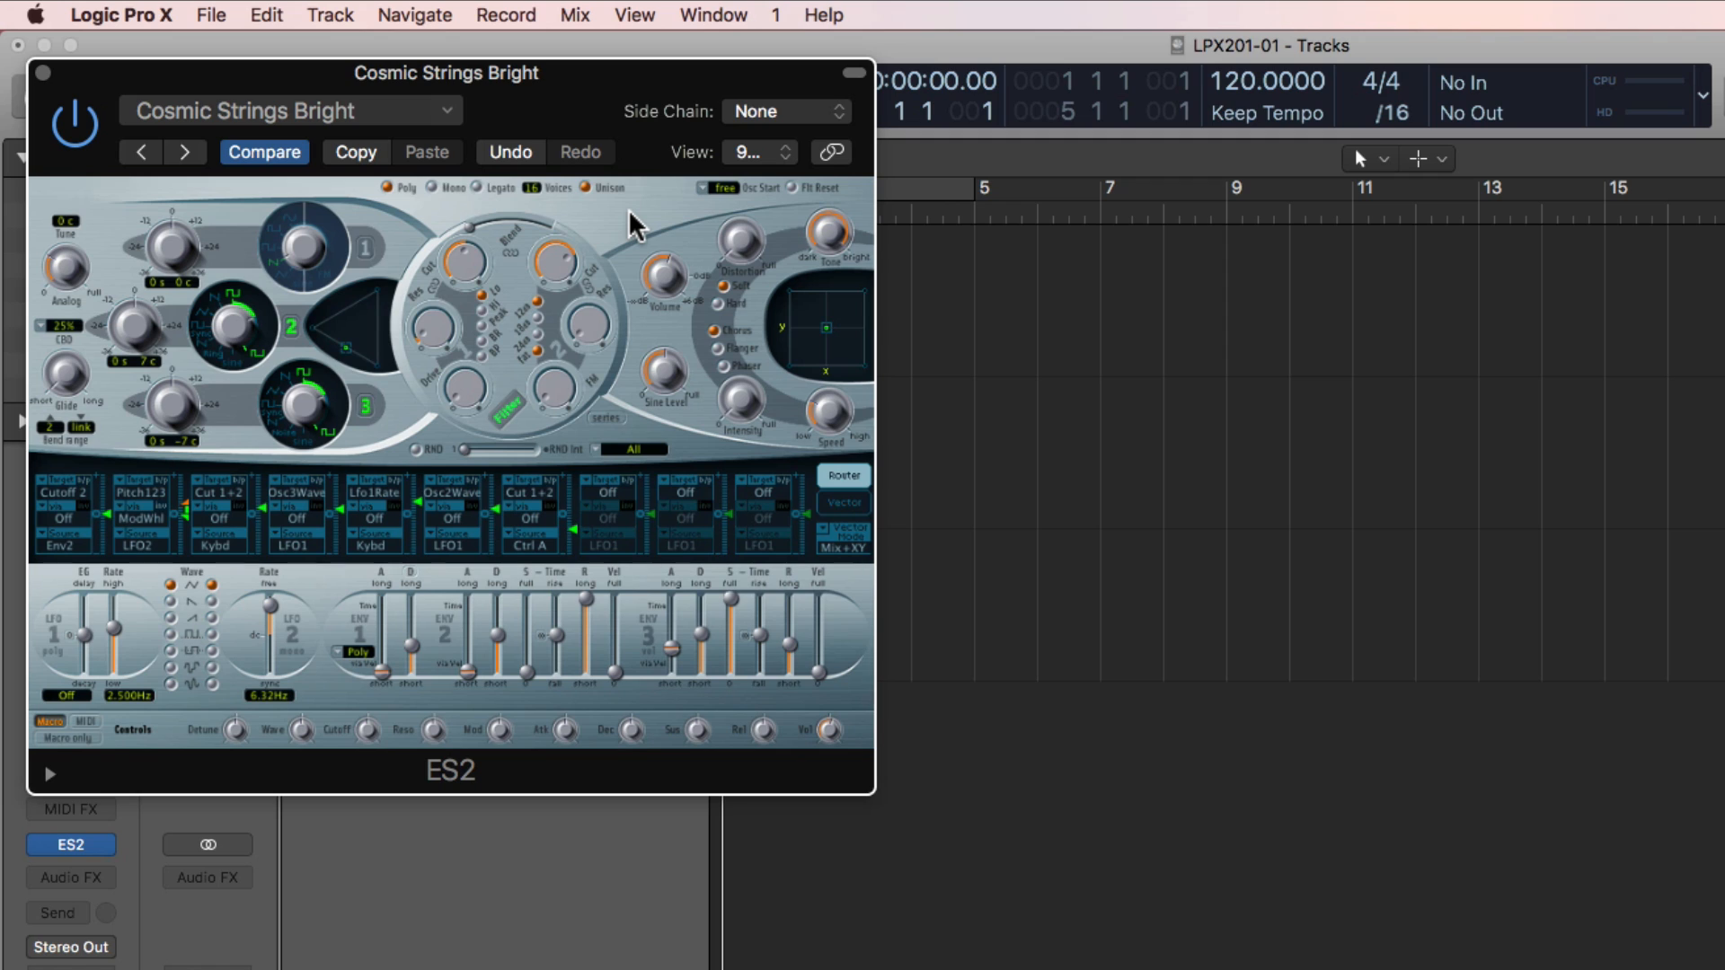
mouse_move(566, 258)
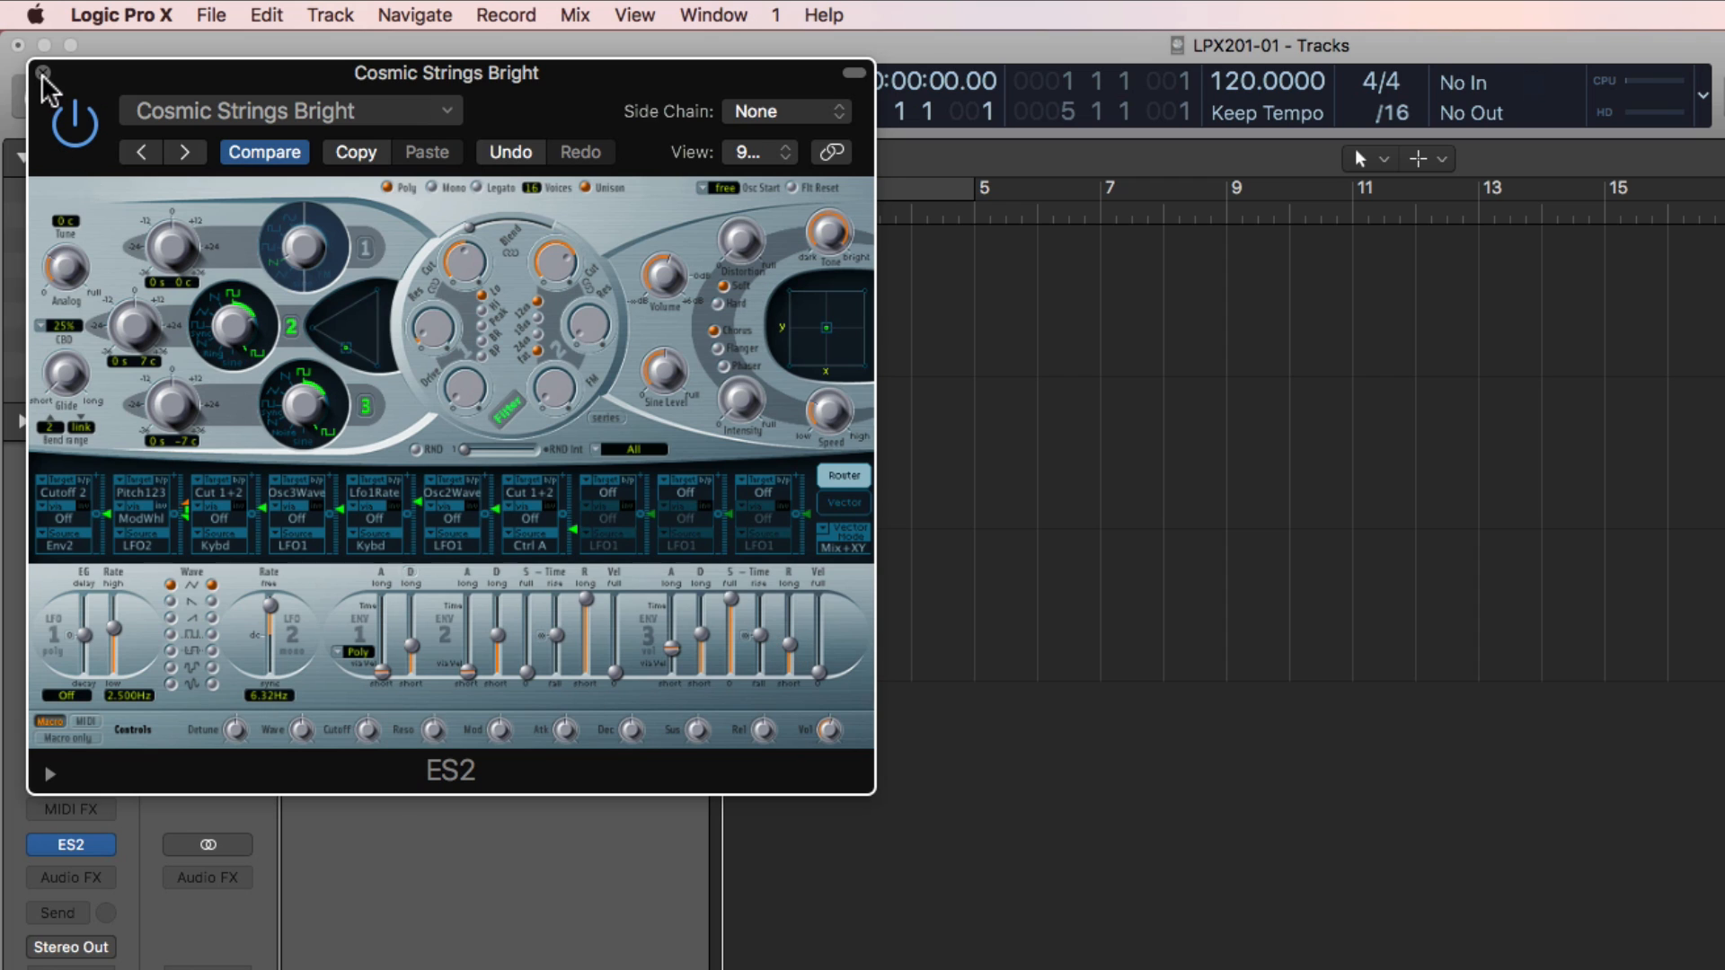
left_click(44, 73)
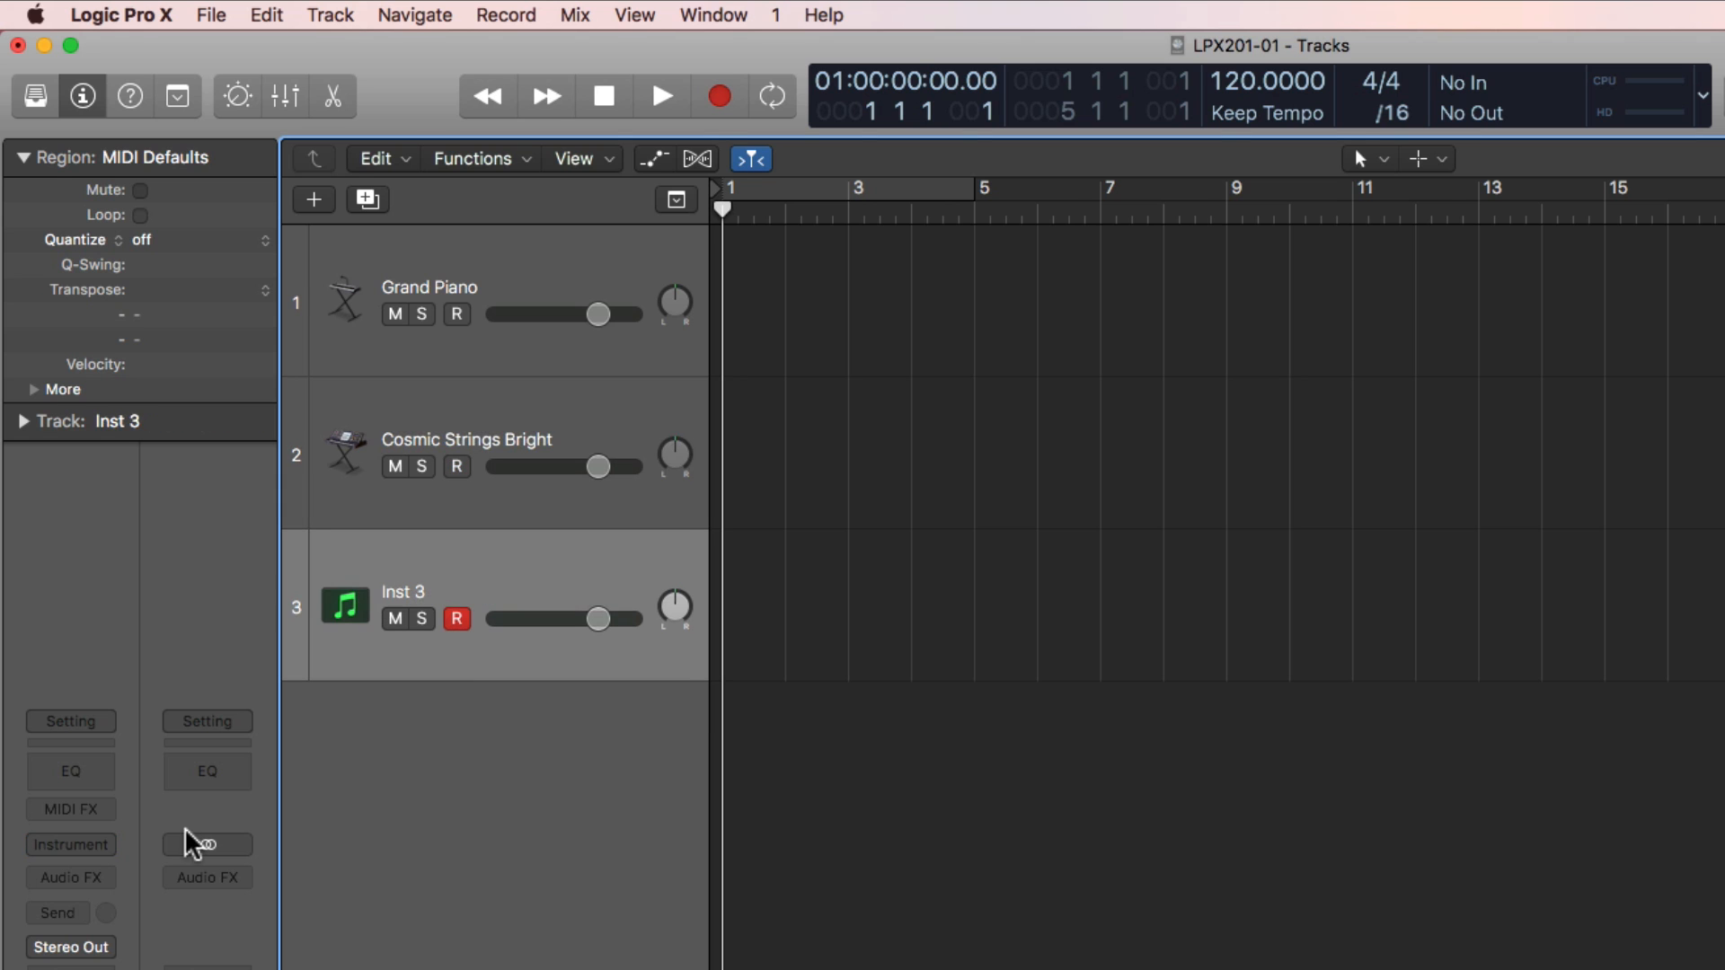
- Load Alchemy on Inst 3 with the Ambient preset 1970s Analog Arp
left_click(206, 844)
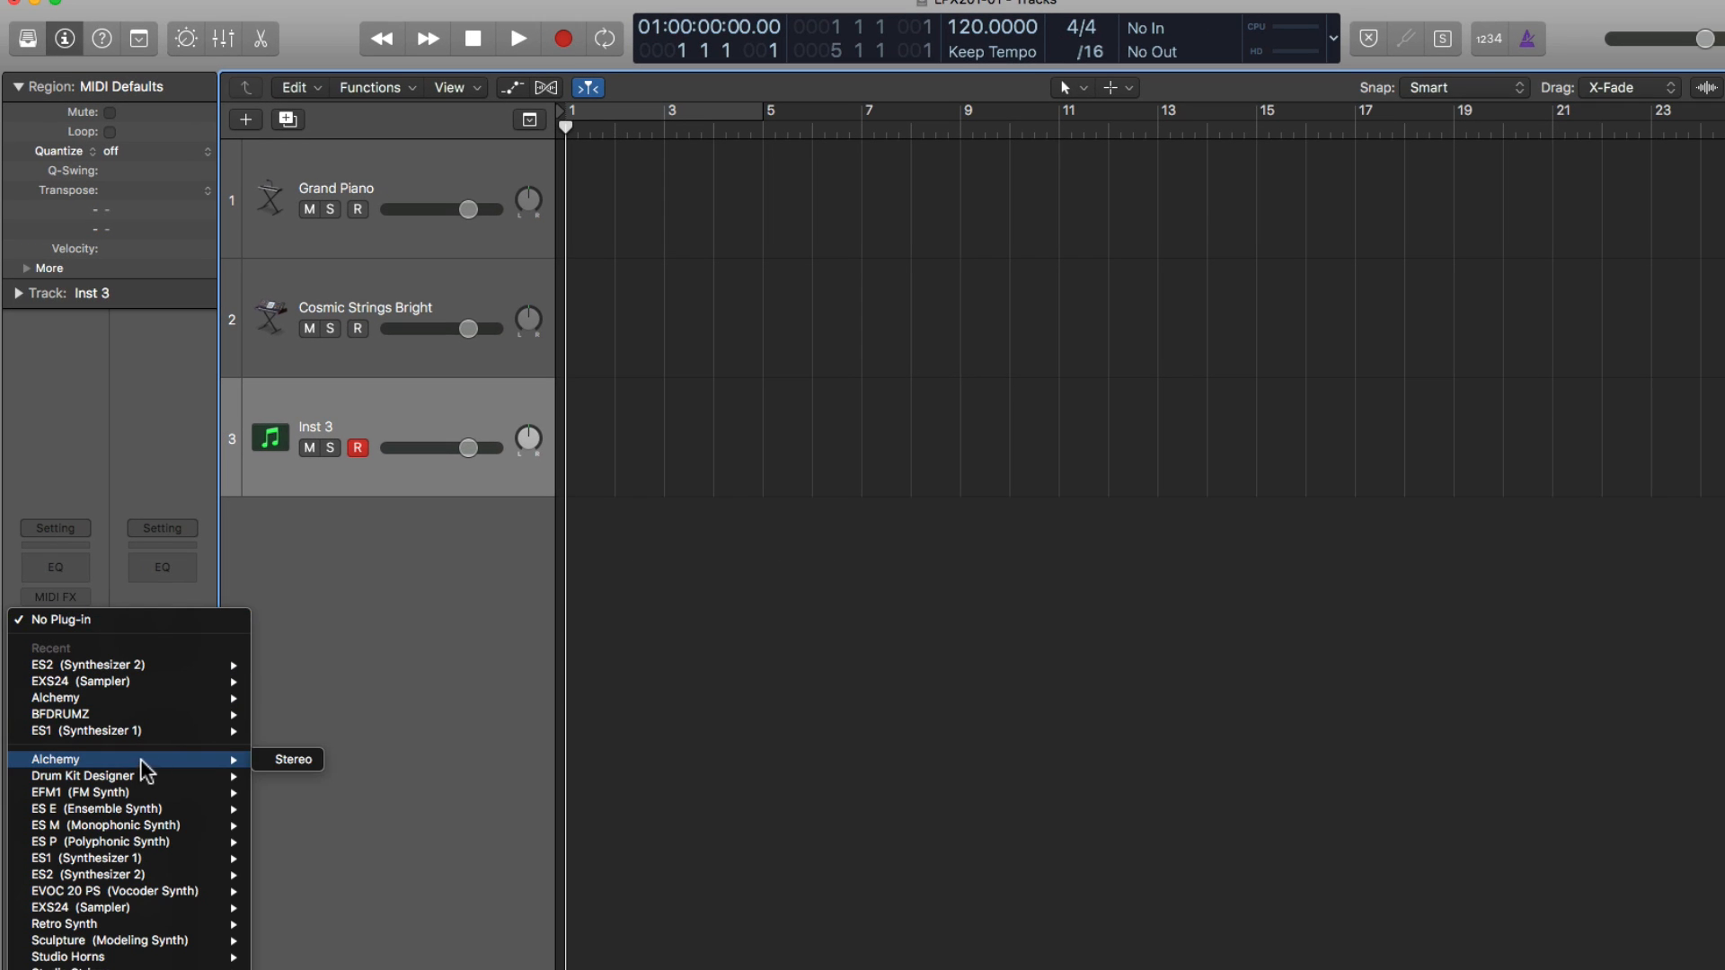
left_click(291, 759)
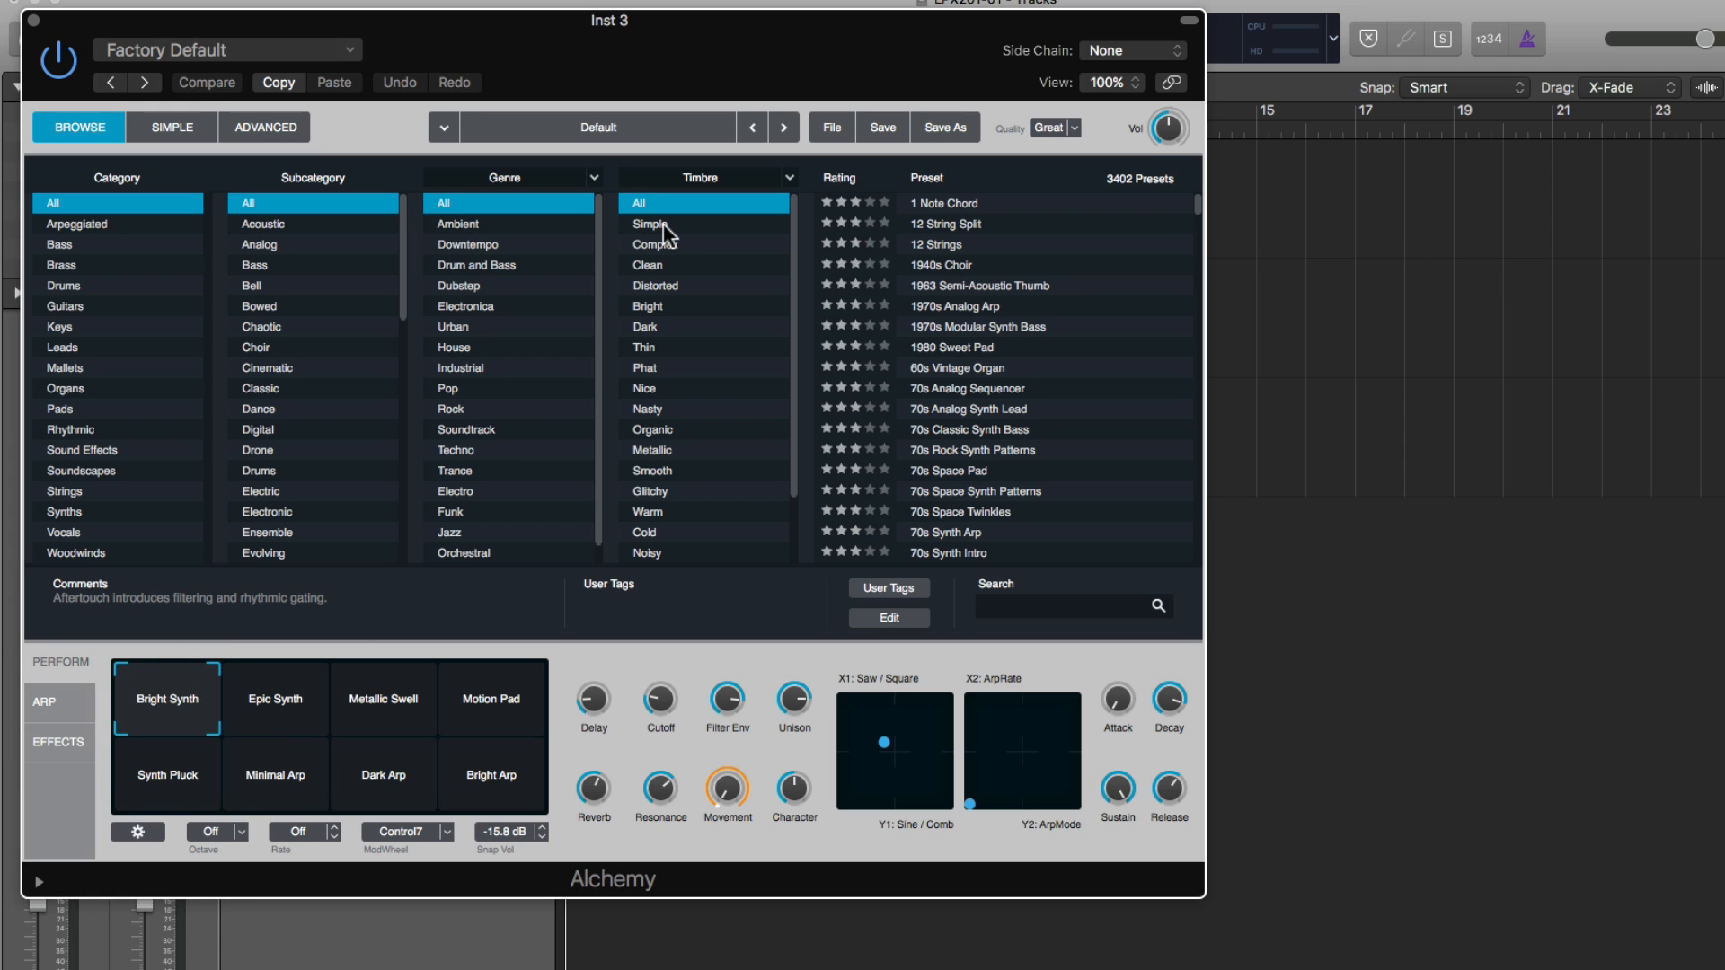
left_click(456, 224)
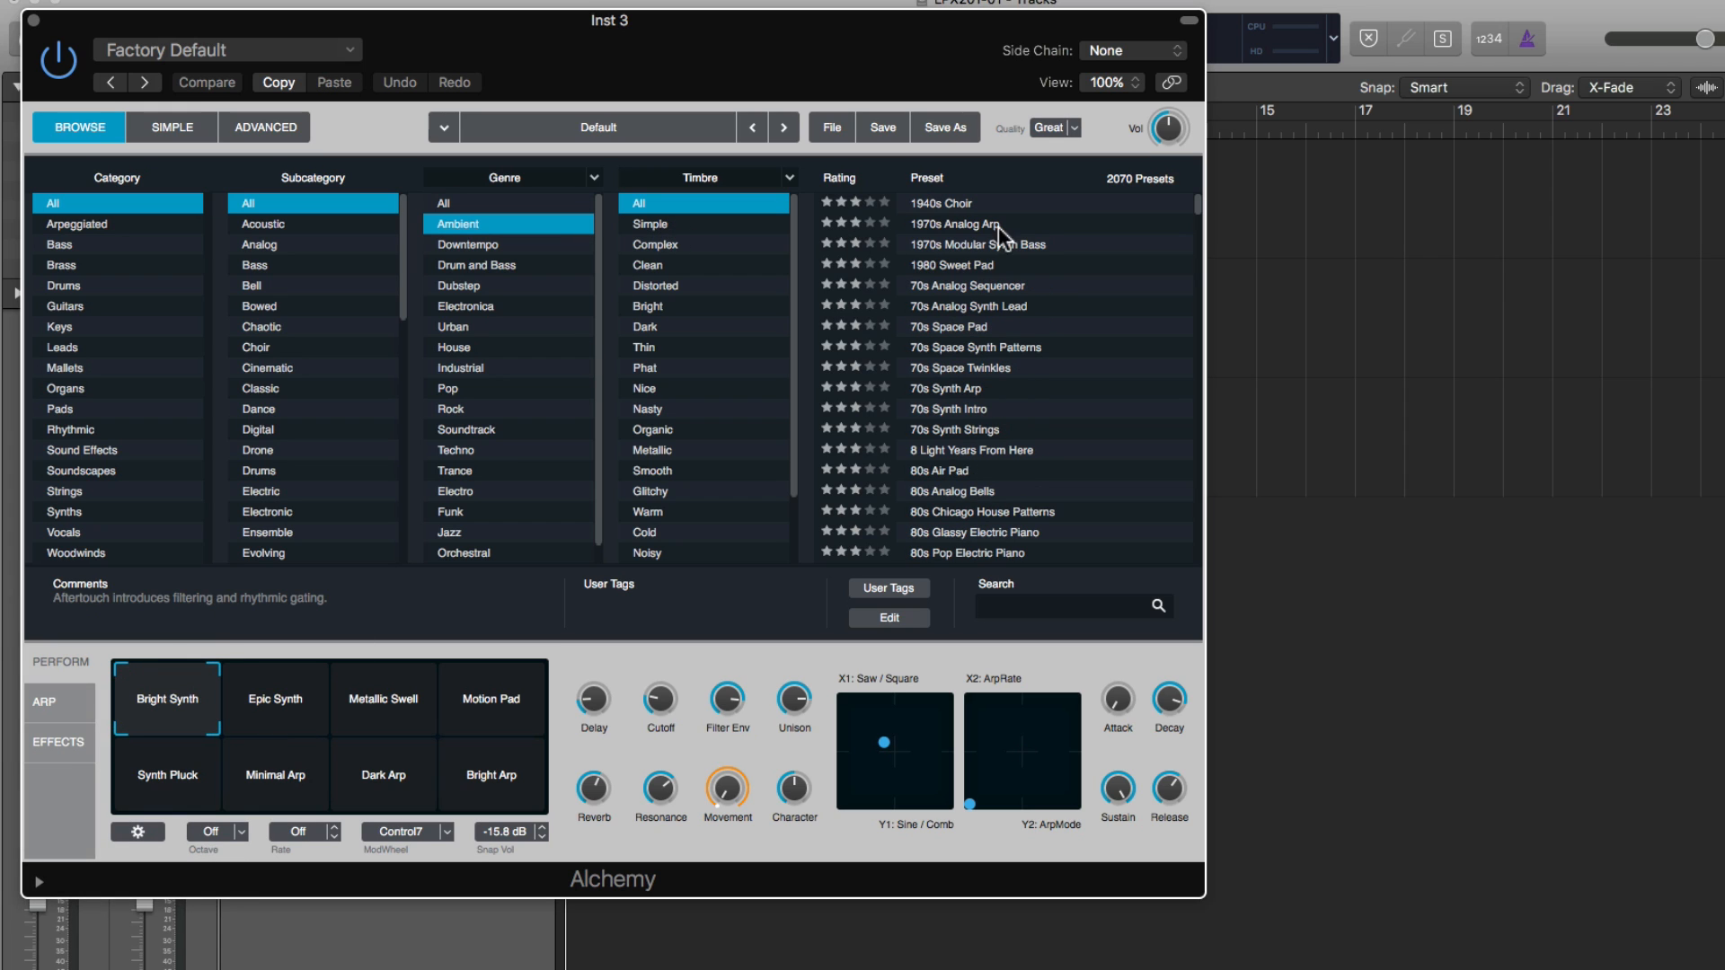
left_click(950, 223)
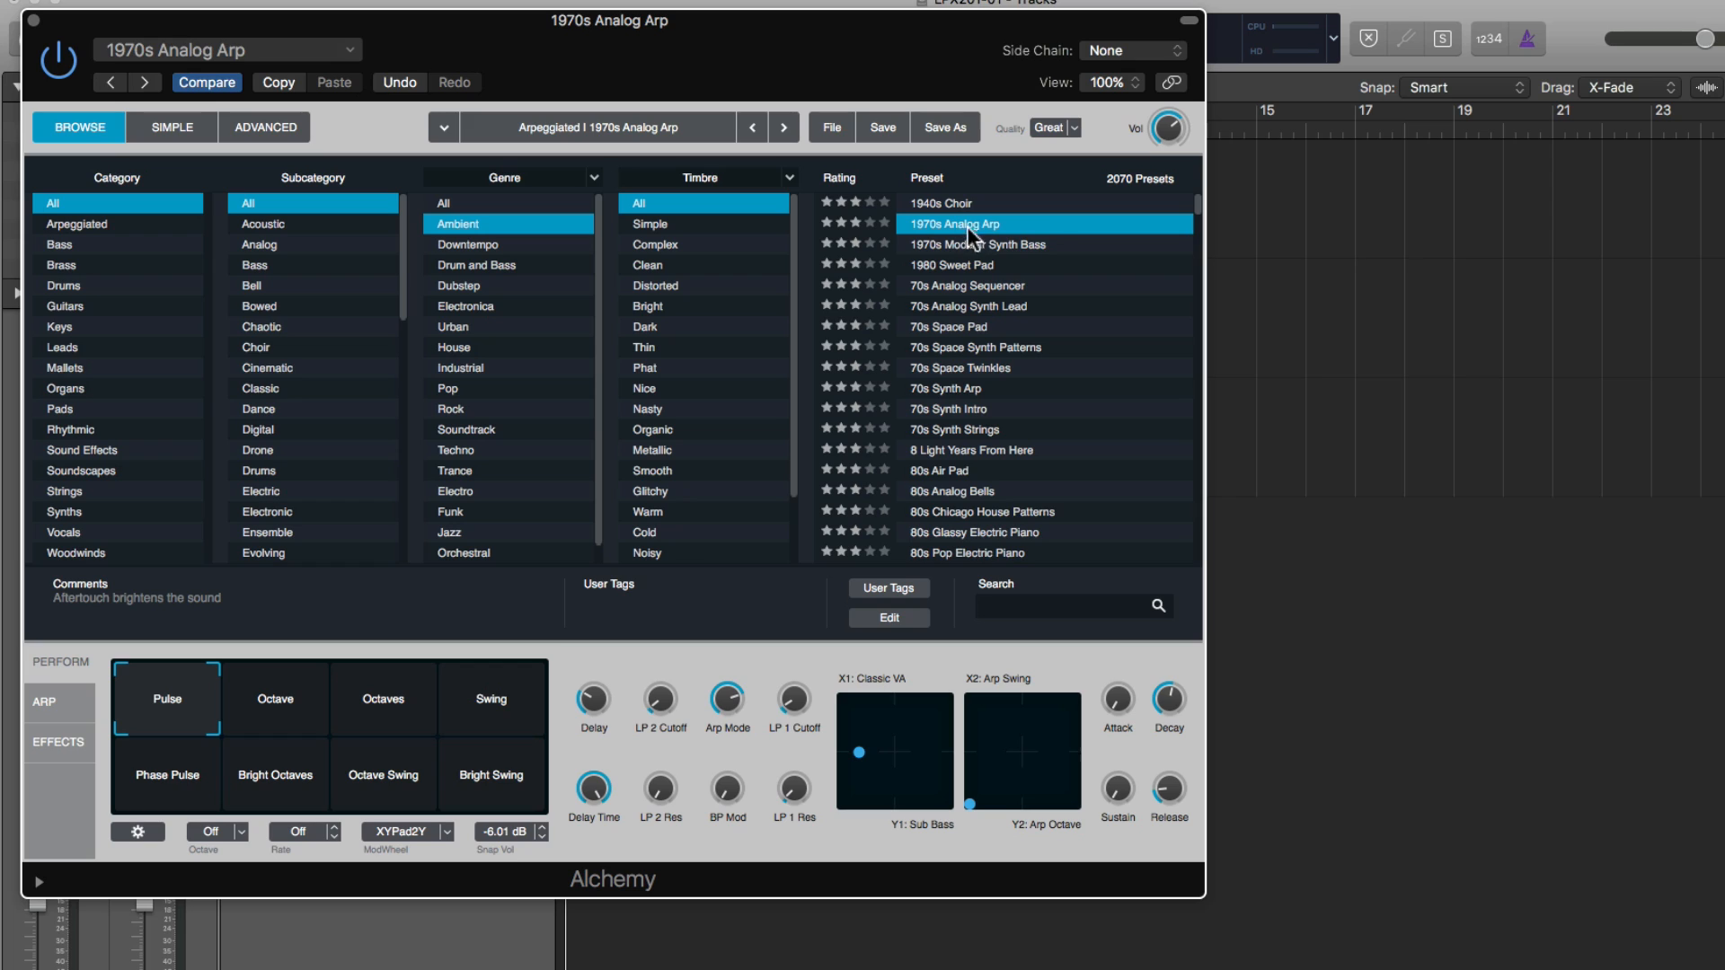
mouse_move(1029, 232)
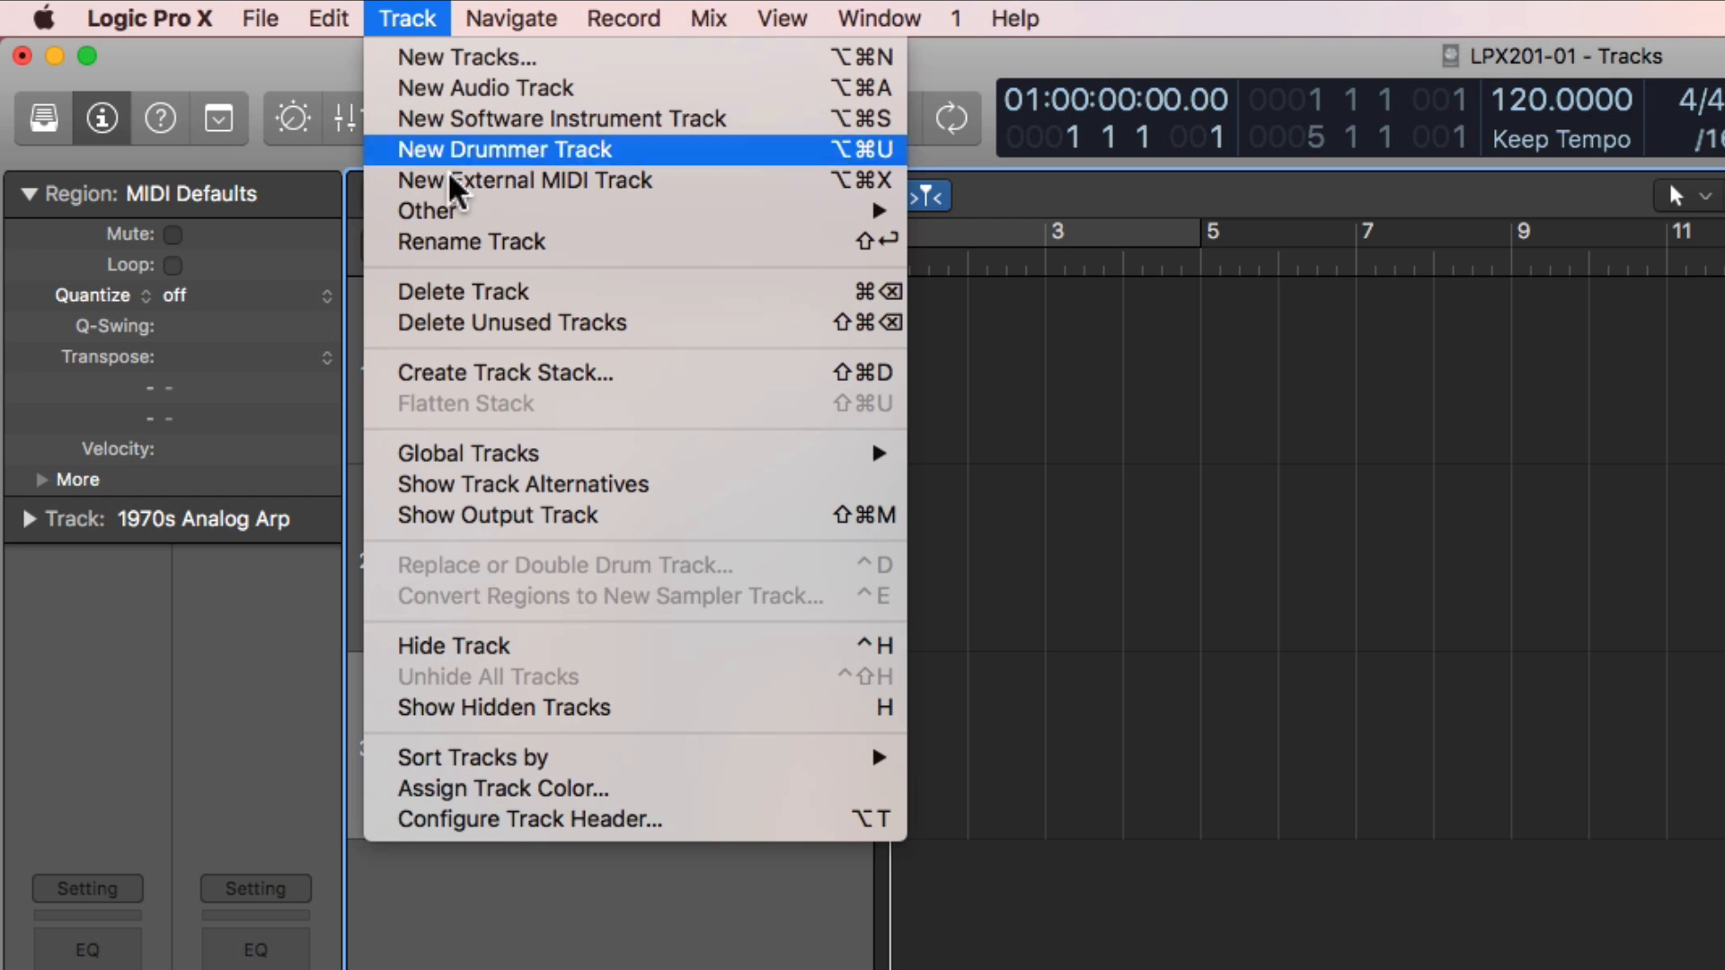
mouse_move(660, 373)
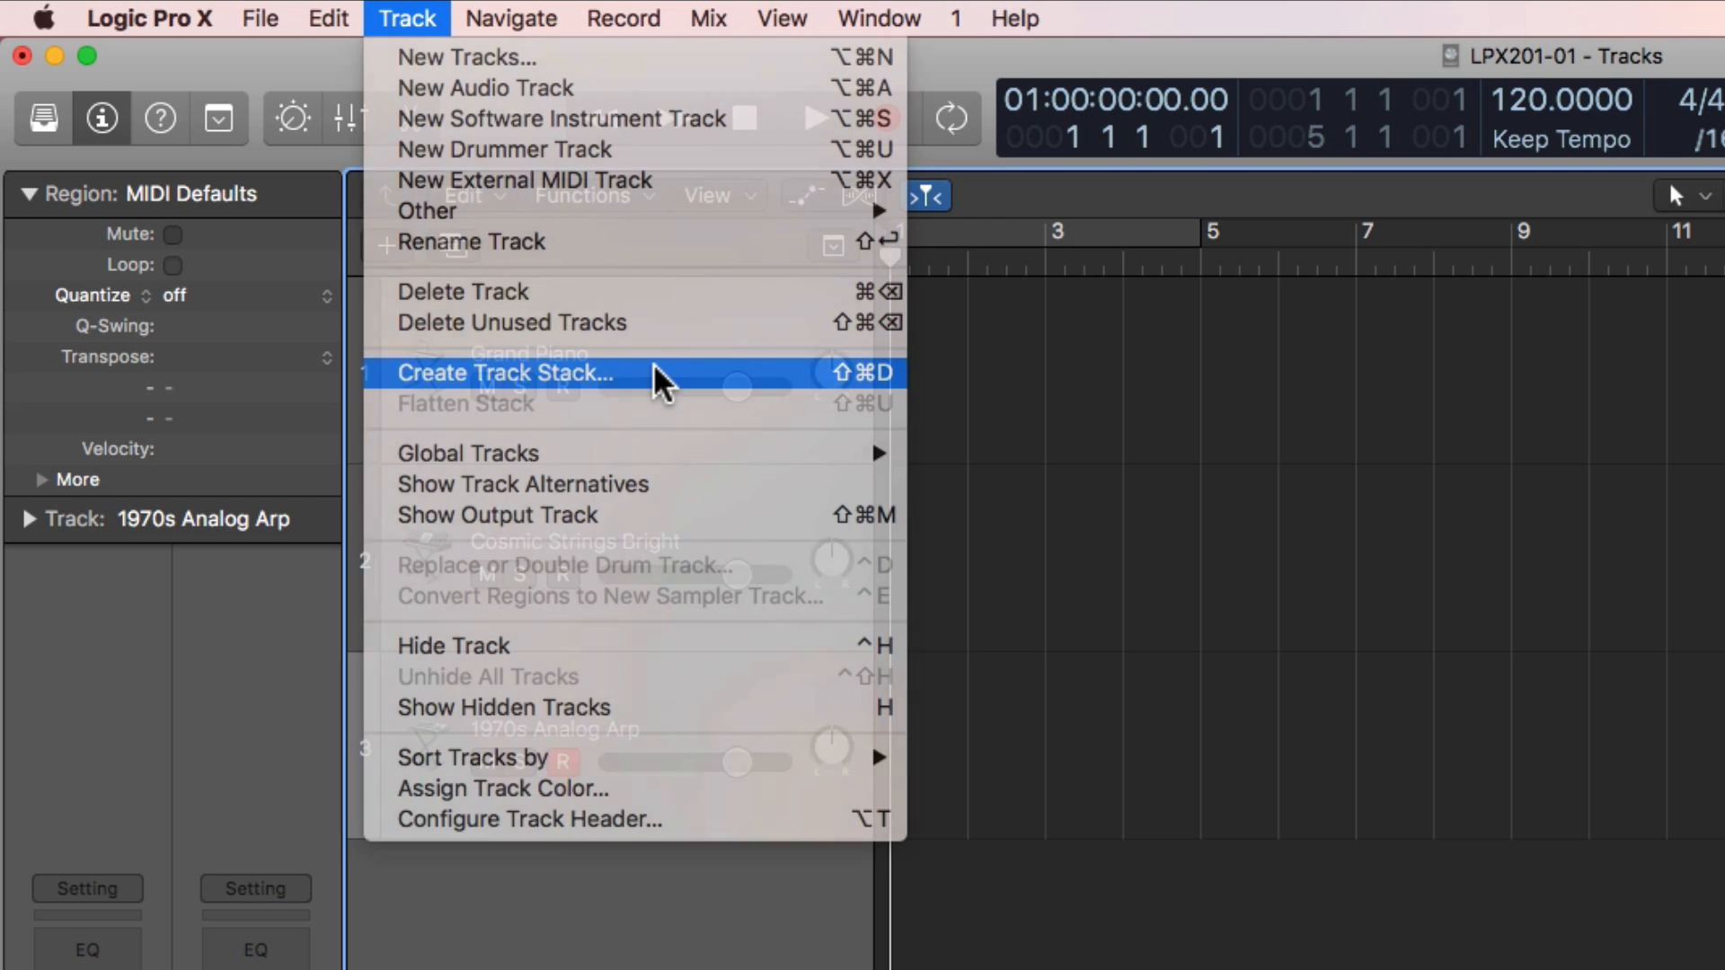
- Create a summing stack from the three tracks and name it 'Synth Group'
left_click(505, 372)
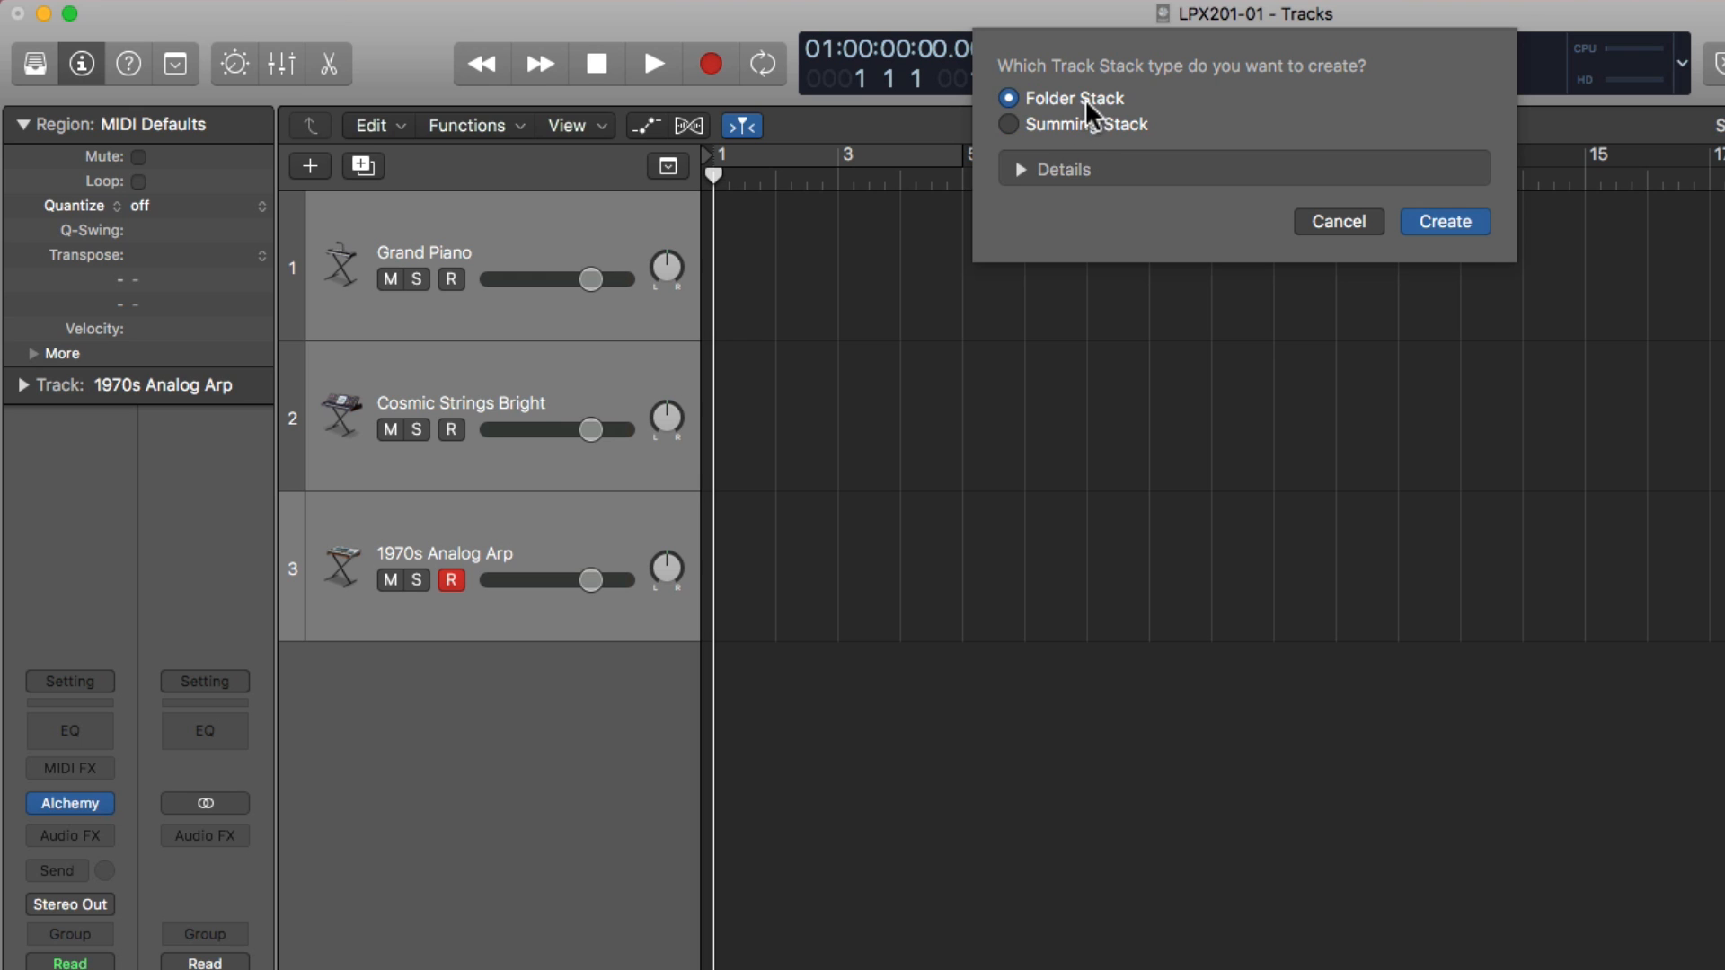
left_click(1008, 124)
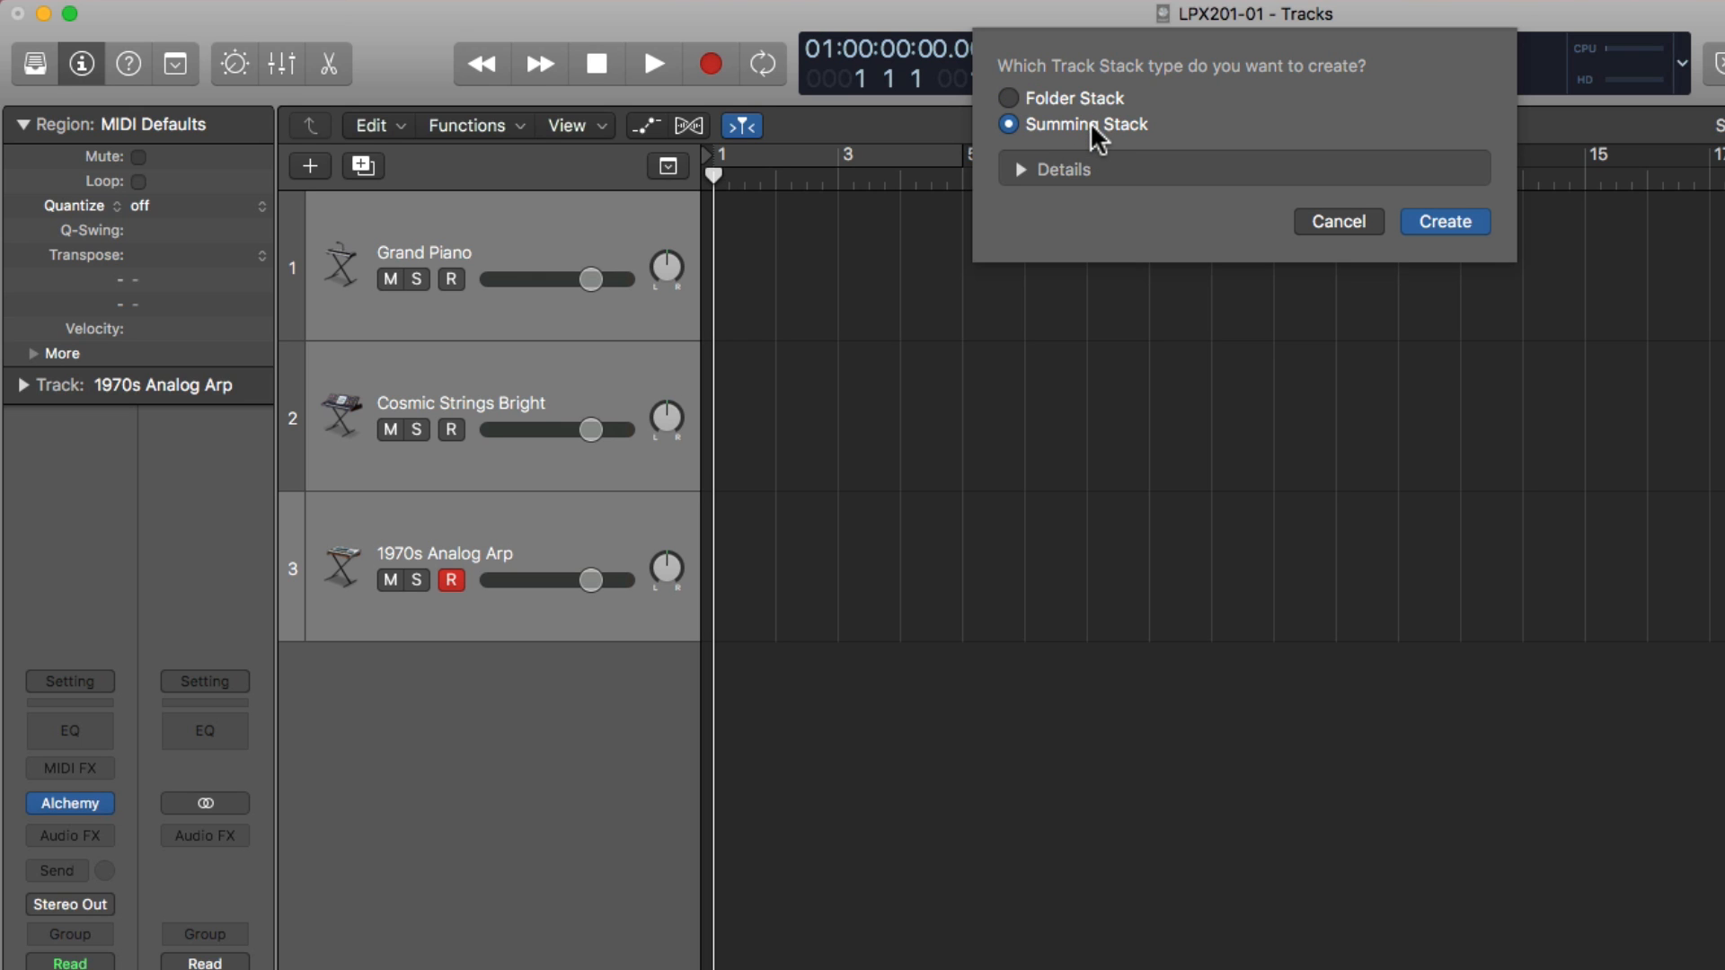
left_click(1444, 221)
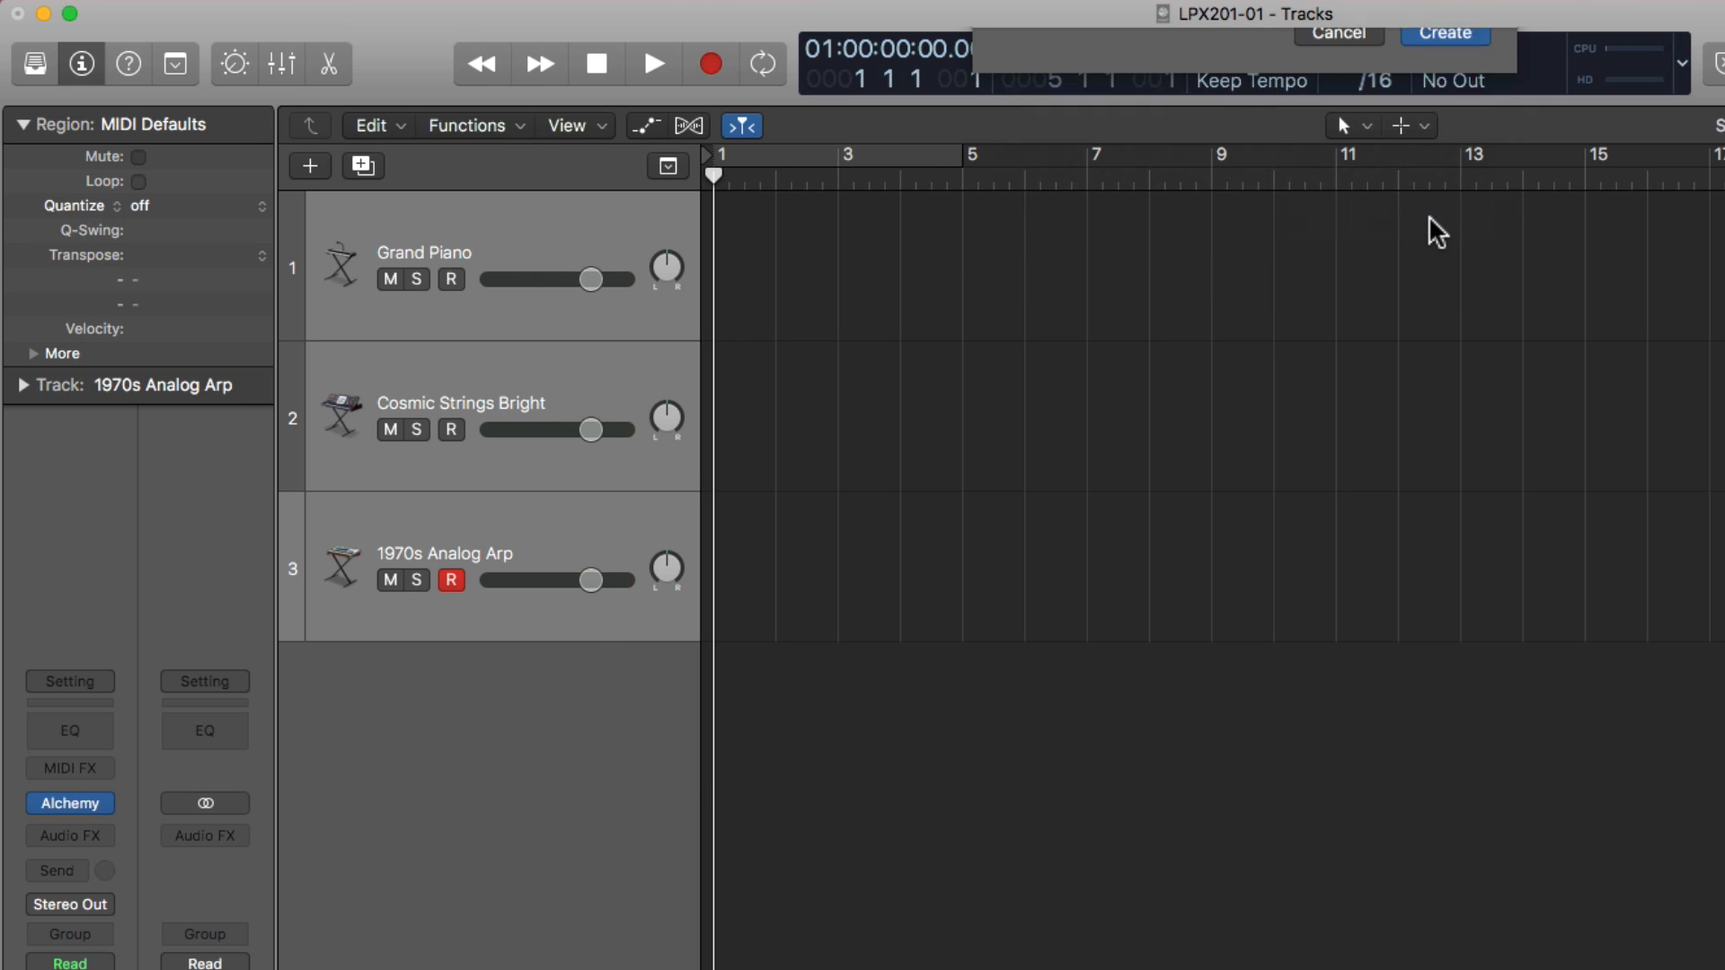
left_click(1442, 33)
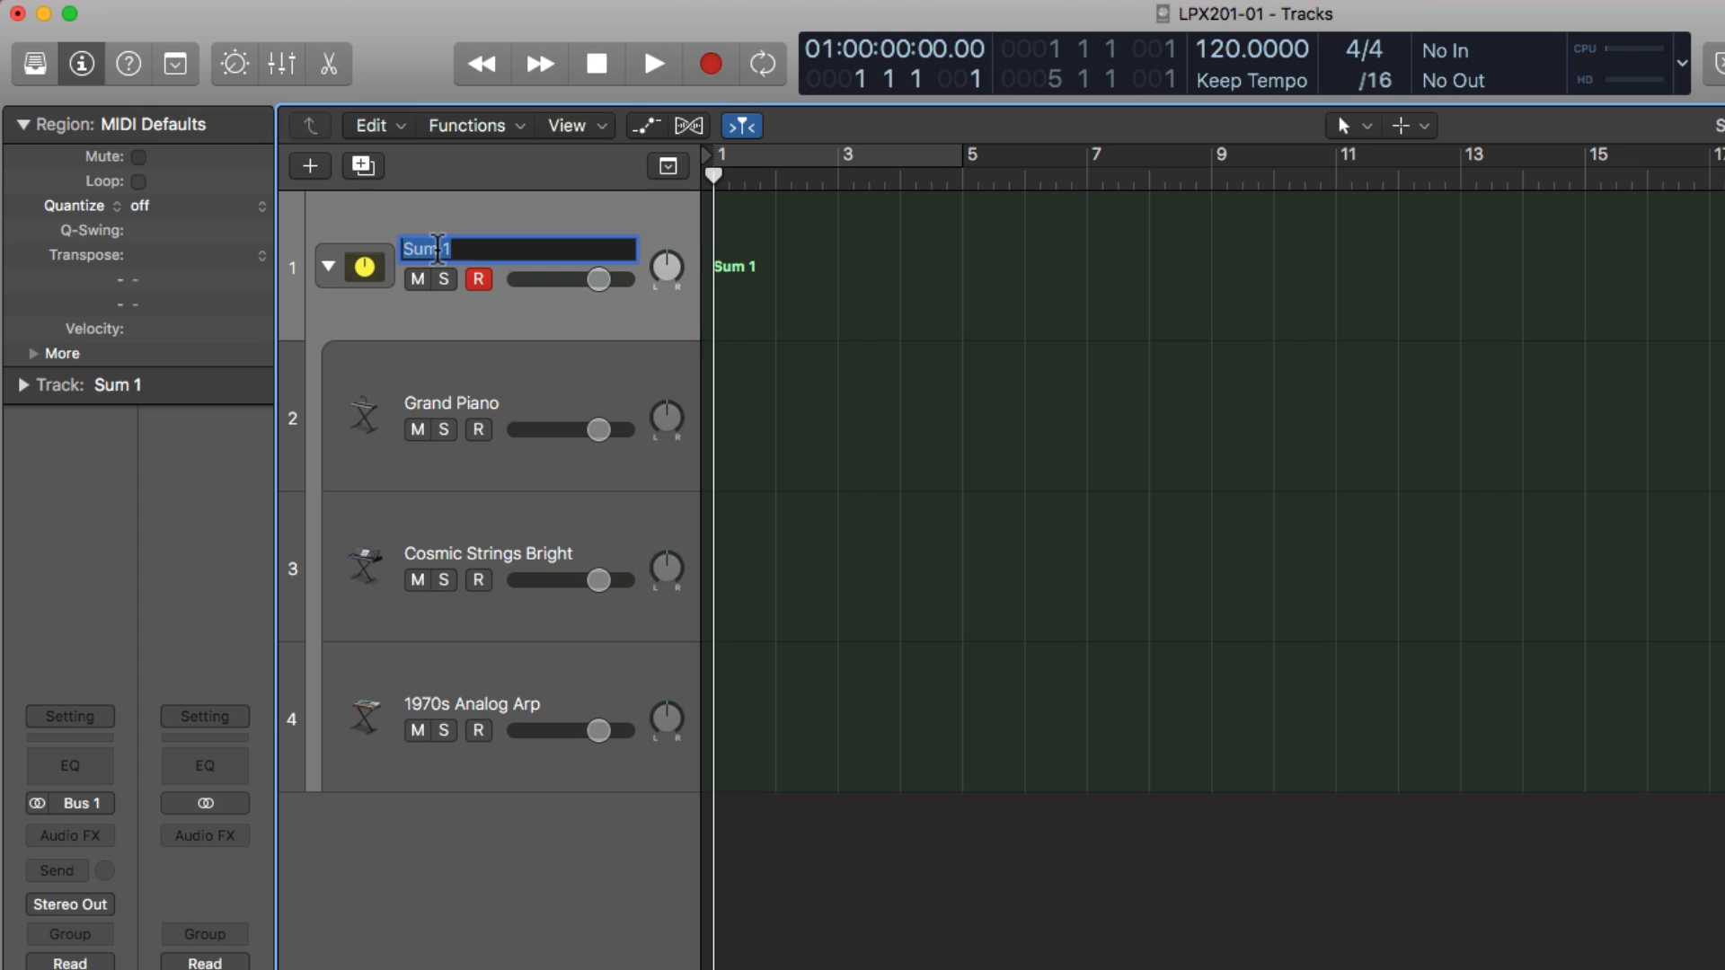
type("Synth Group")
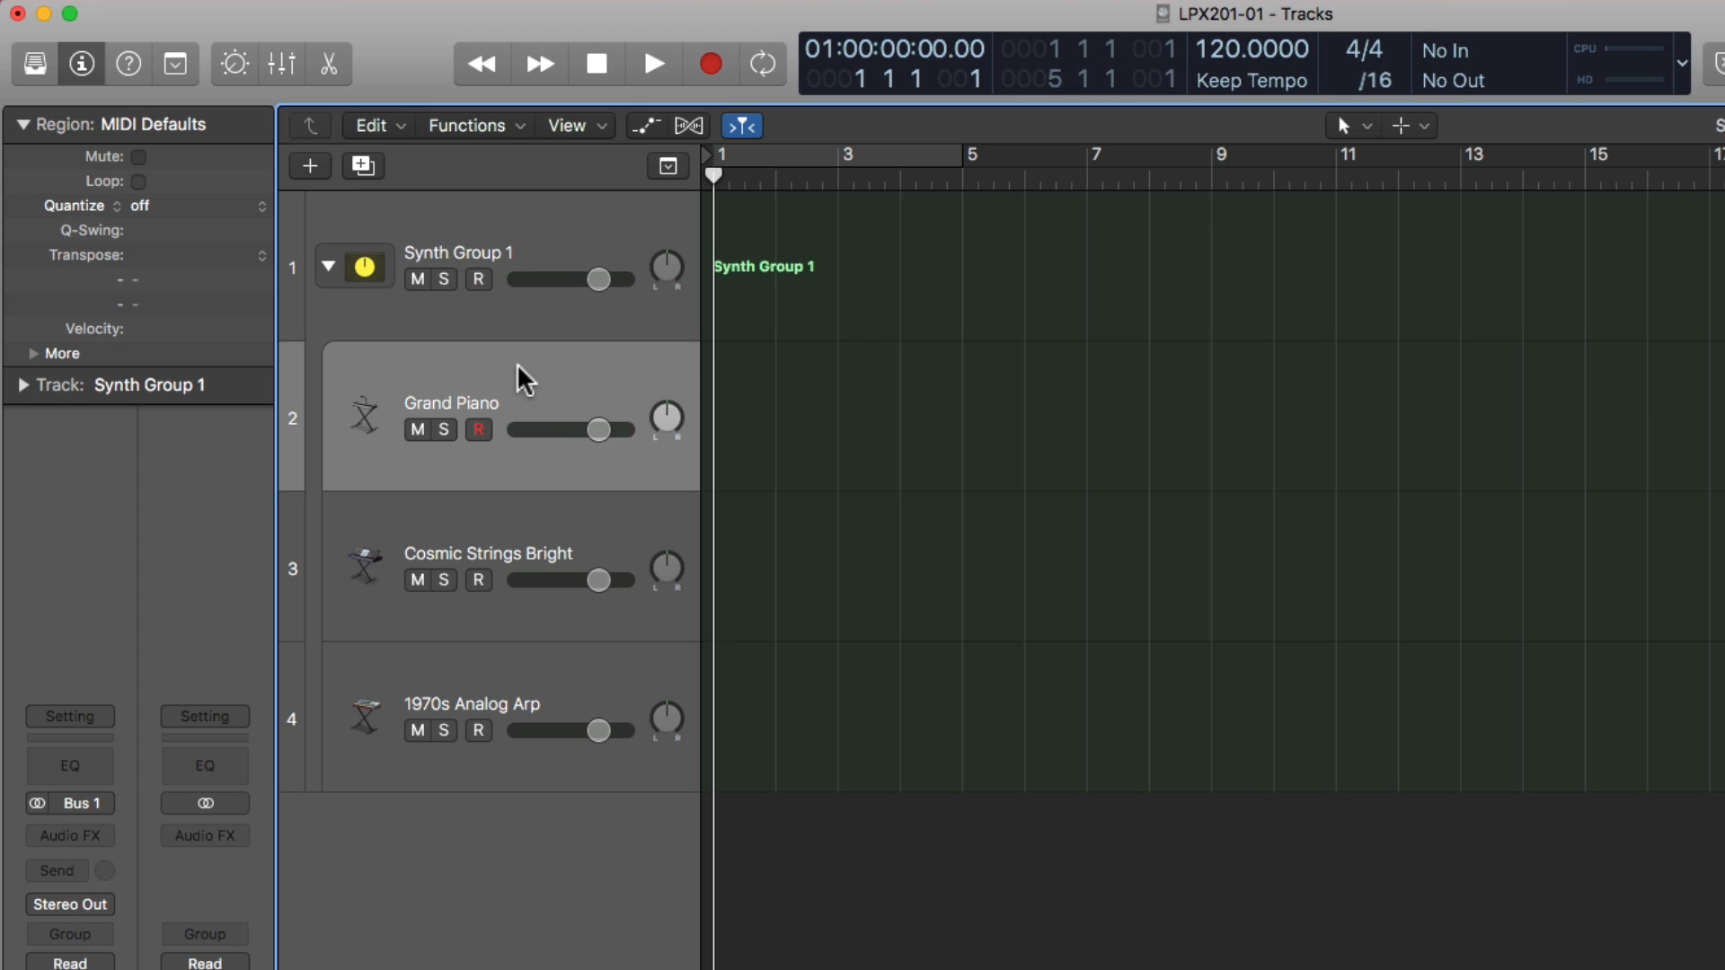
left_click(510, 715)
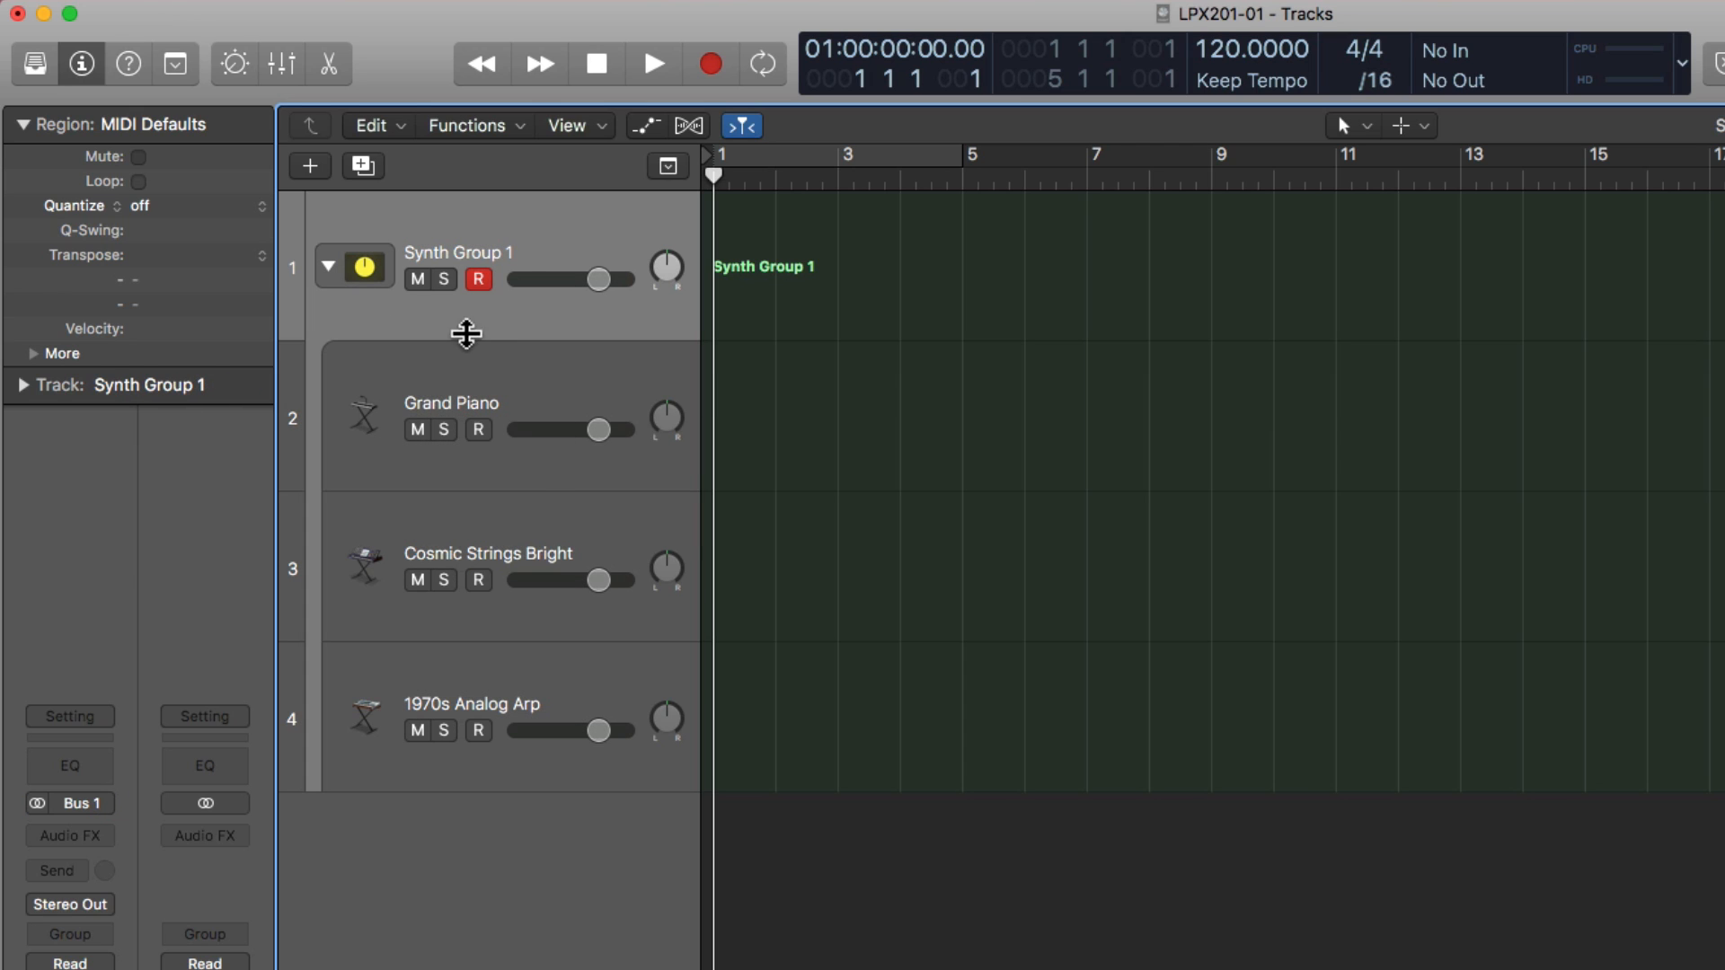
mouse_move(822, 234)
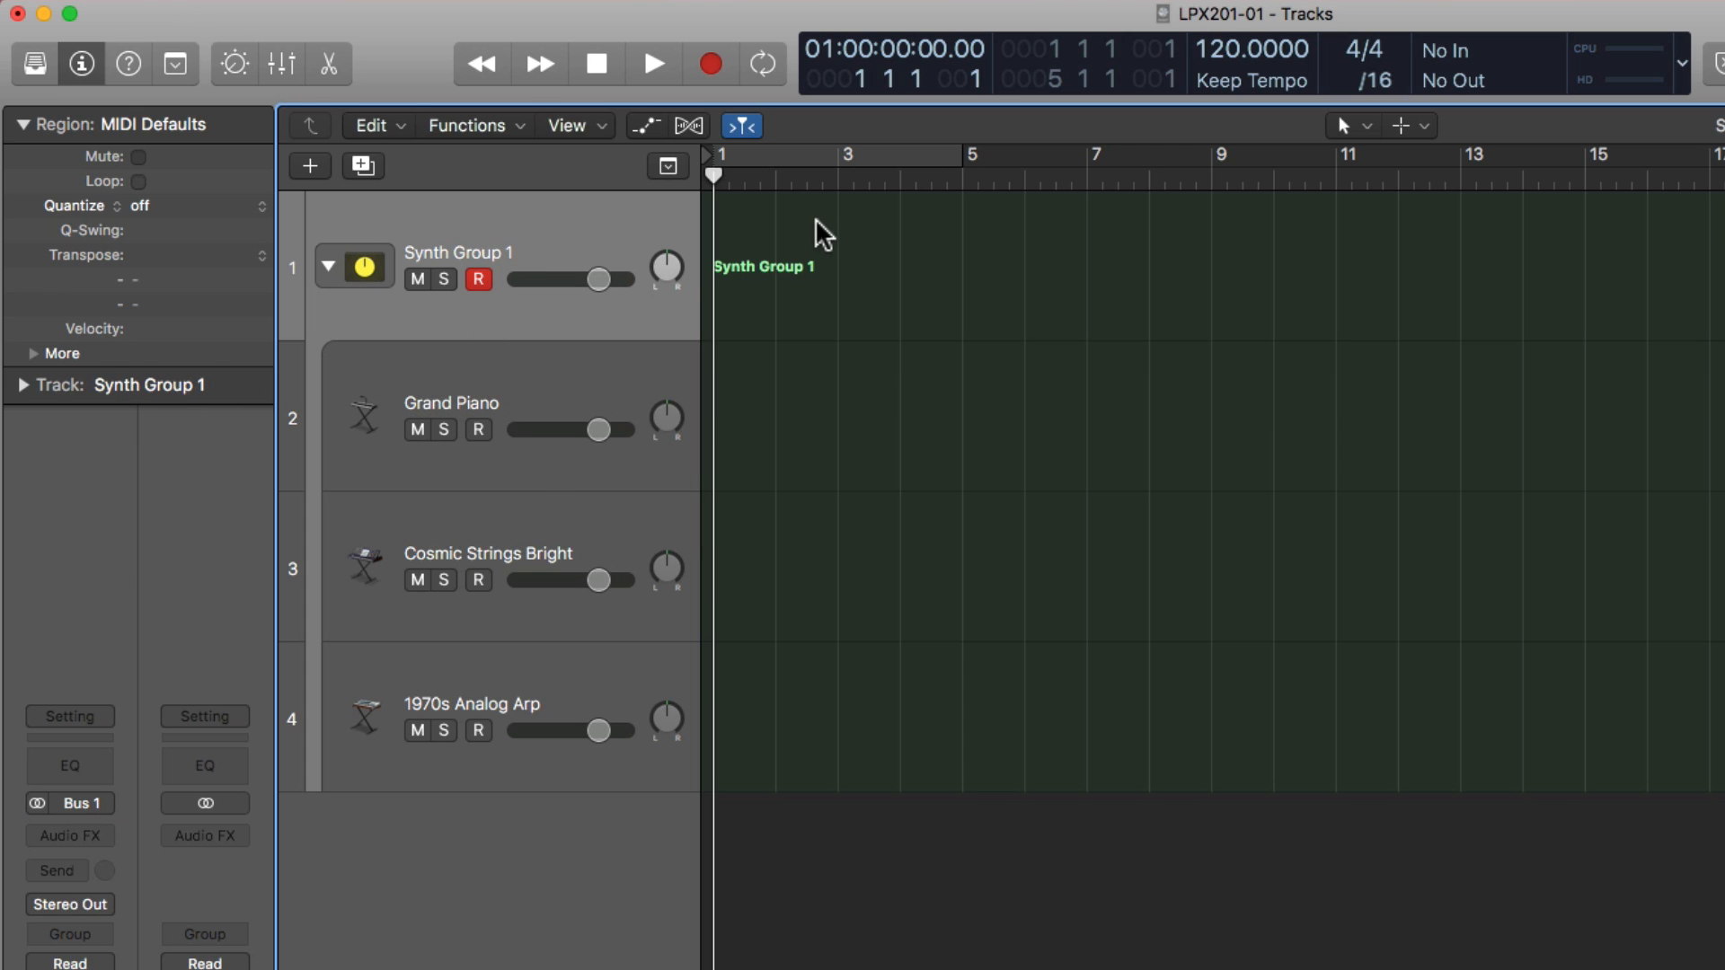
mouse_move(509, 323)
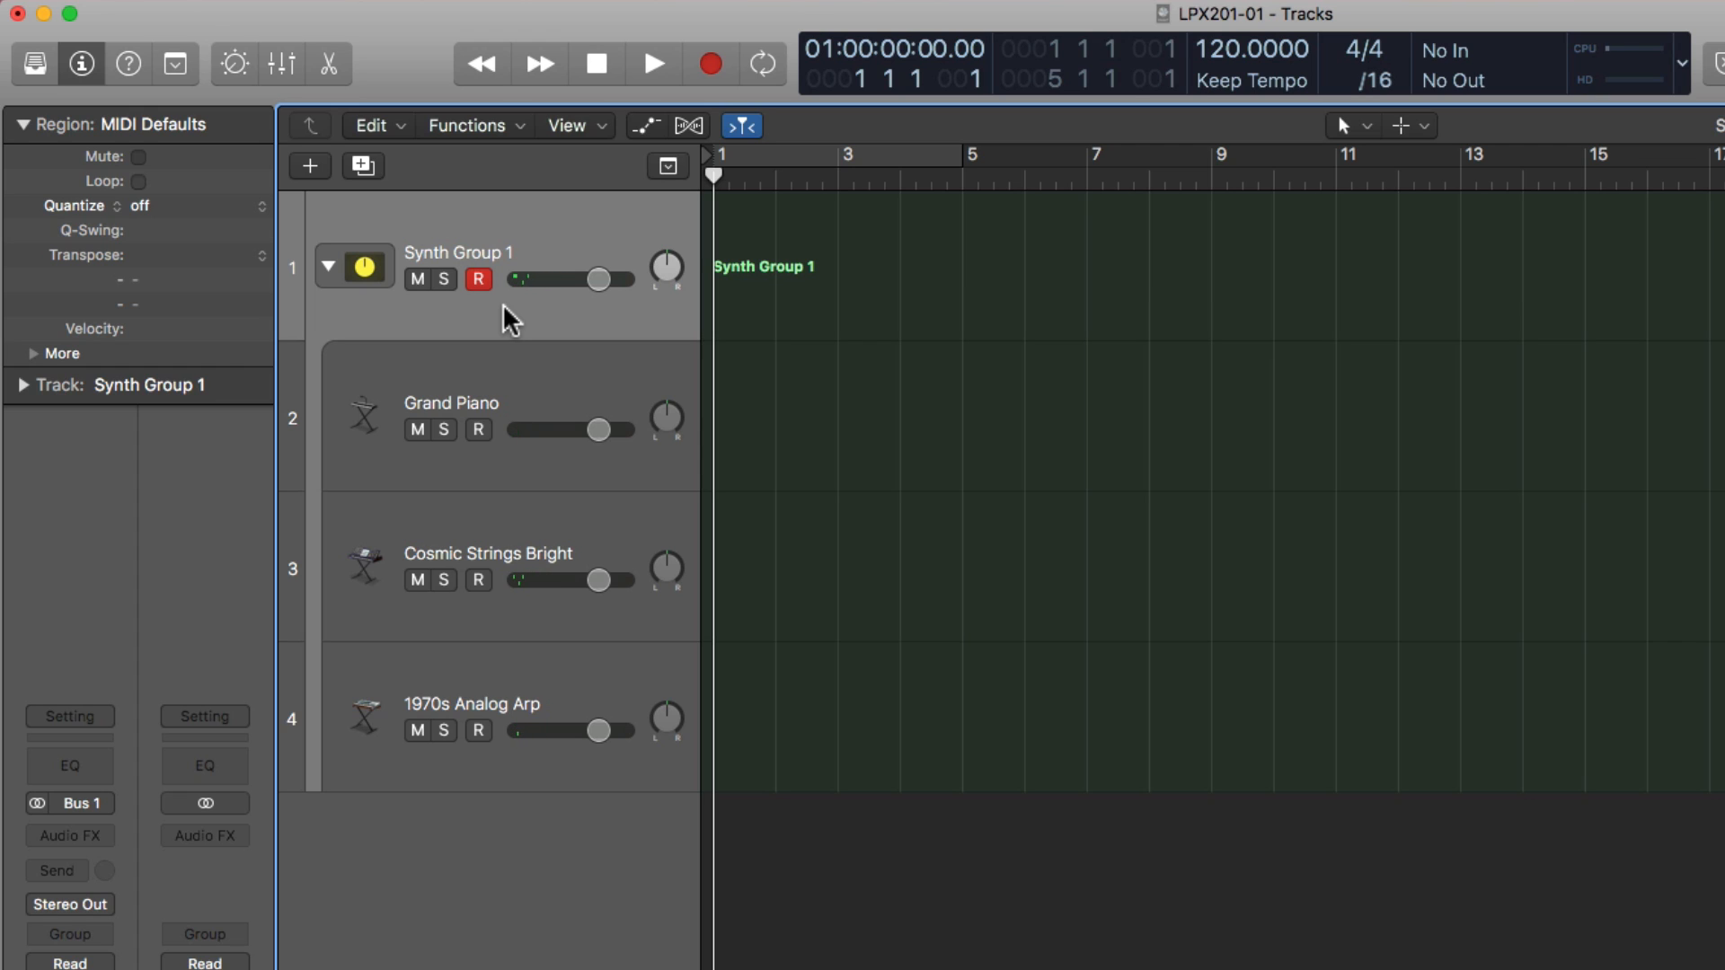
left_click(511, 566)
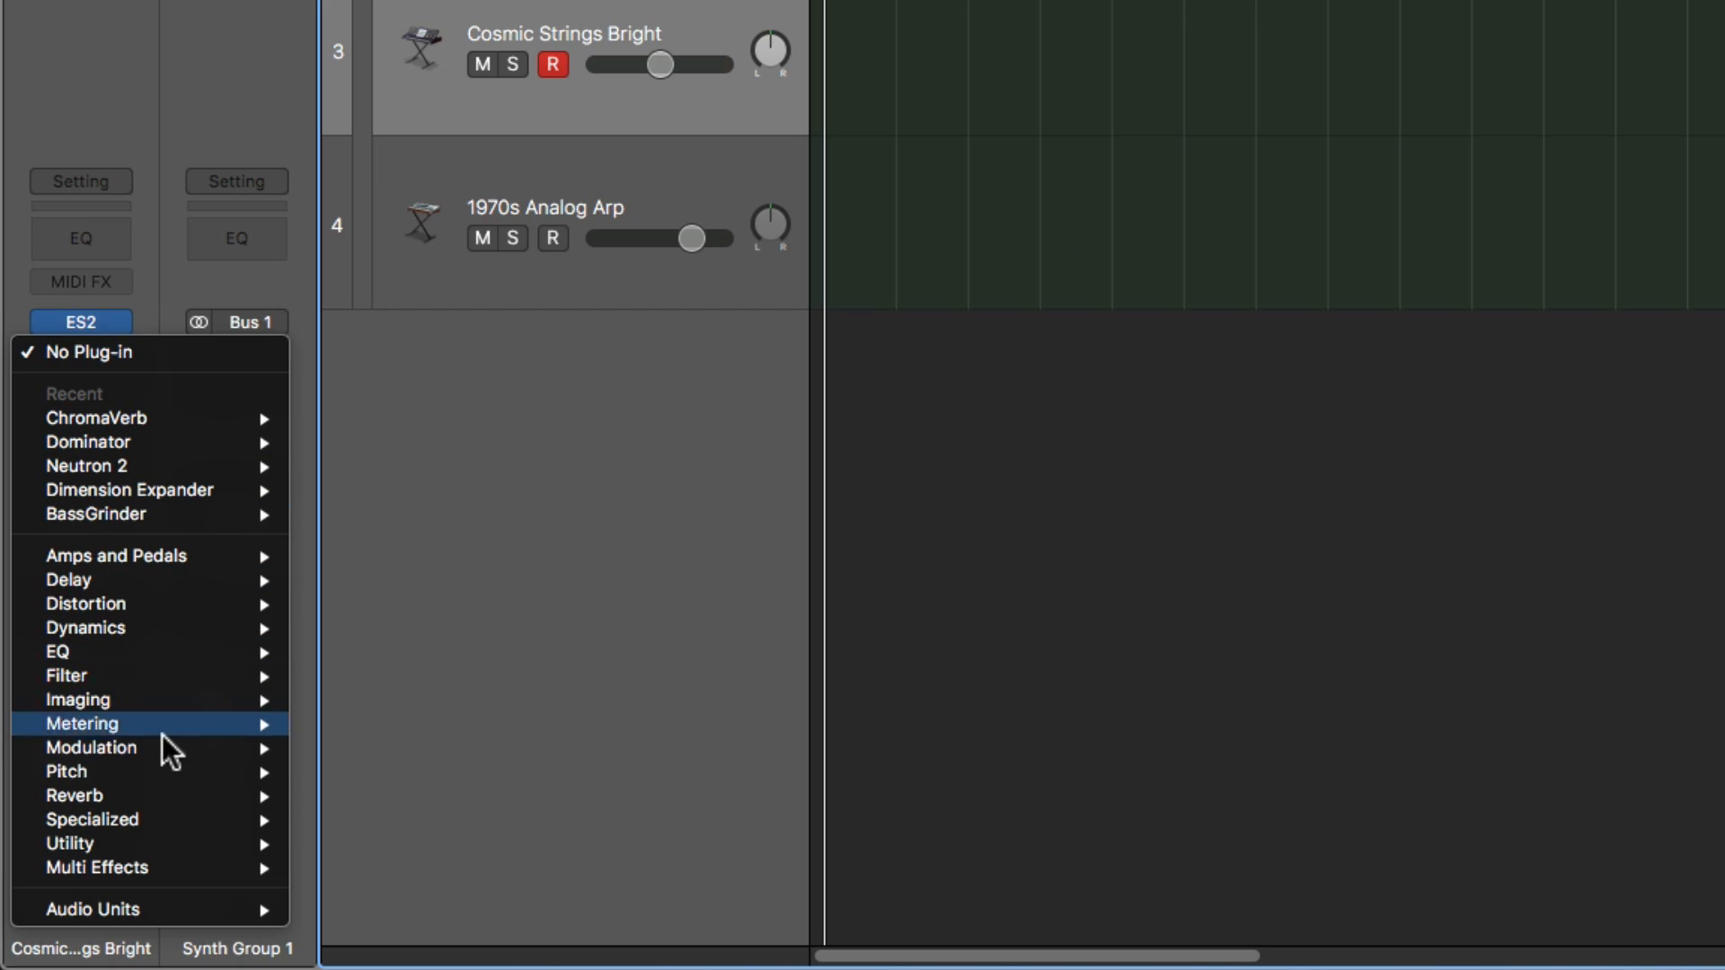
mouse_move(74, 795)
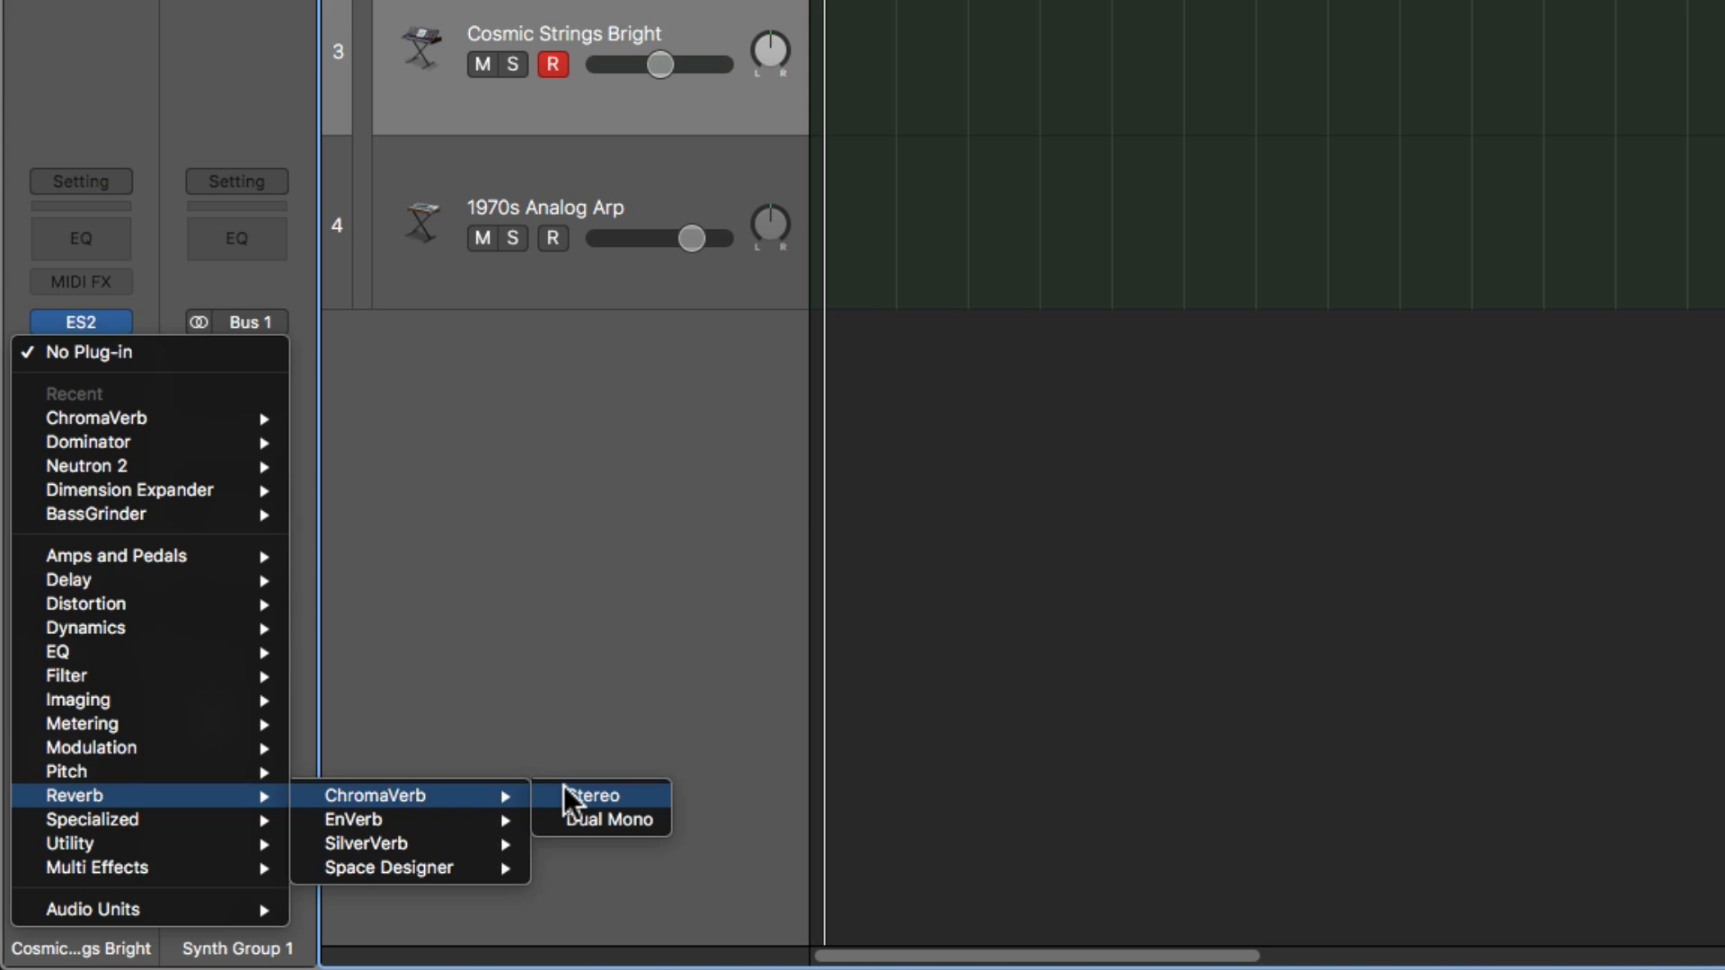
- Add a stereo ChromaVerb set to Synth Hall and adjust its decay
left_click(592, 795)
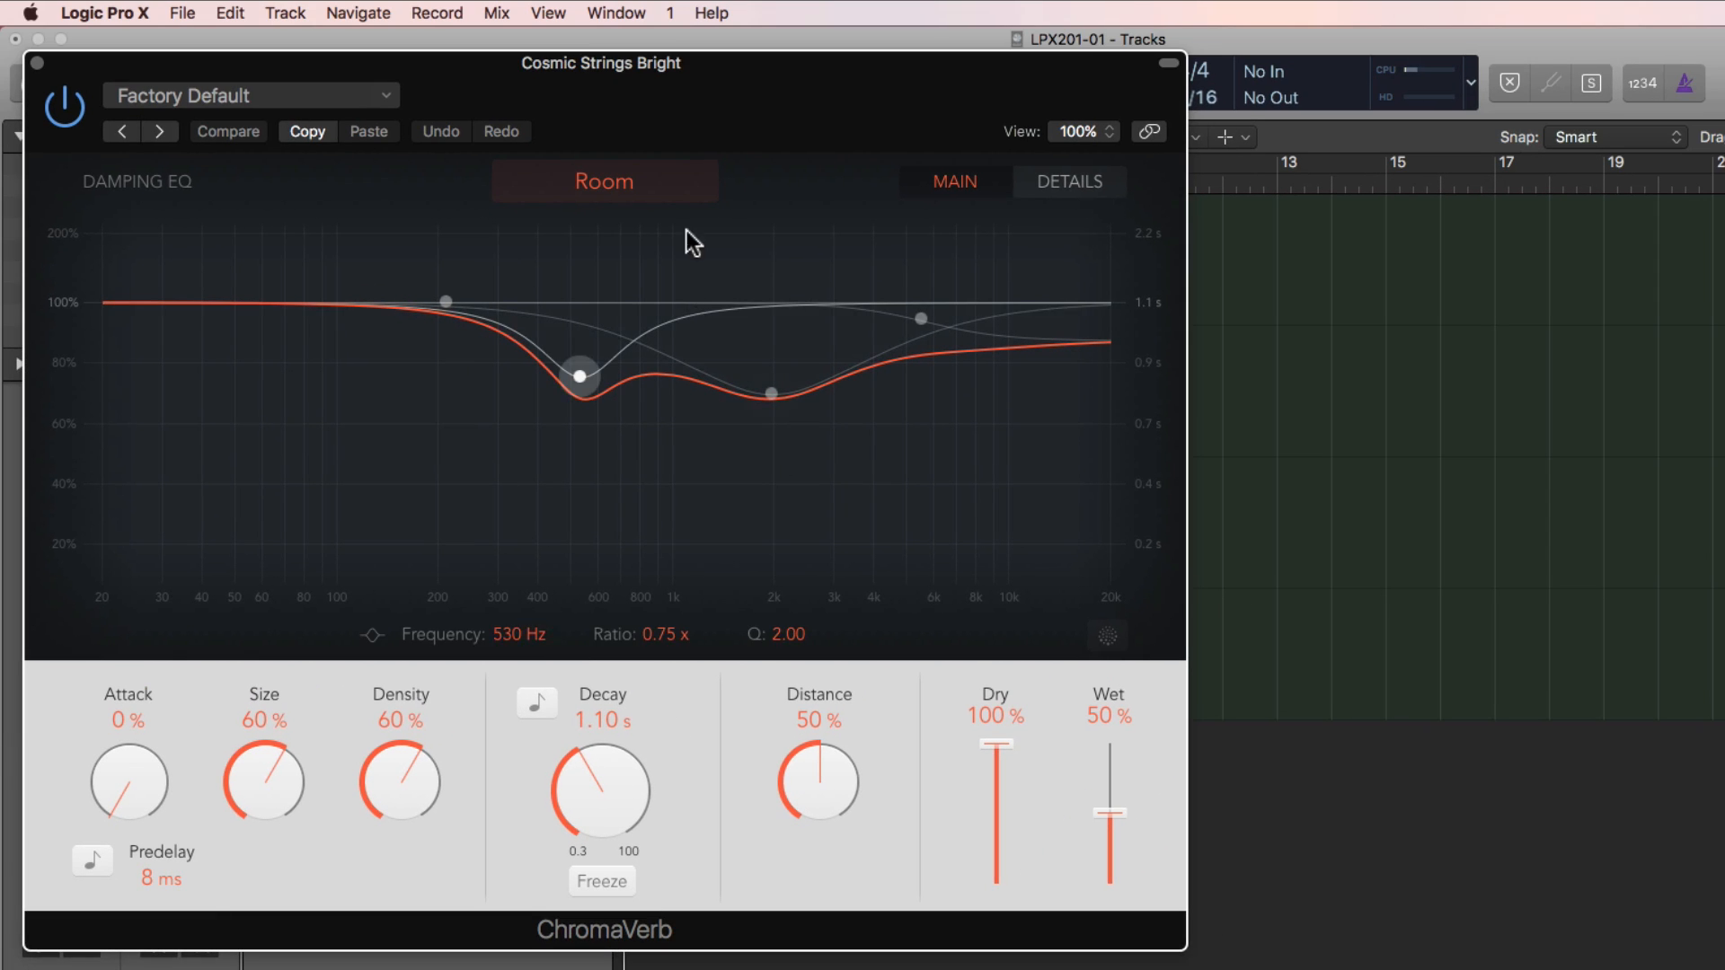
left_click(603, 180)
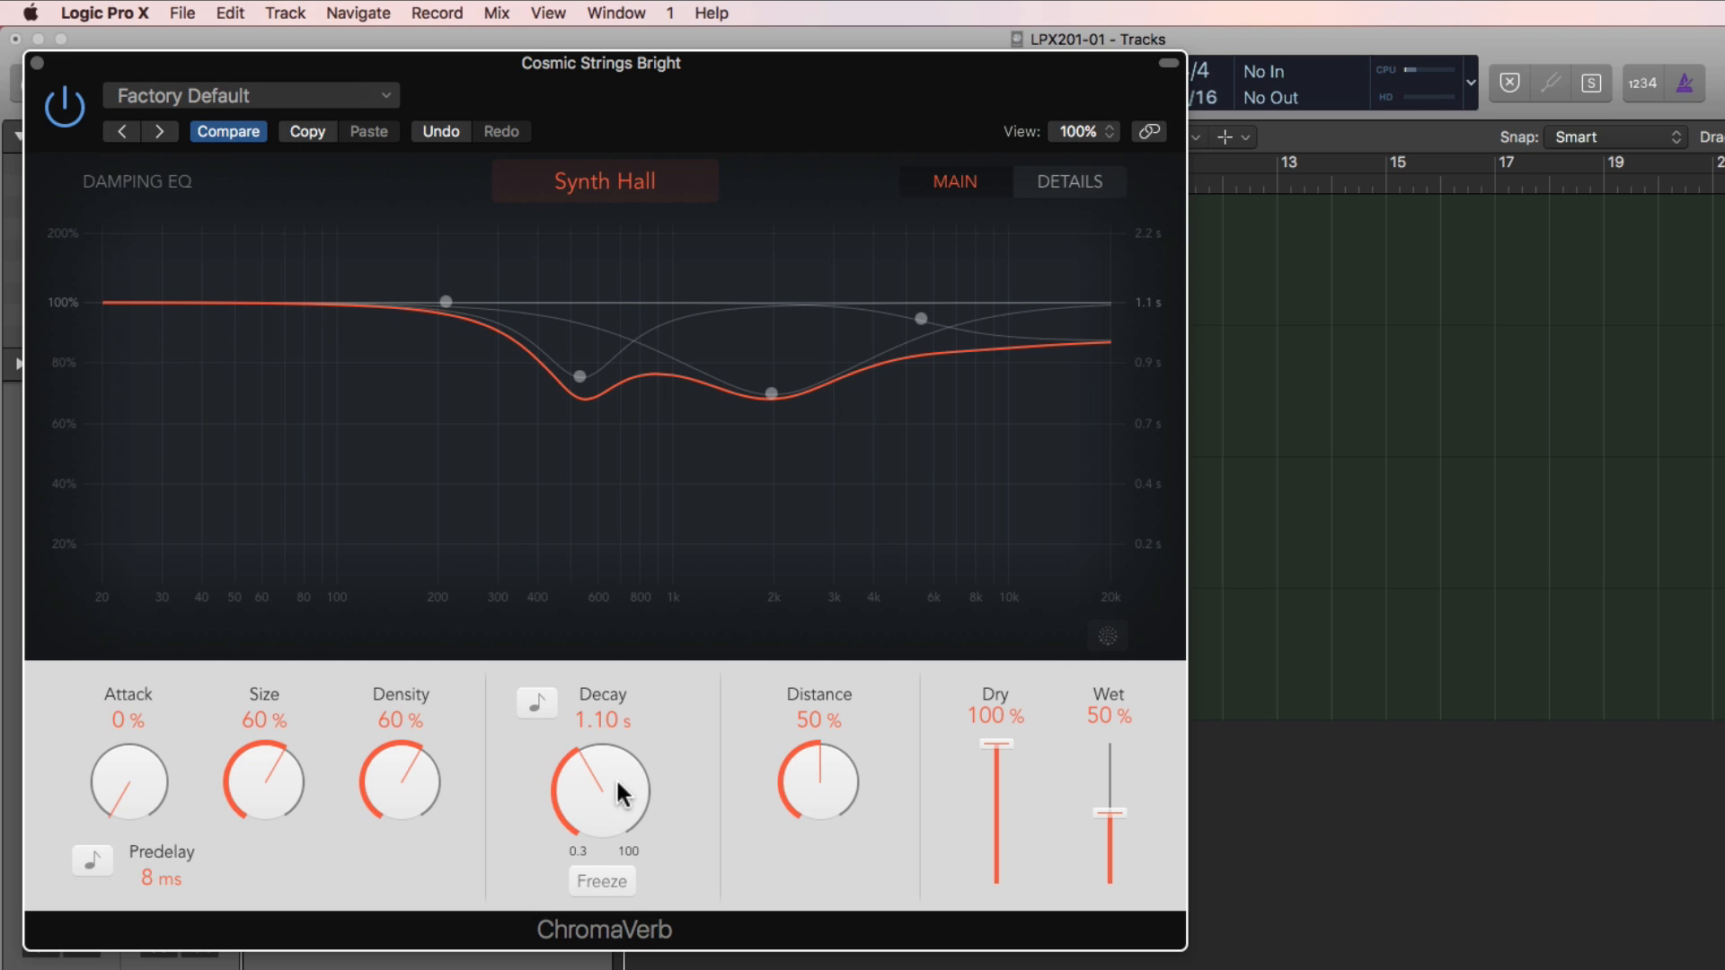
left_click_drag(994, 744, 993, 756)
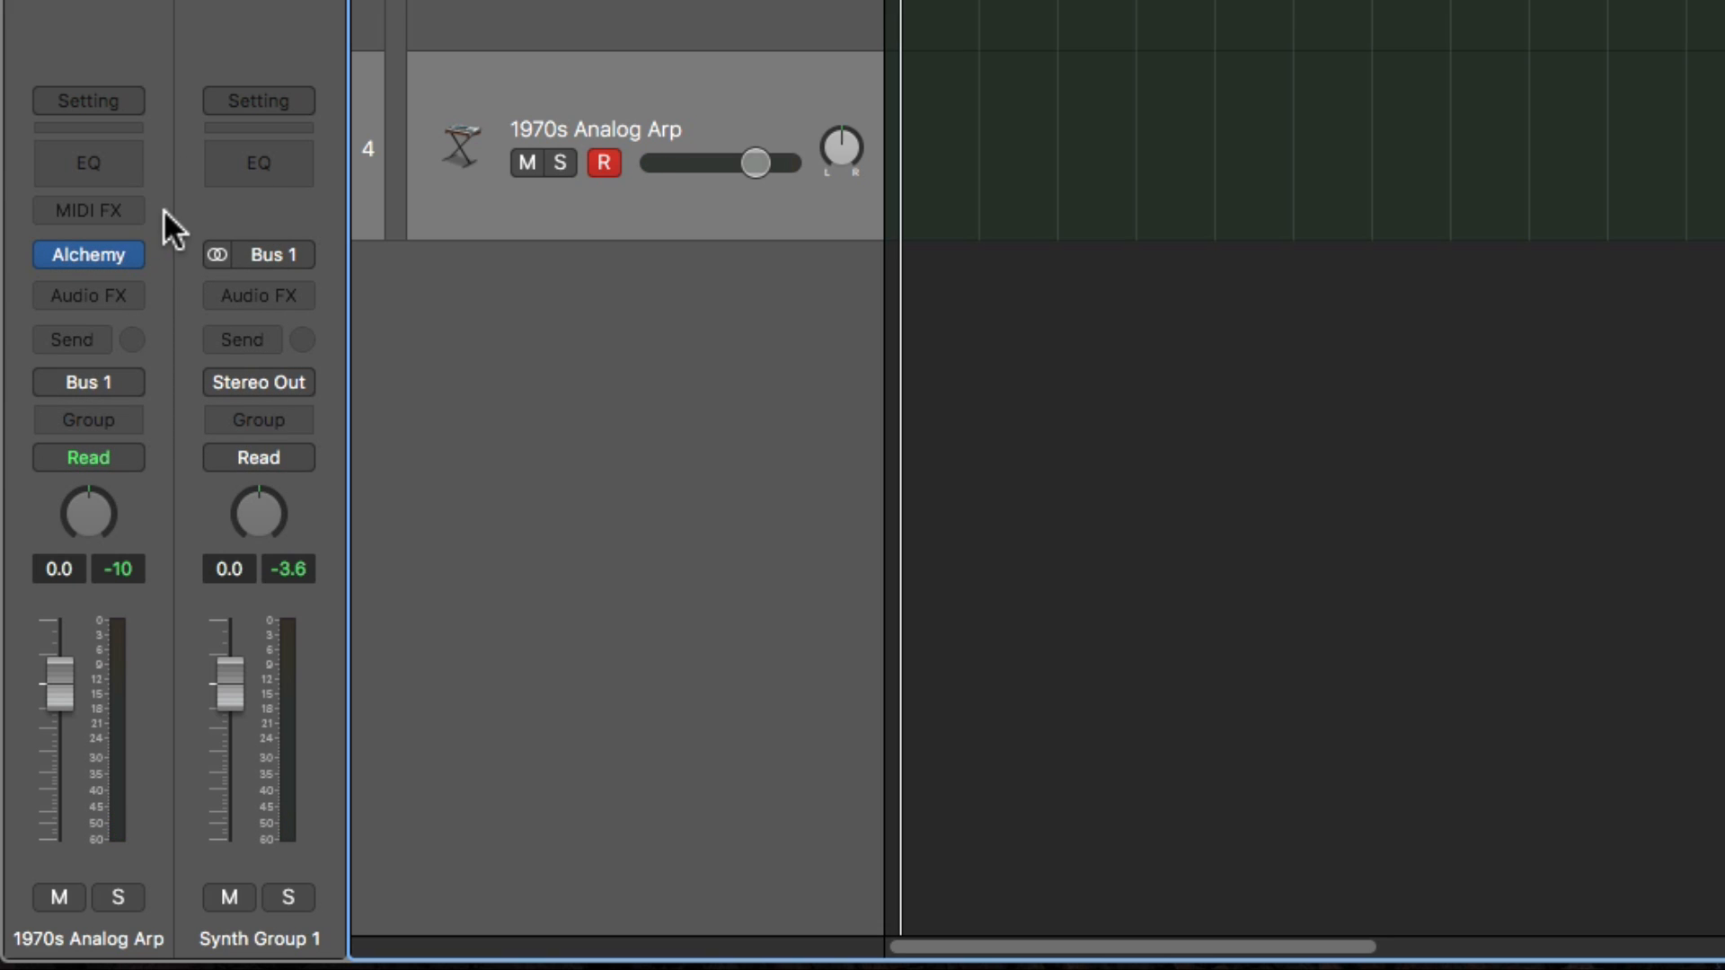
- Add a Transposer to the arp track and drag its Transpose slider
left_click(88, 210)
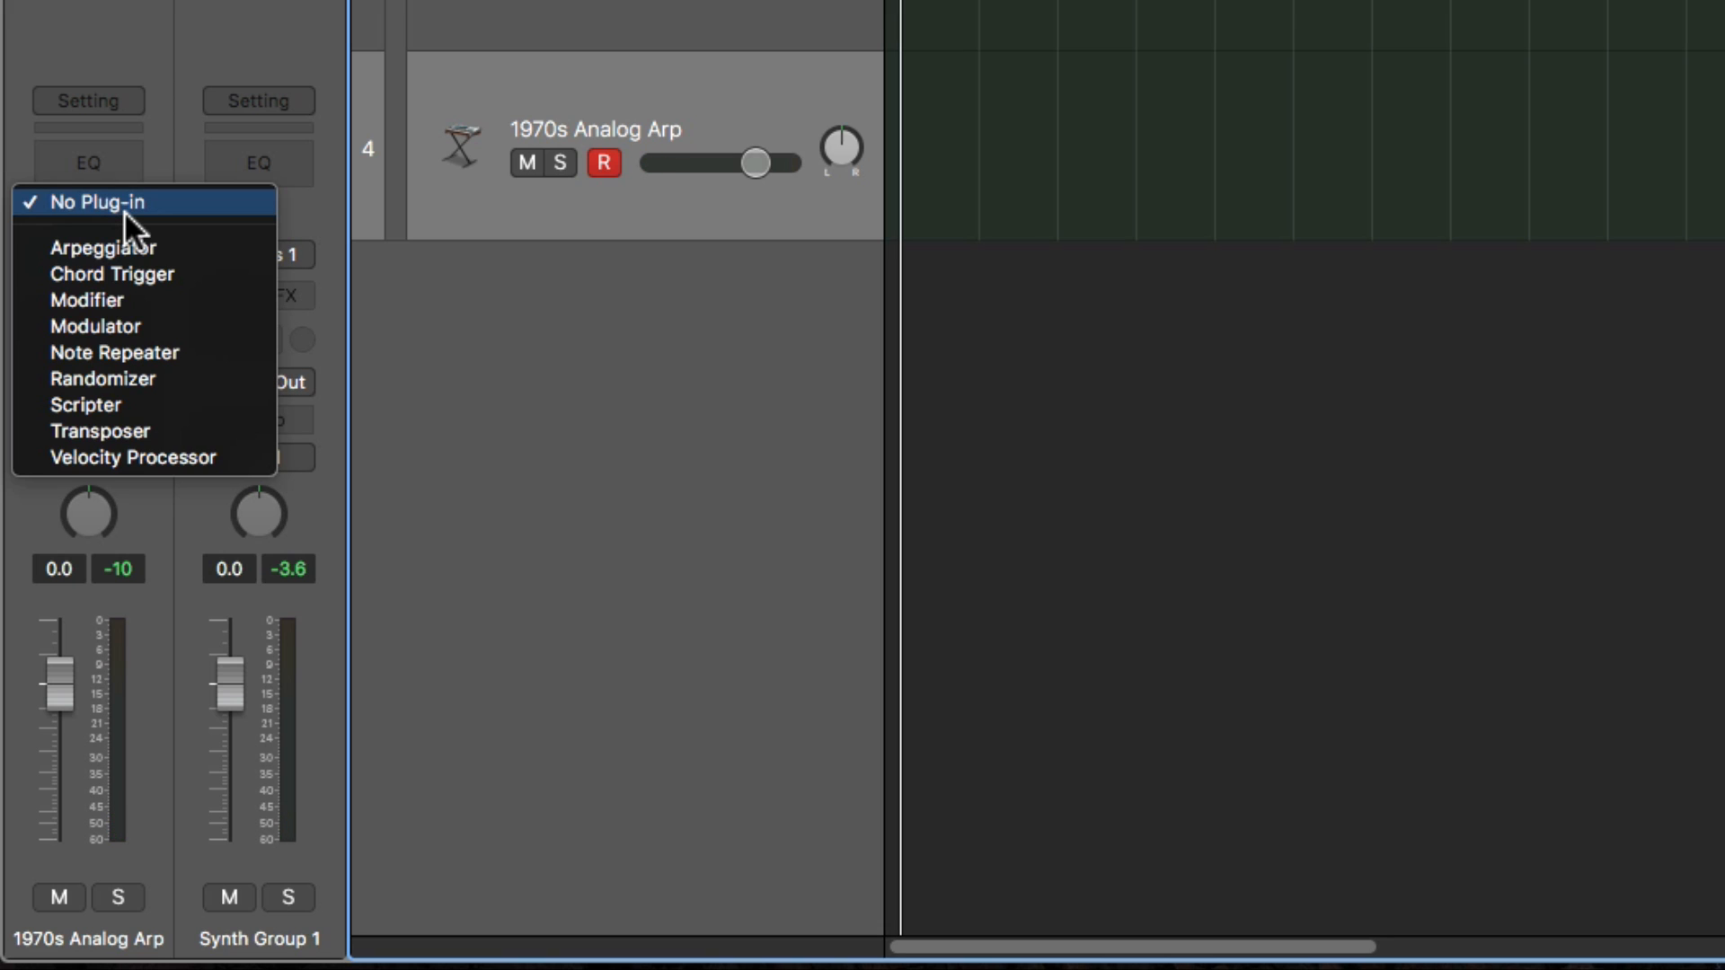
mouse_move(143, 430)
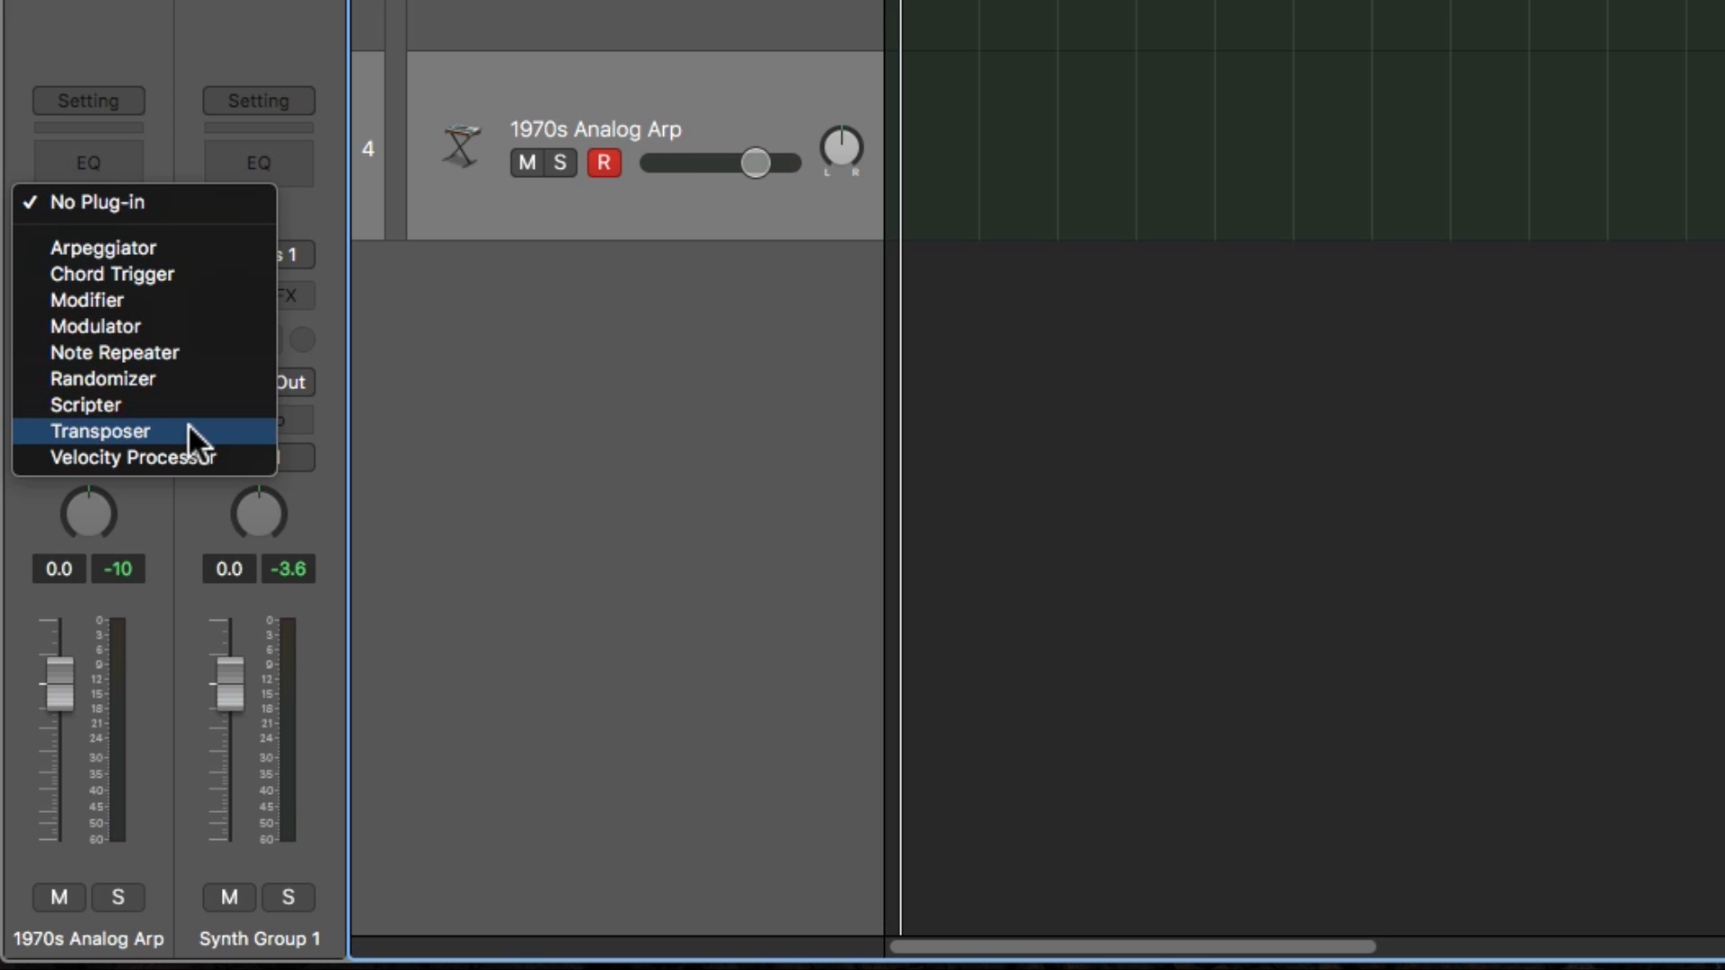
left_click(99, 430)
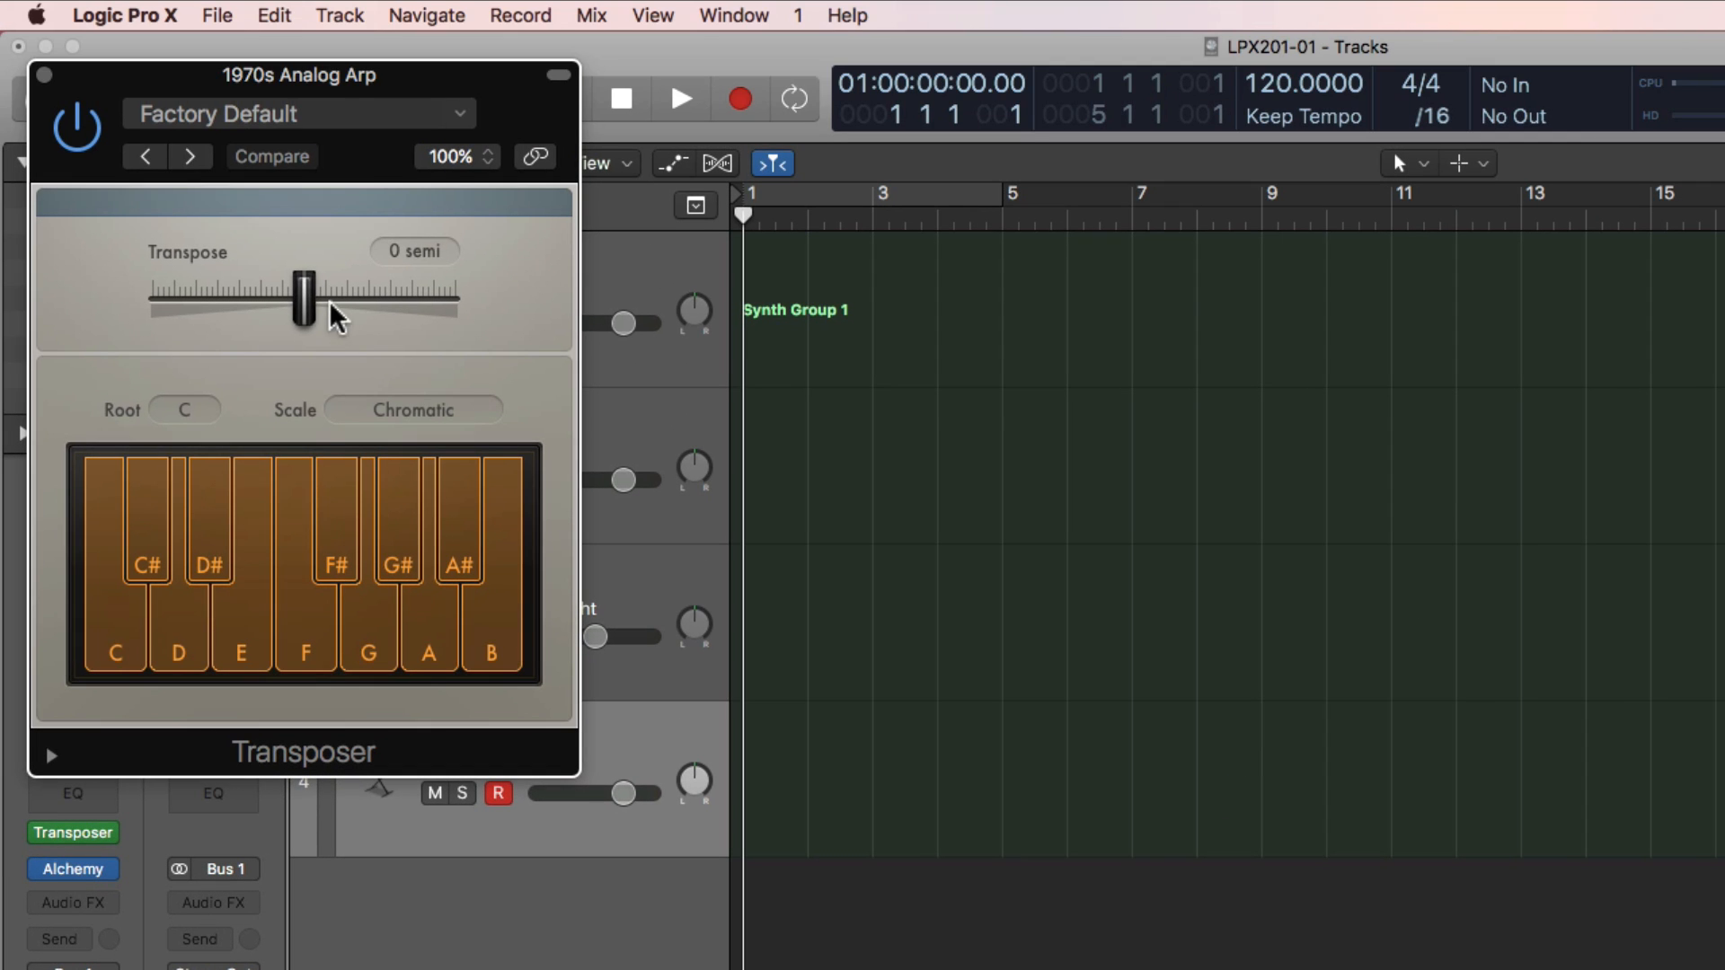
left_click_drag(299, 303, 379, 302)
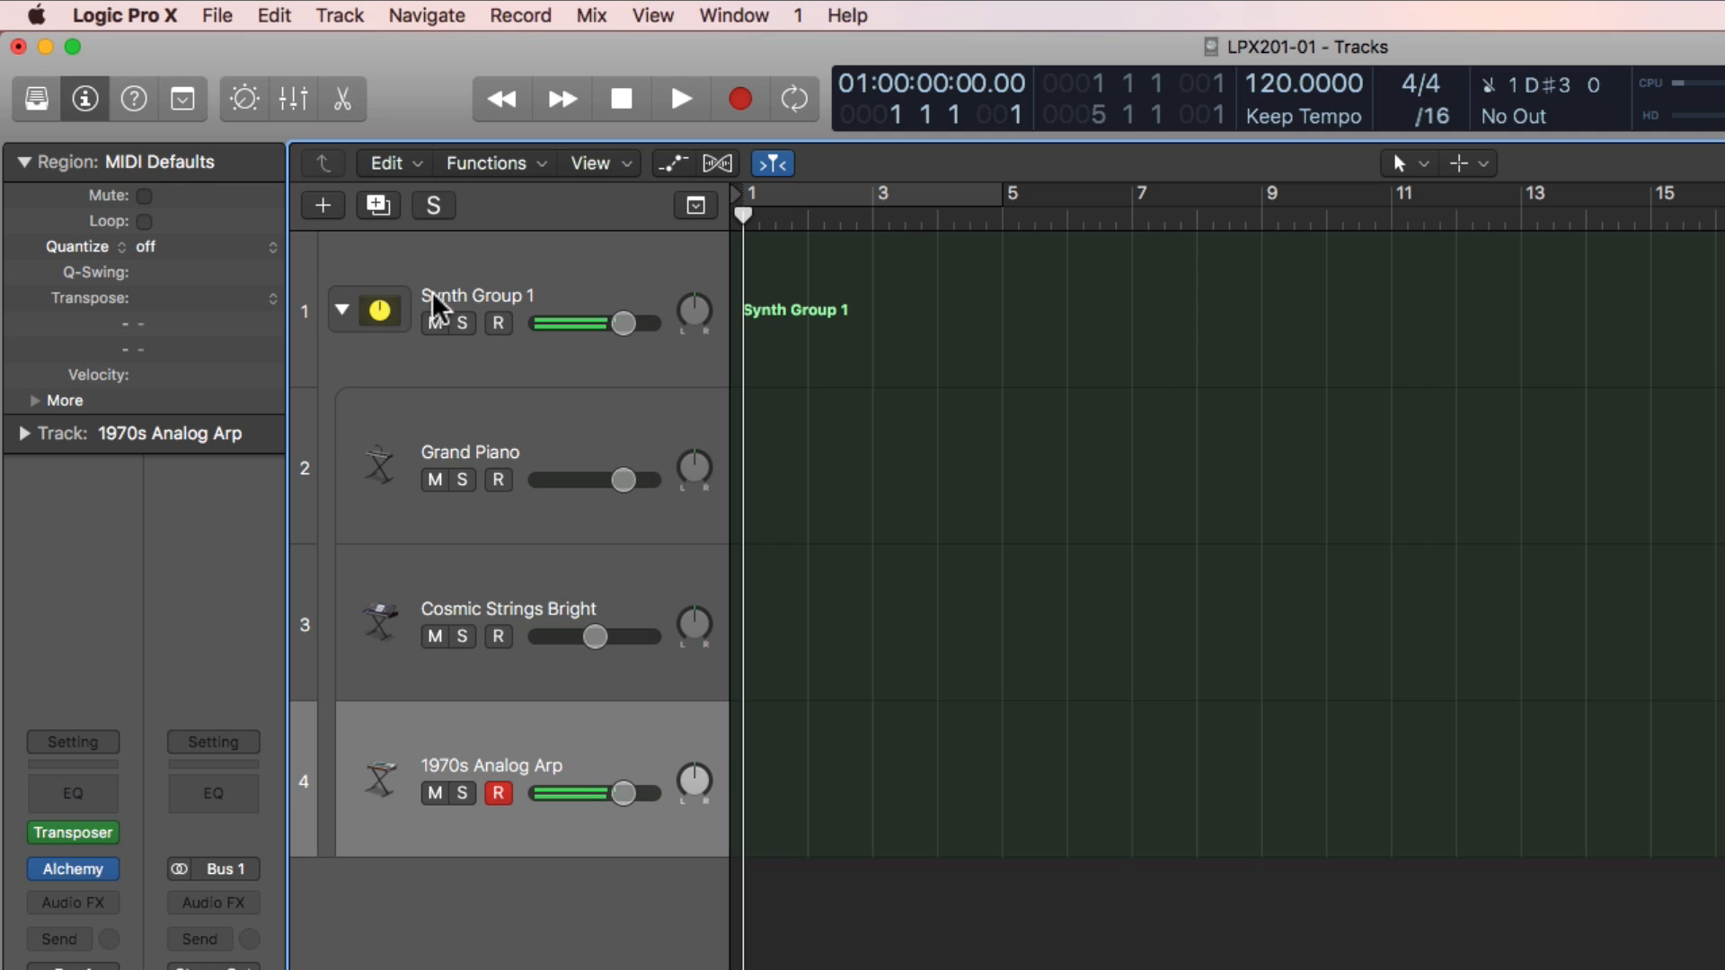
- Select the Synth Group 1 stack header and record a MIDI part spanning bars 2 to 12
left_click(477, 295)
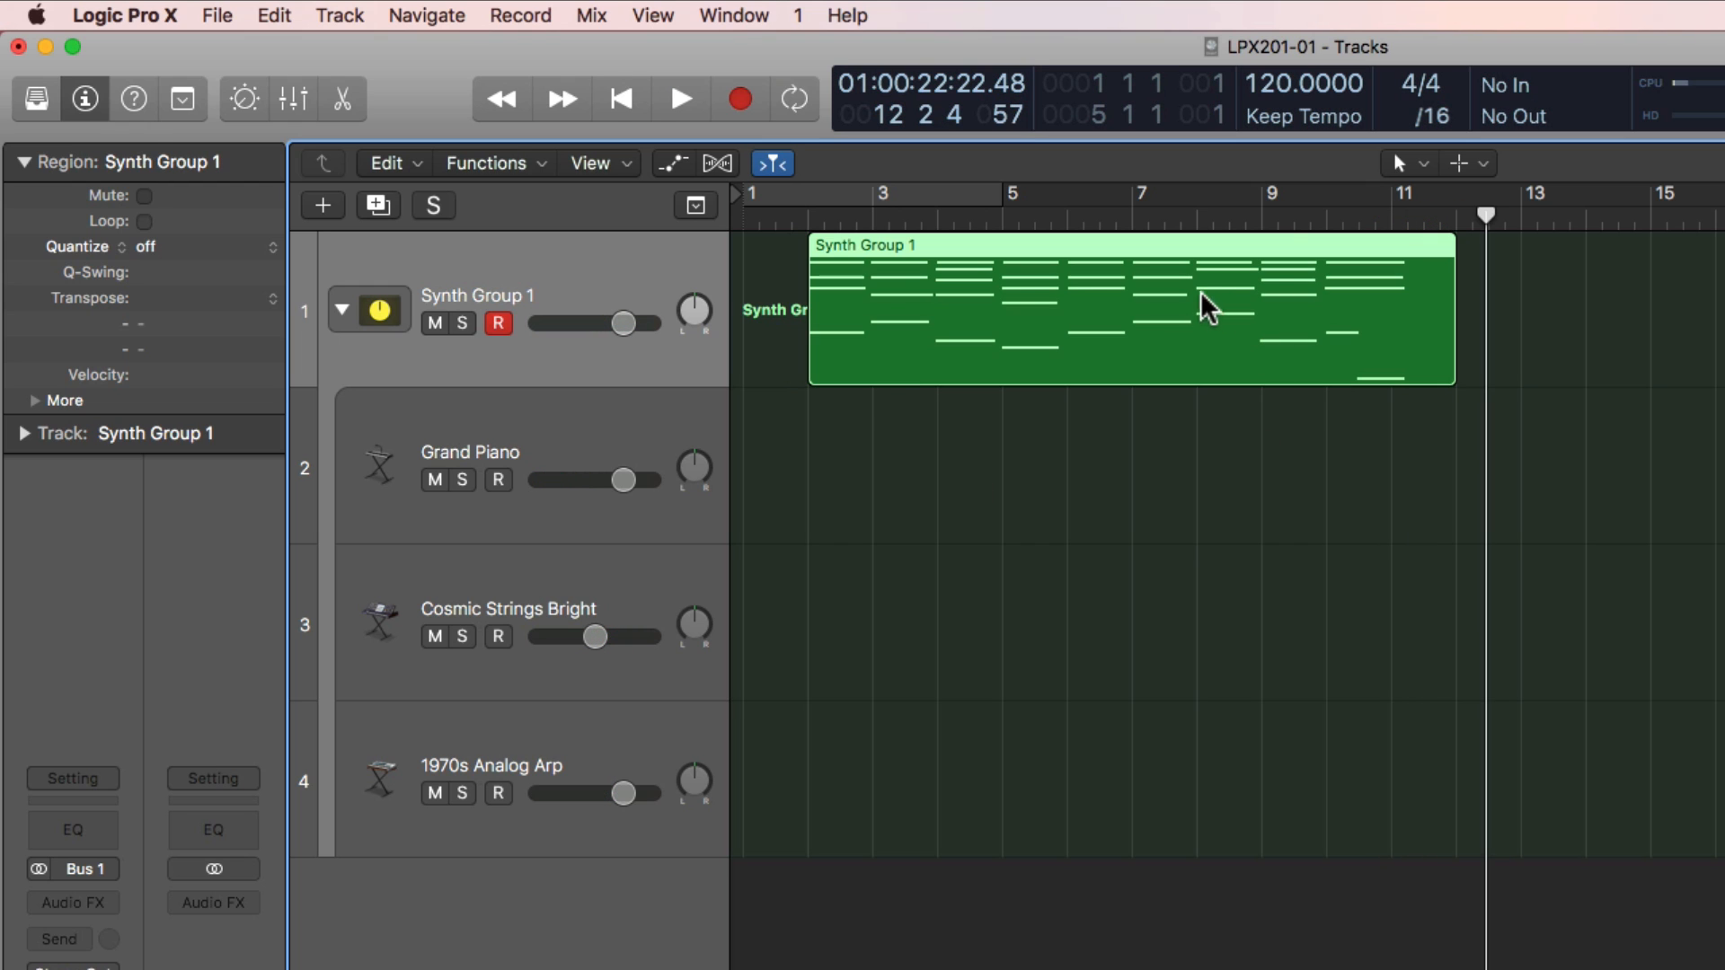
mouse_move(503, 284)
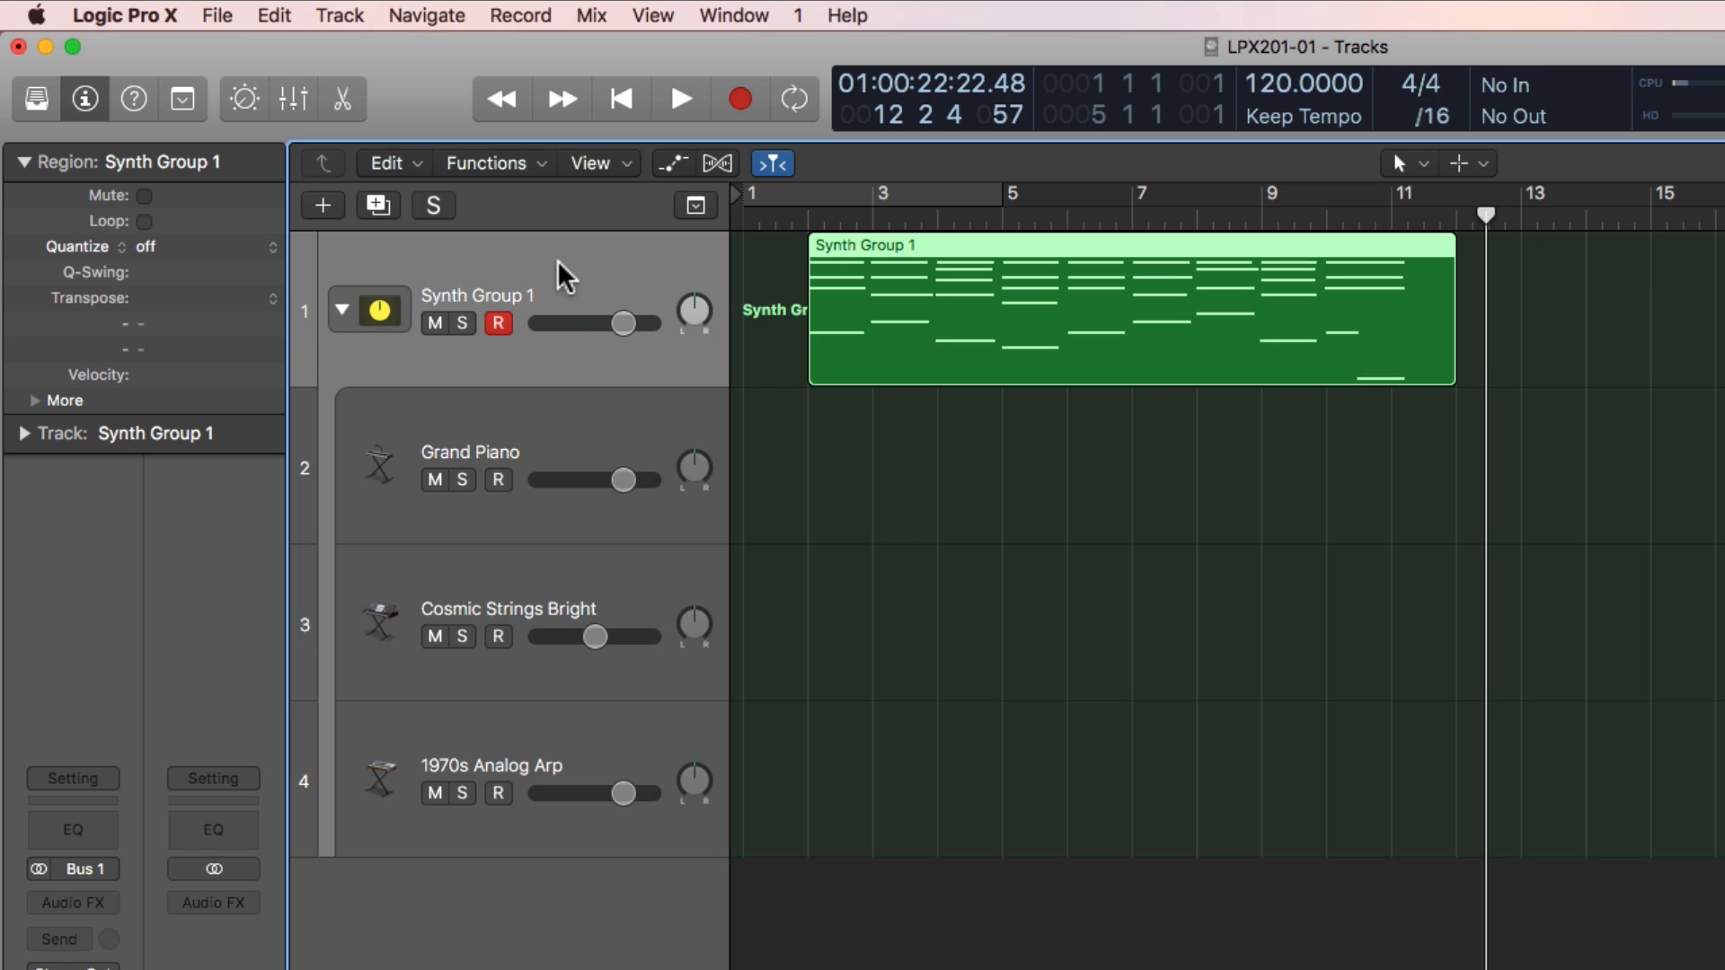
mouse_move(1086, 561)
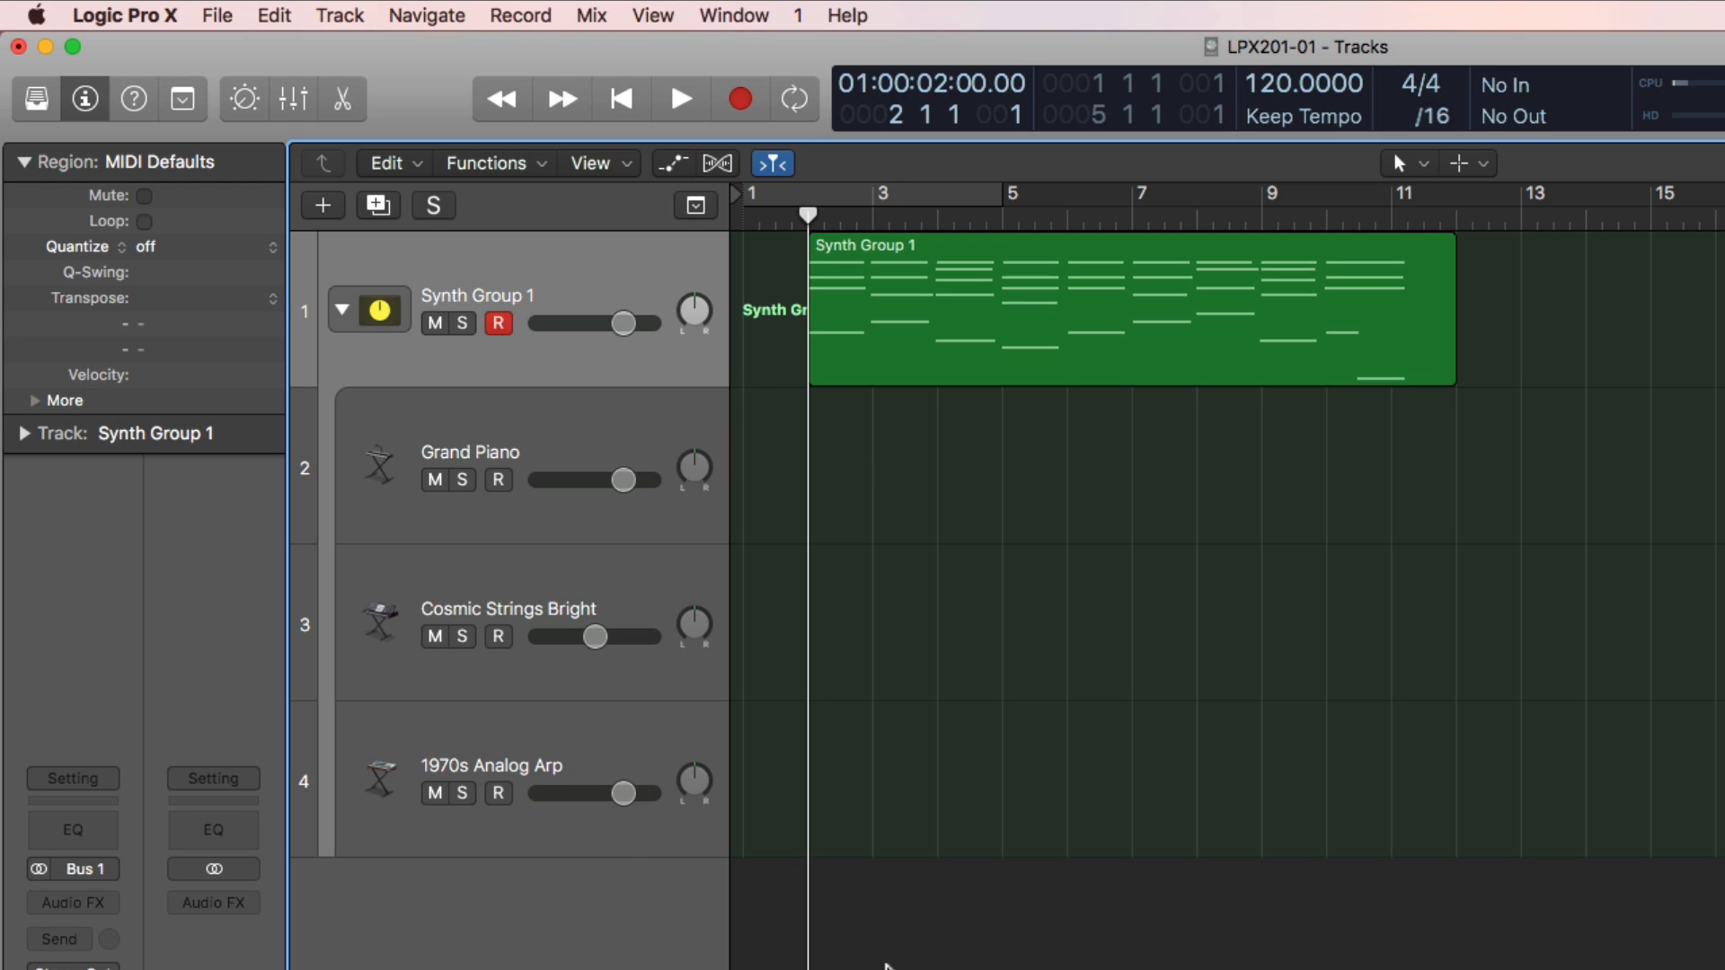
- Start playback of the recorded Synth Group 1 region from bar 2
left_click(680, 98)
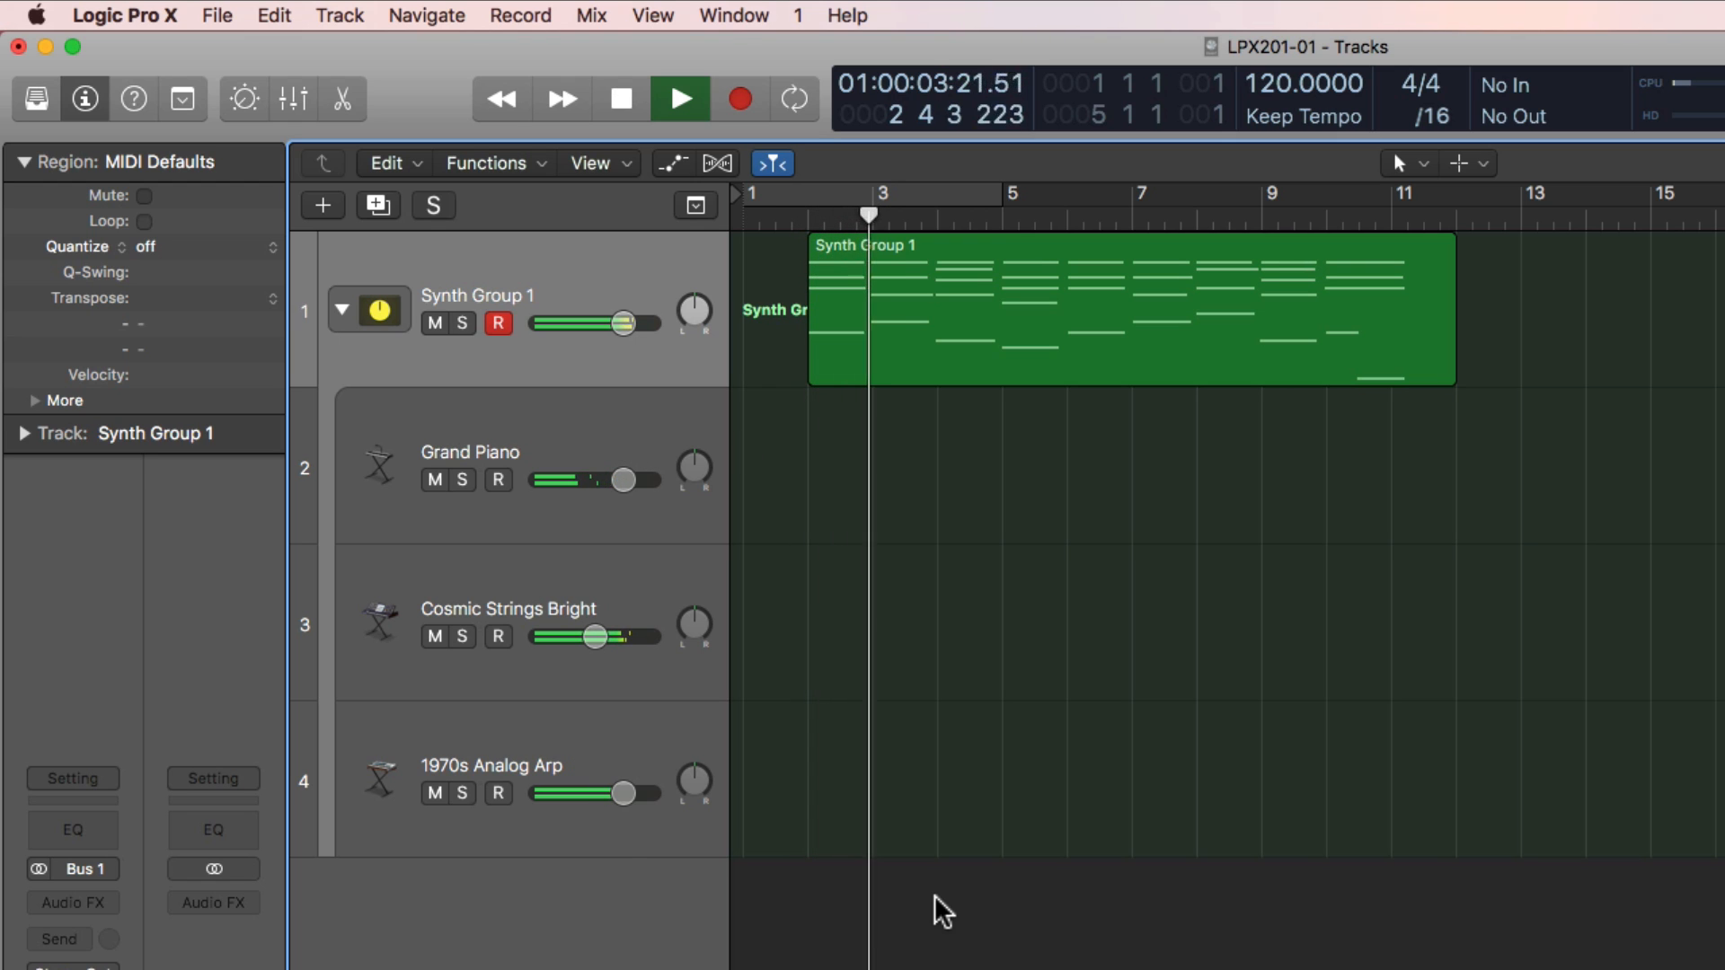